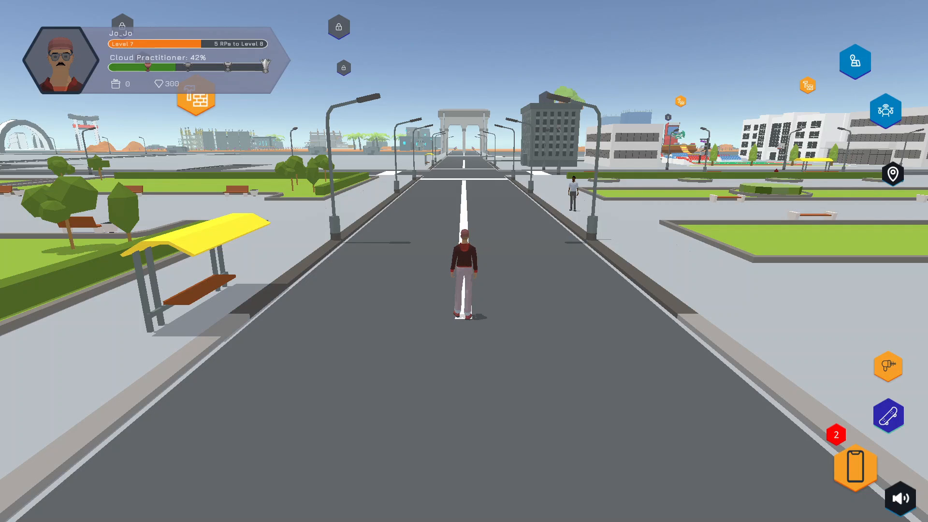
Step: Open the assignments panel and load the current assignments list
left_click(853, 466)
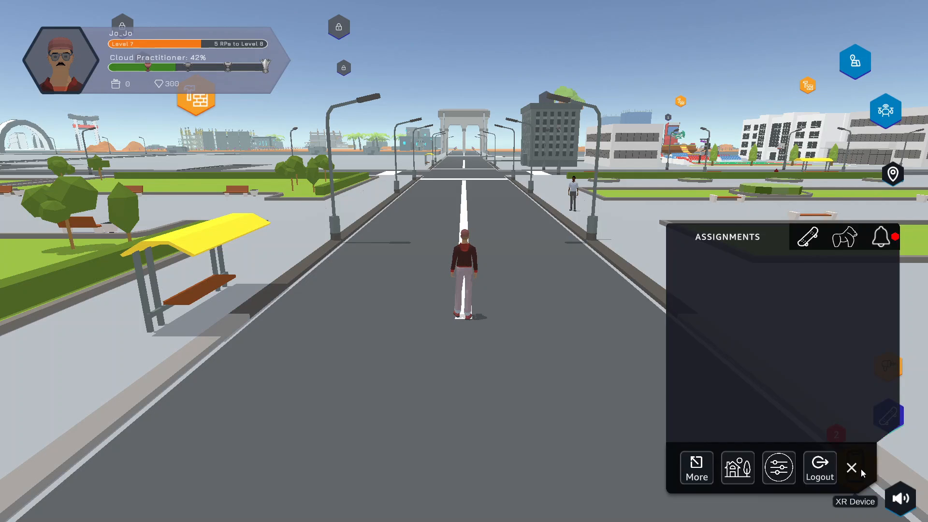
mouse_move(737, 240)
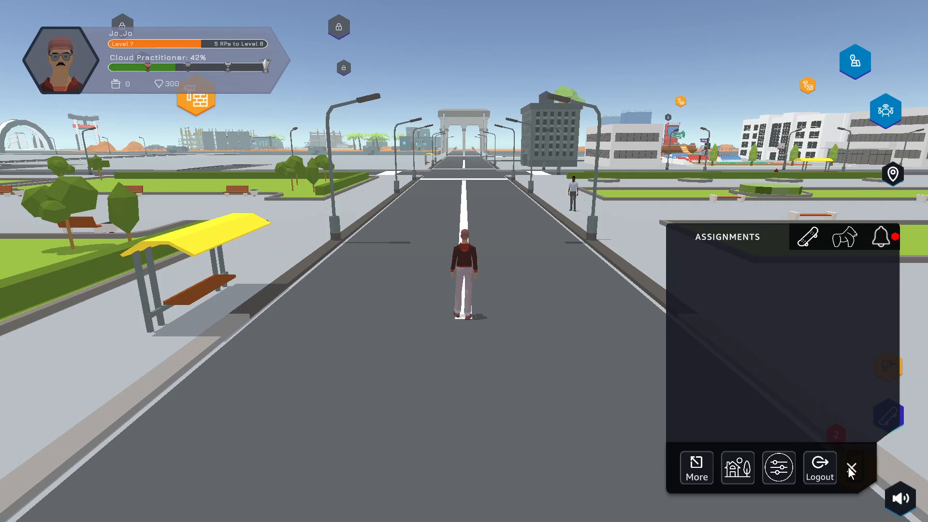
mouse_move(851, 467)
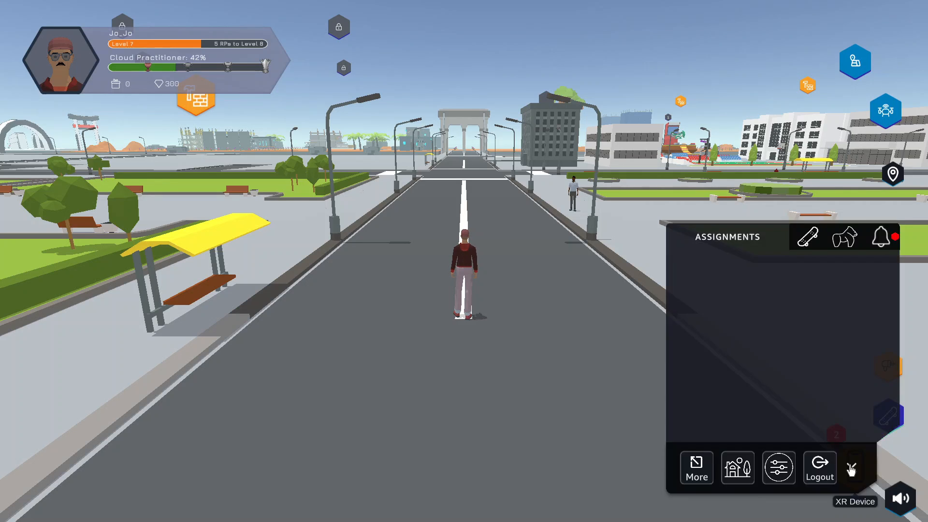
left_click(852, 466)
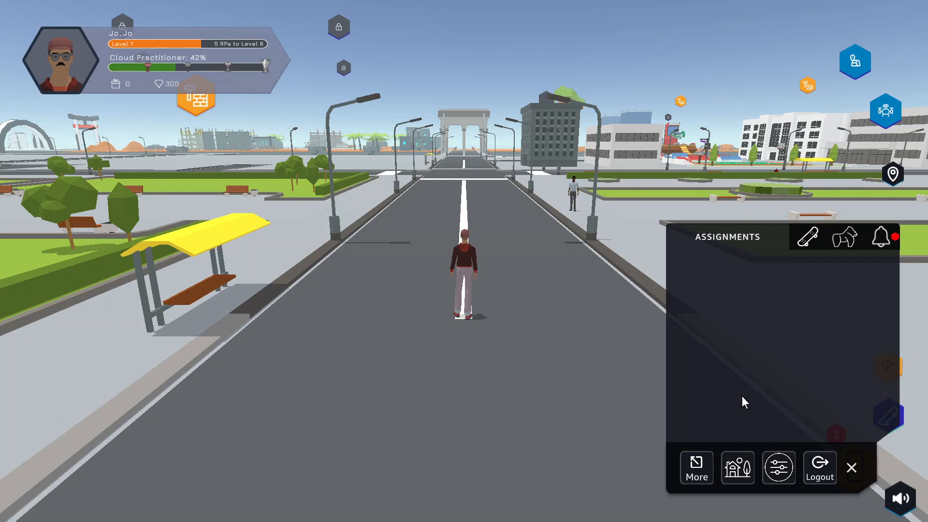
mouse_move(860, 255)
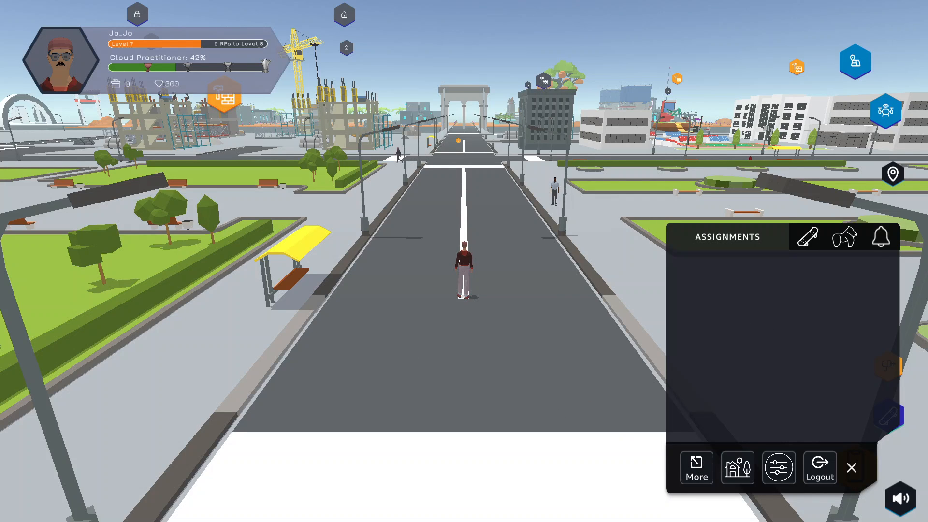
left_click(880, 238)
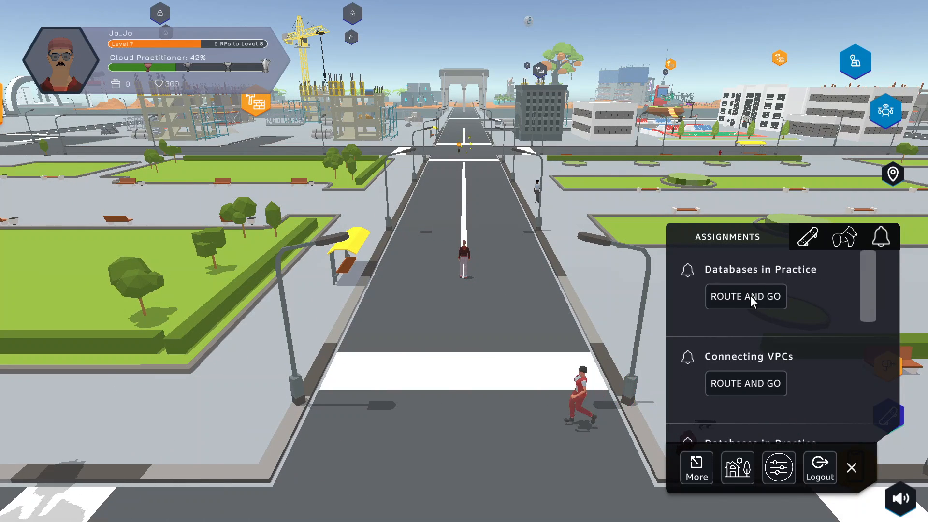
Step: Route to Databases in Practice and start the customer's dialogue
left_click(745, 296)
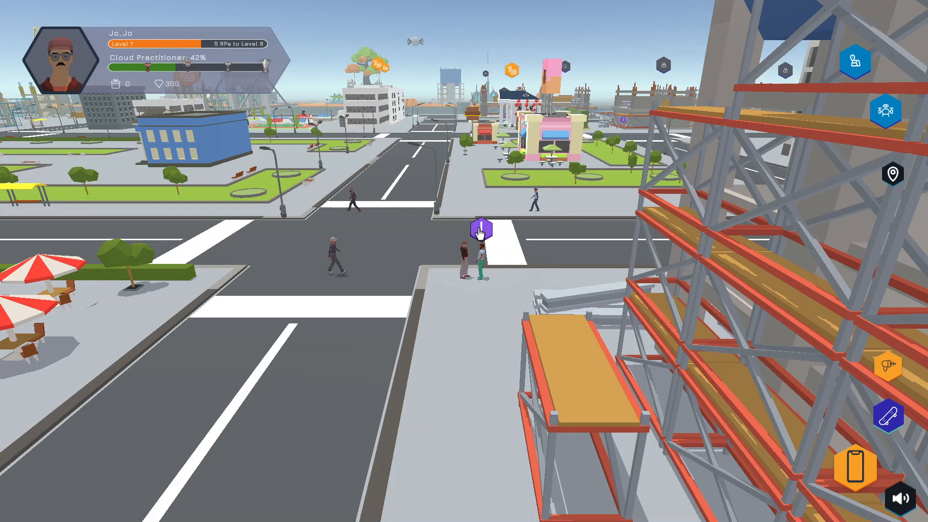
left_click(480, 229)
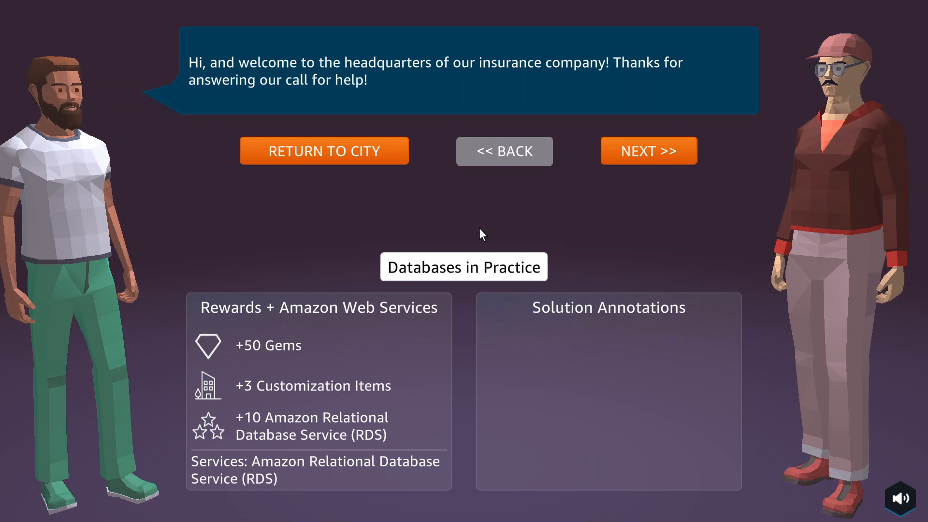
mouse_move(488, 146)
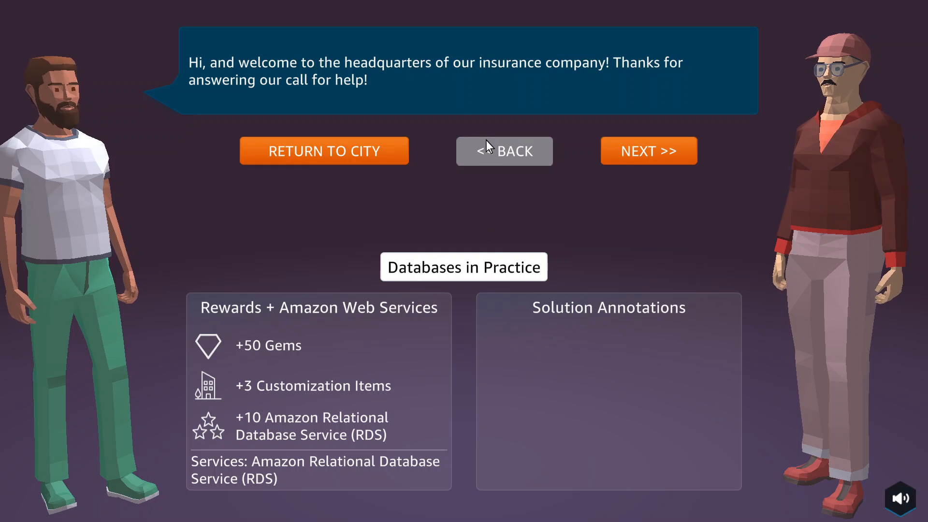
mouse_move(414, 89)
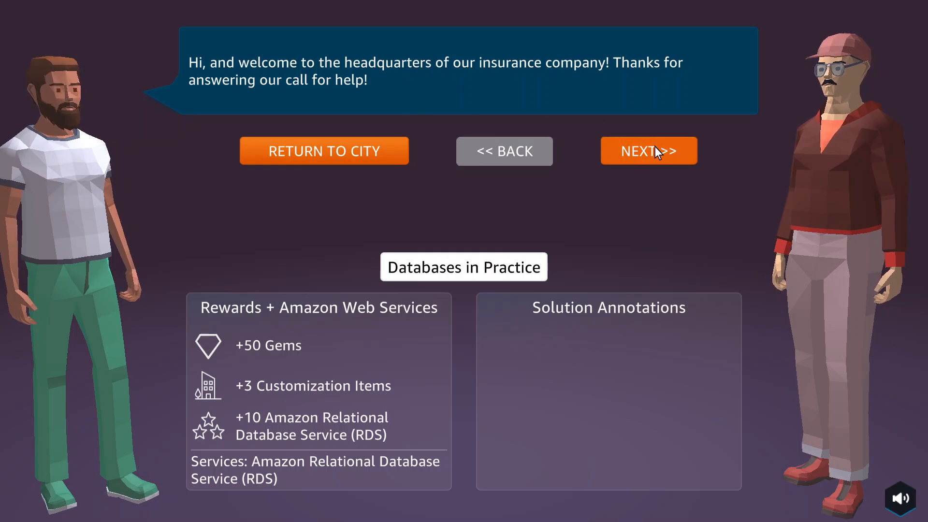
Step: Go through the customer's dialogue on RDS, backups, Availability Zones and read replicas
left_click(648, 151)
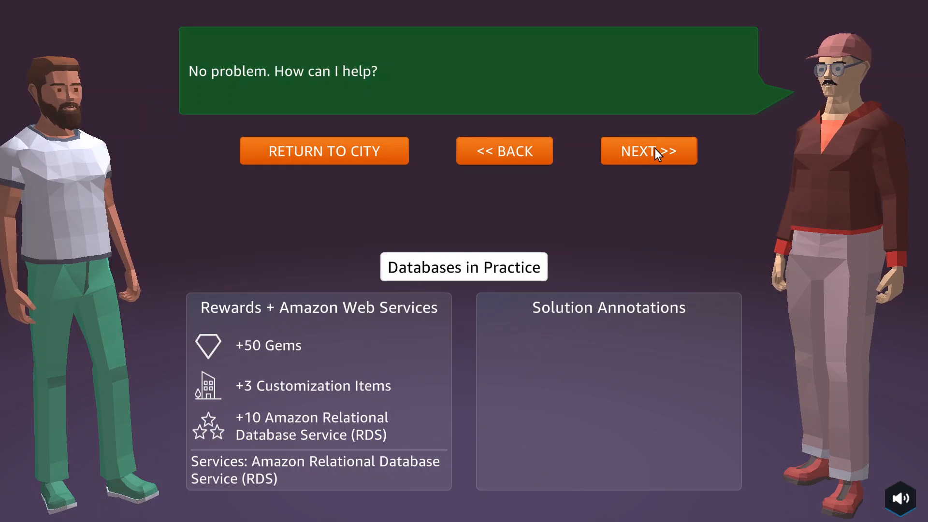
left_click(648, 150)
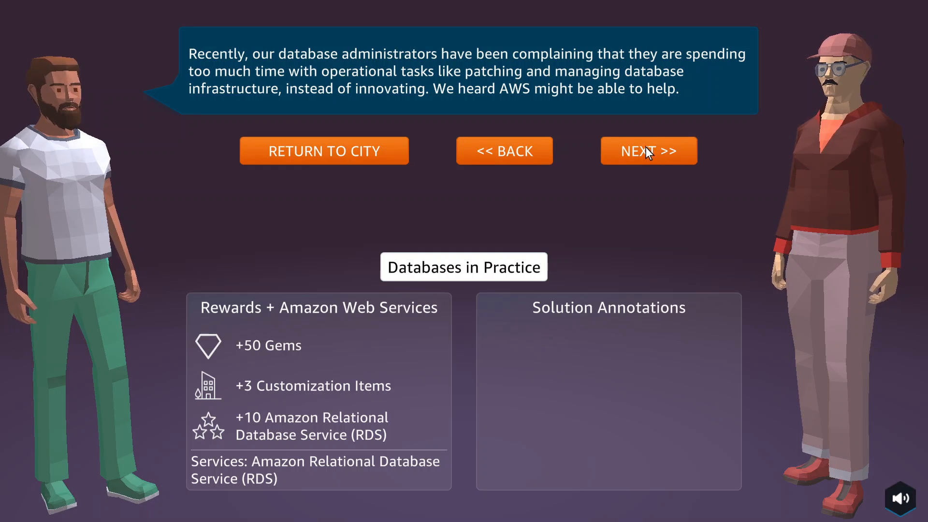
mouse_move(454, 87)
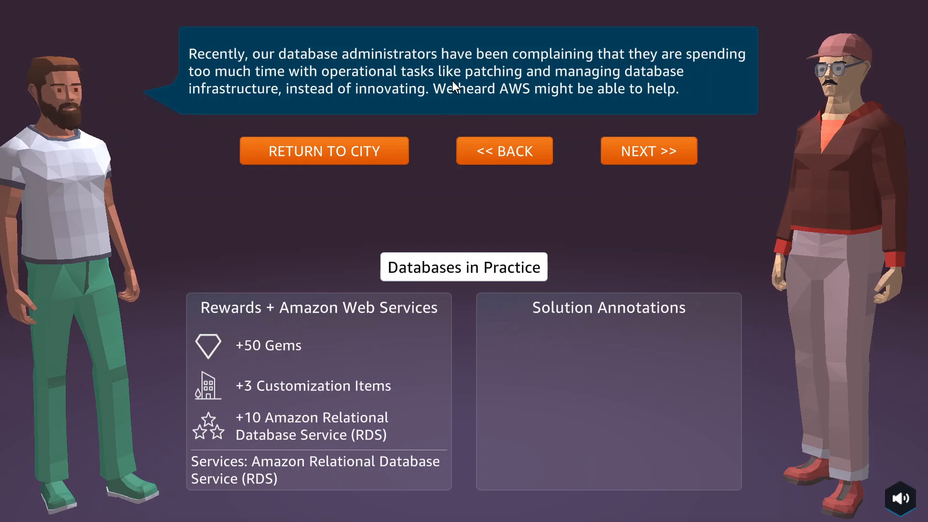
mouse_move(582, 74)
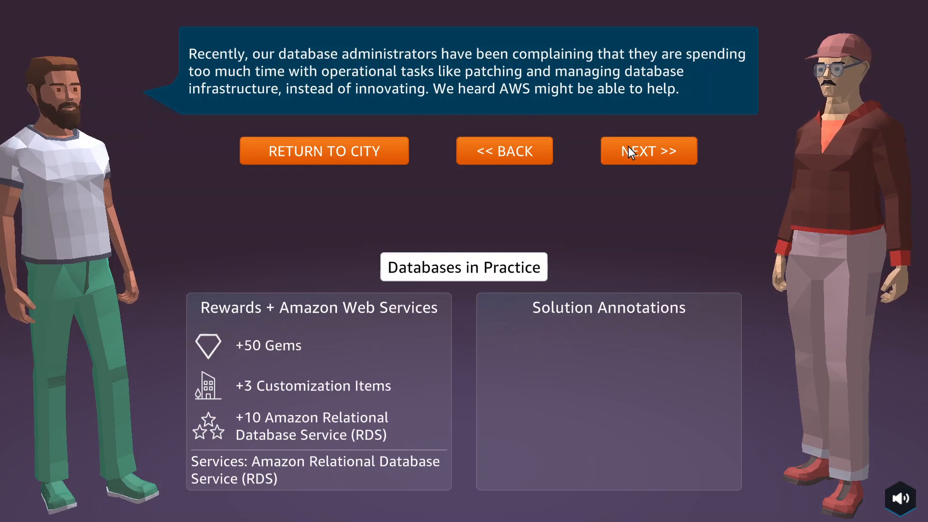
left_click(648, 151)
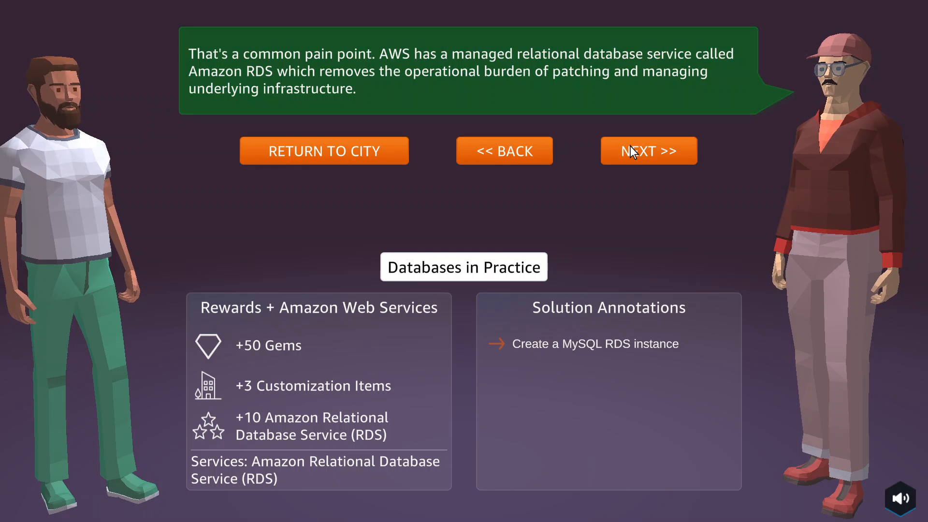
mouse_move(585, 127)
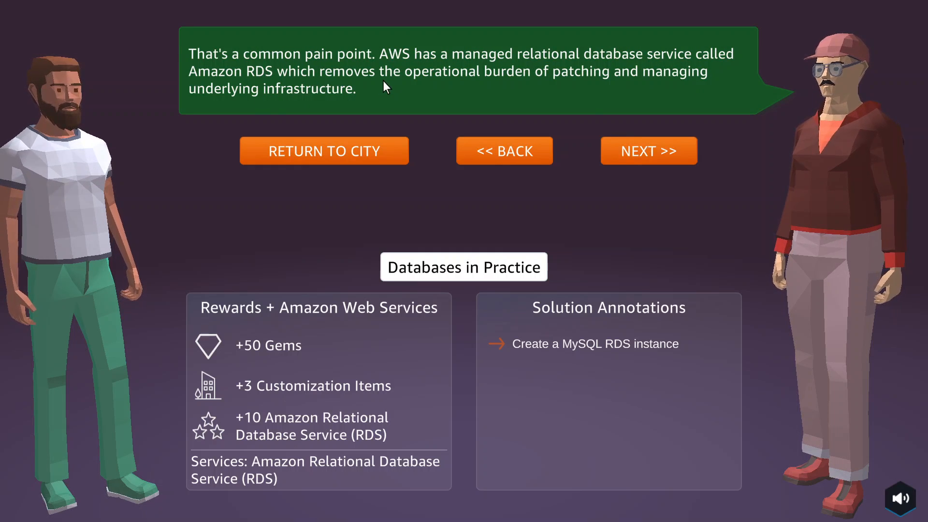
mouse_move(330, 427)
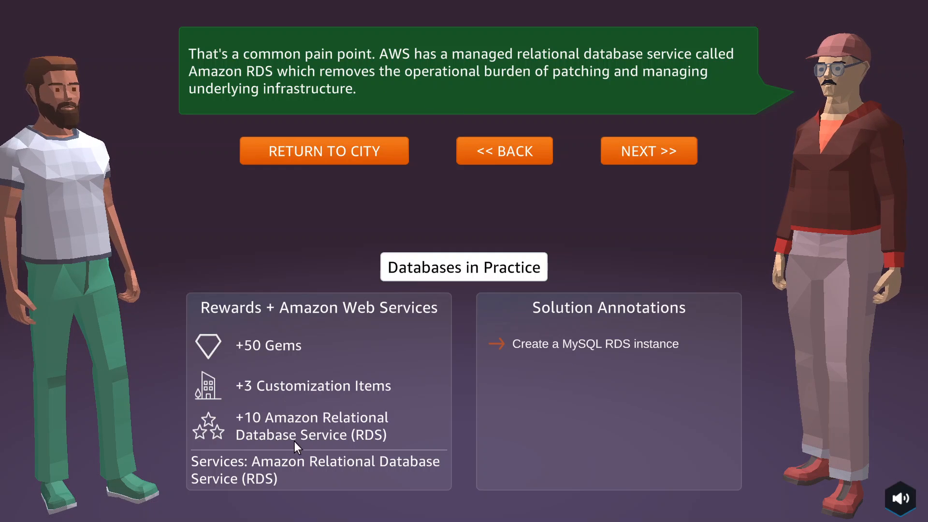
left_click(648, 150)
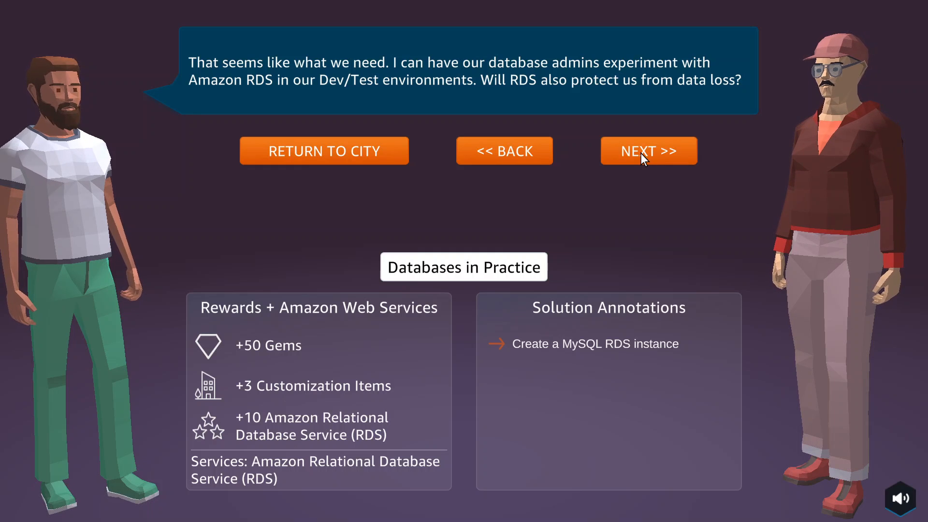
left_click(648, 151)
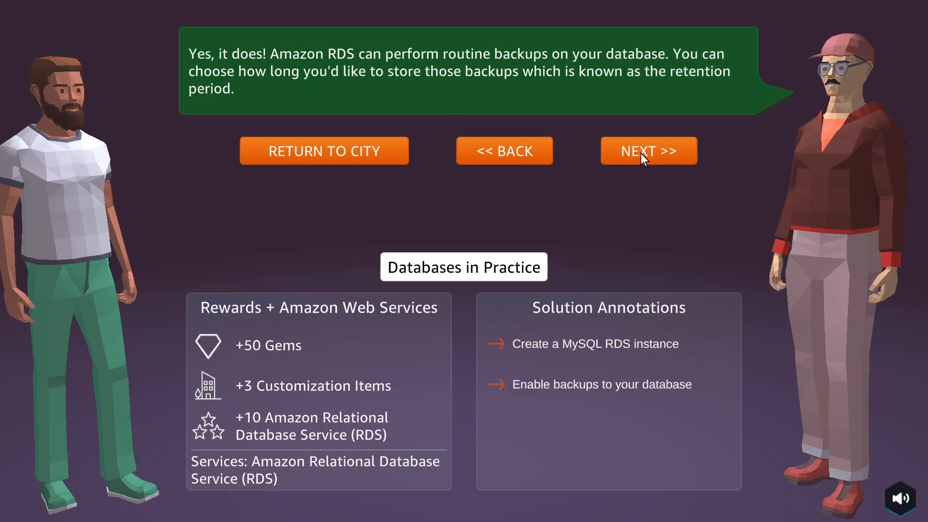
left_click(649, 150)
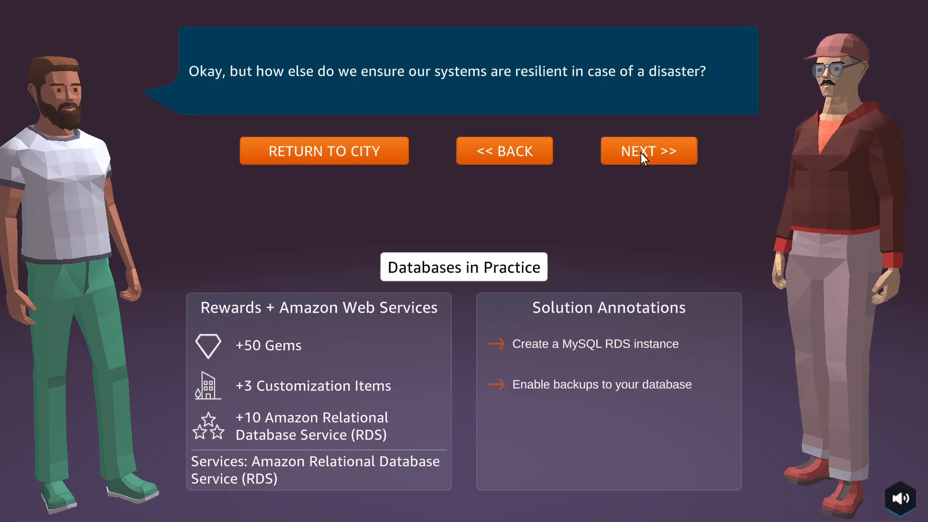
left_click(648, 150)
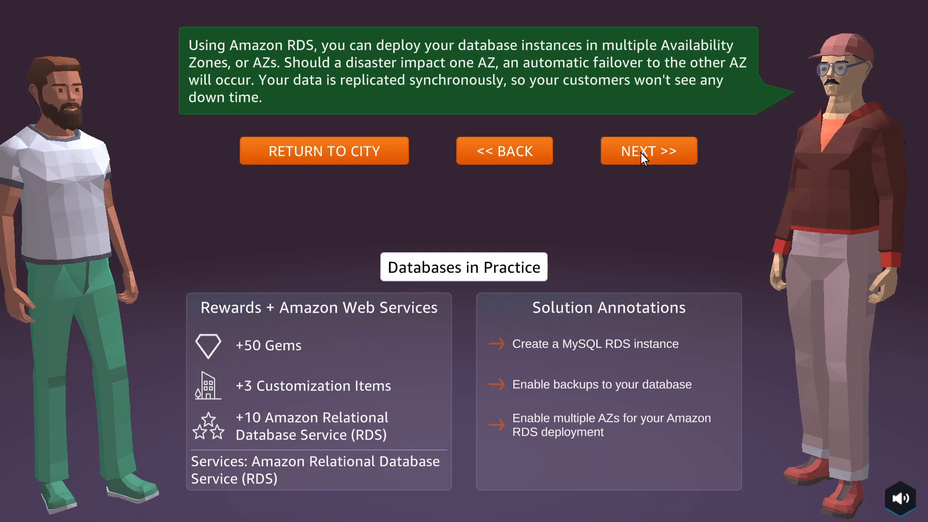
left_click(648, 150)
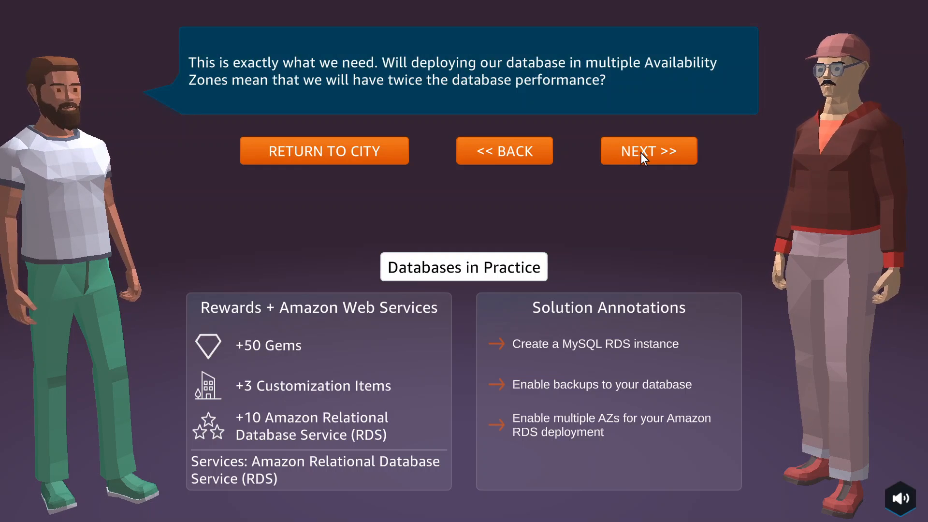
left_click(648, 150)
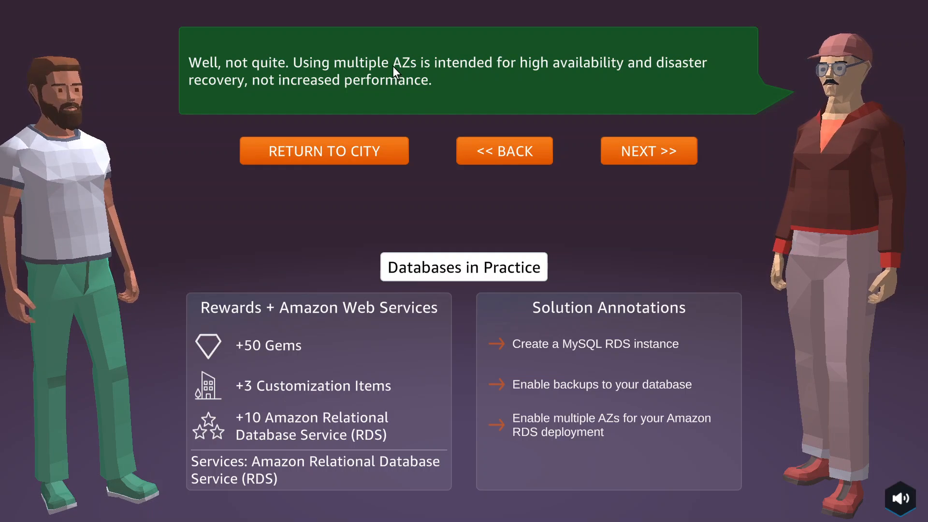
mouse_move(630, 93)
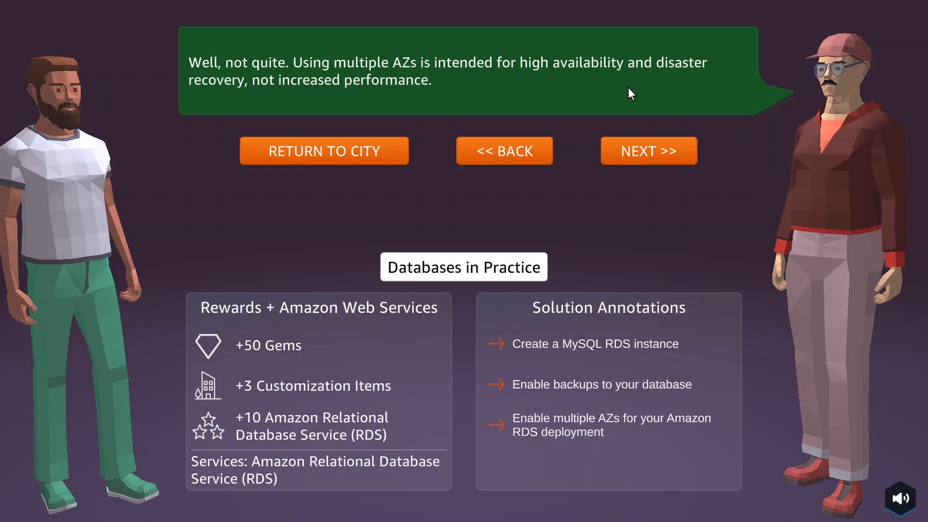
mouse_move(661, 144)
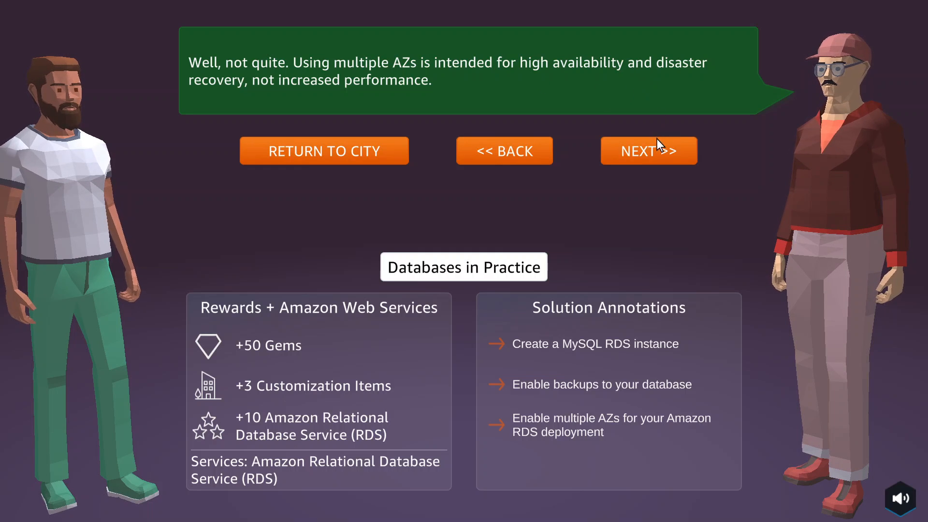
left_click(649, 150)
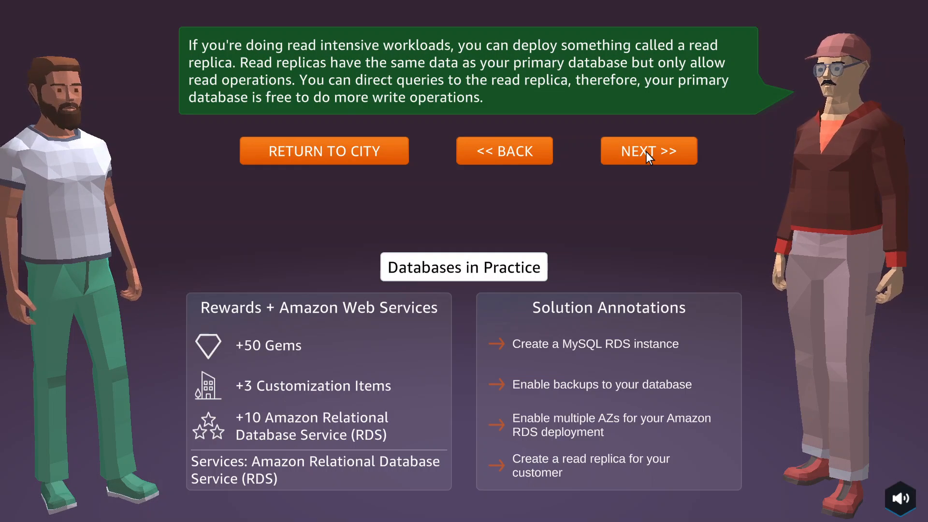
left_click(648, 150)
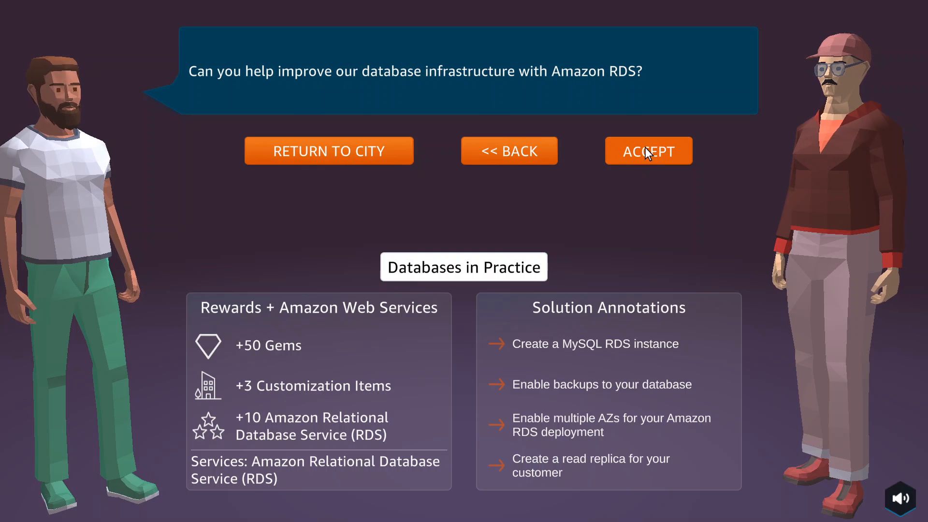
Step: Accept the Databases in Practice assignment and go to the solution center
left_click(648, 151)
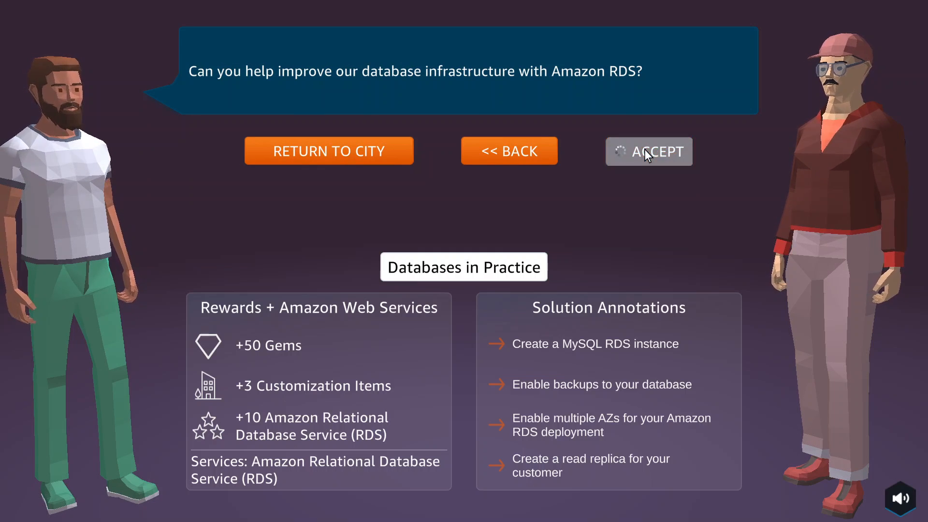
left_click(649, 151)
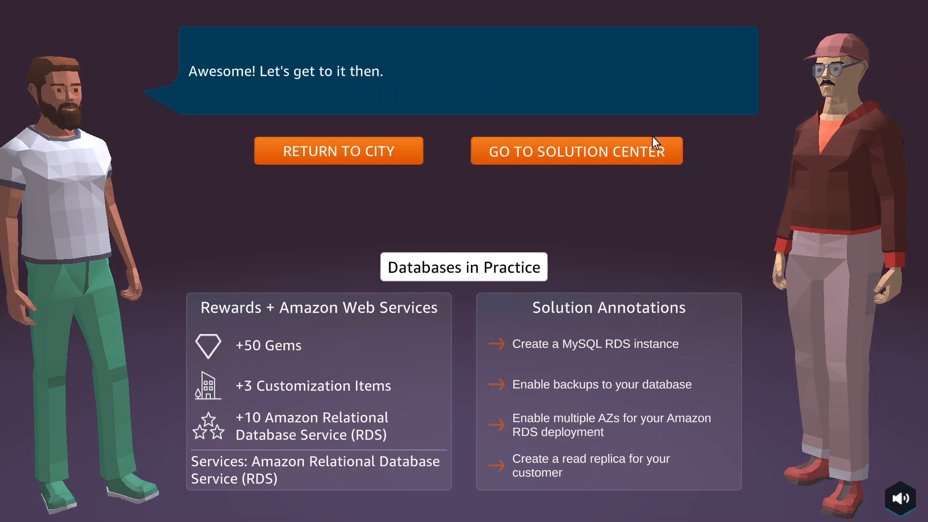
left_click(574, 150)
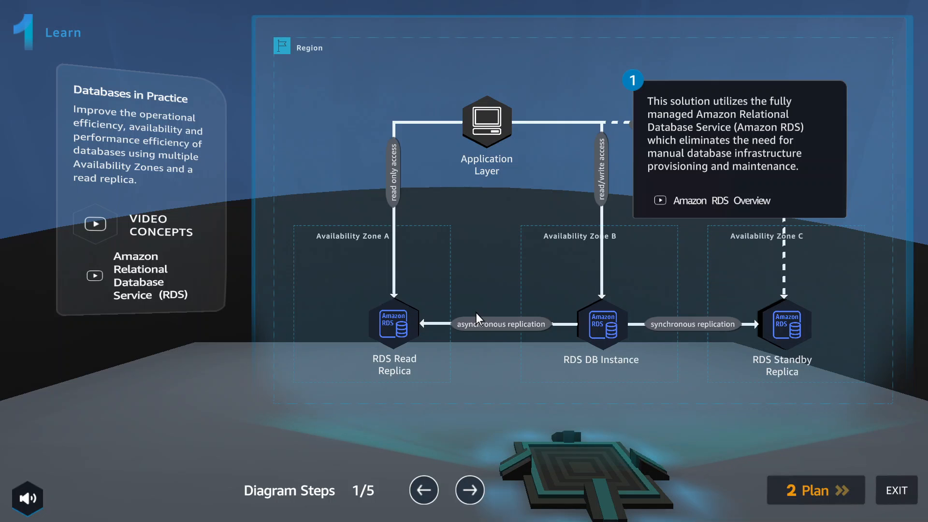
mouse_move(438, 150)
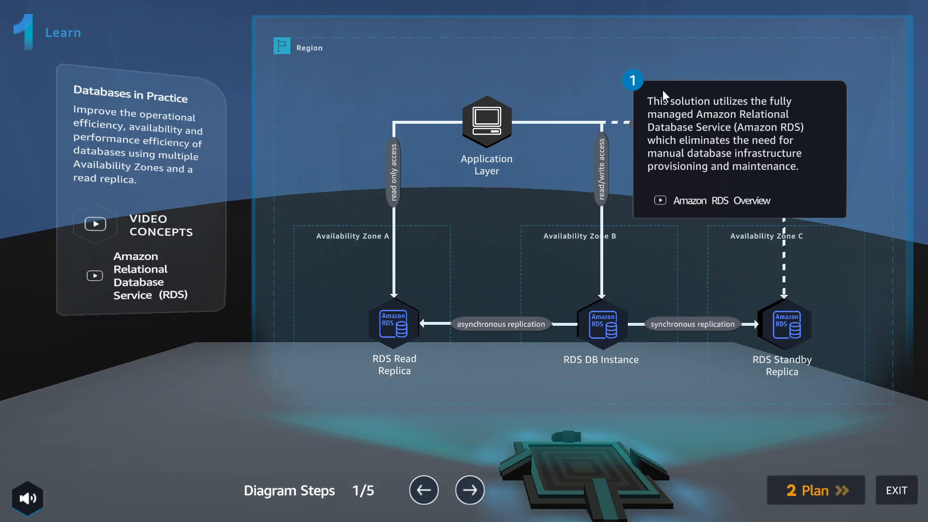
mouse_move(508, 282)
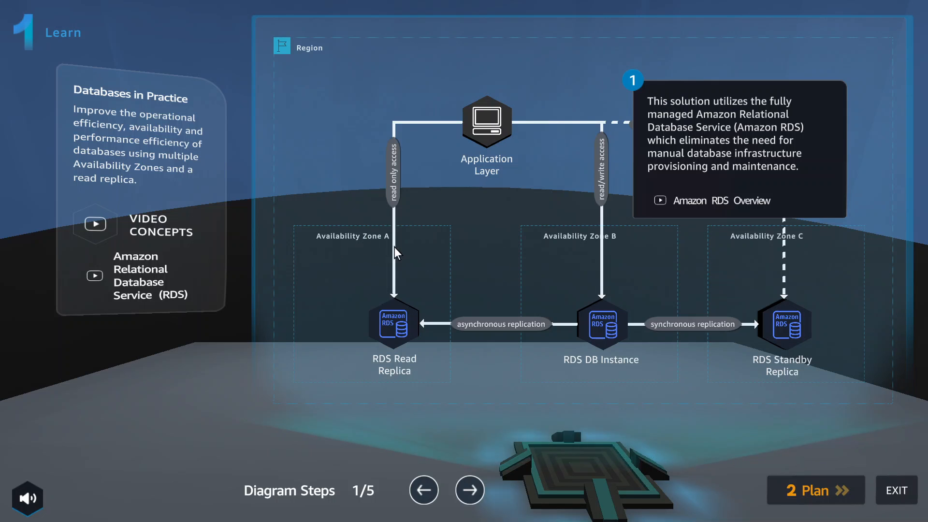
mouse_move(374, 345)
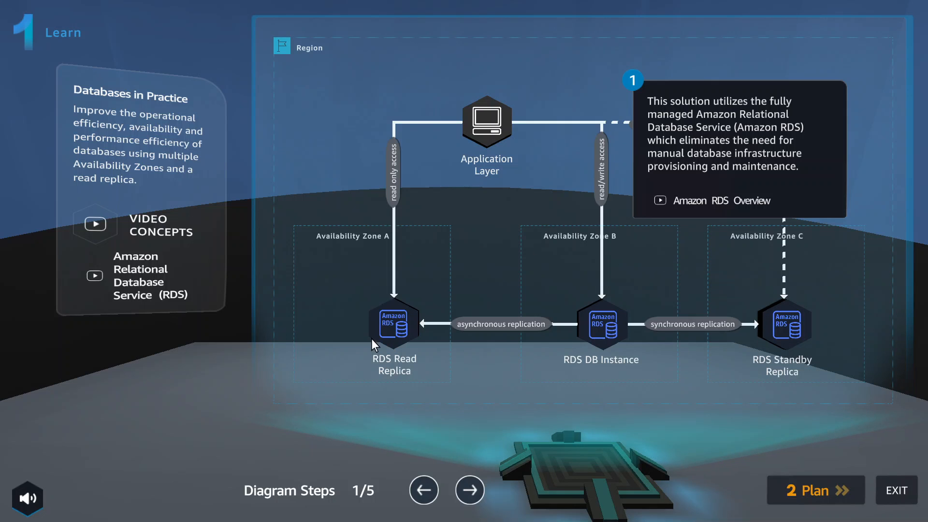
mouse_move(640, 347)
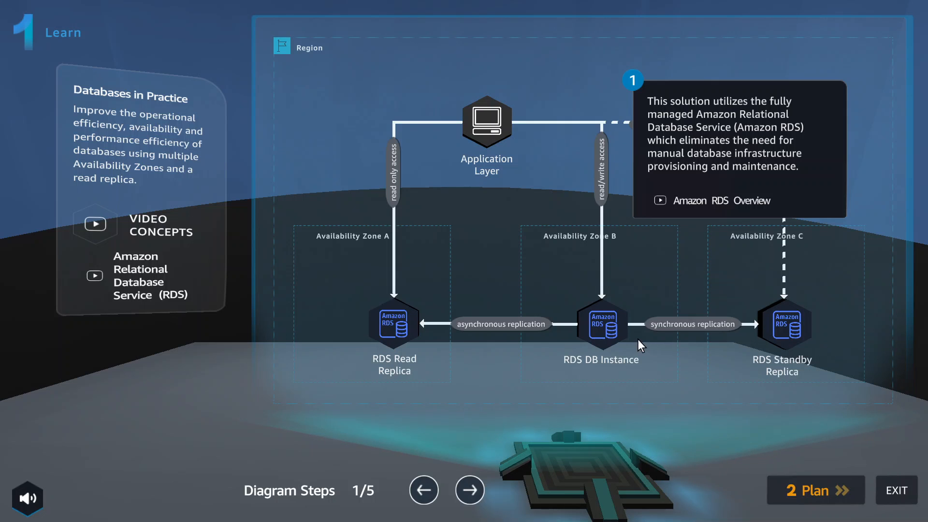
mouse_move(604, 204)
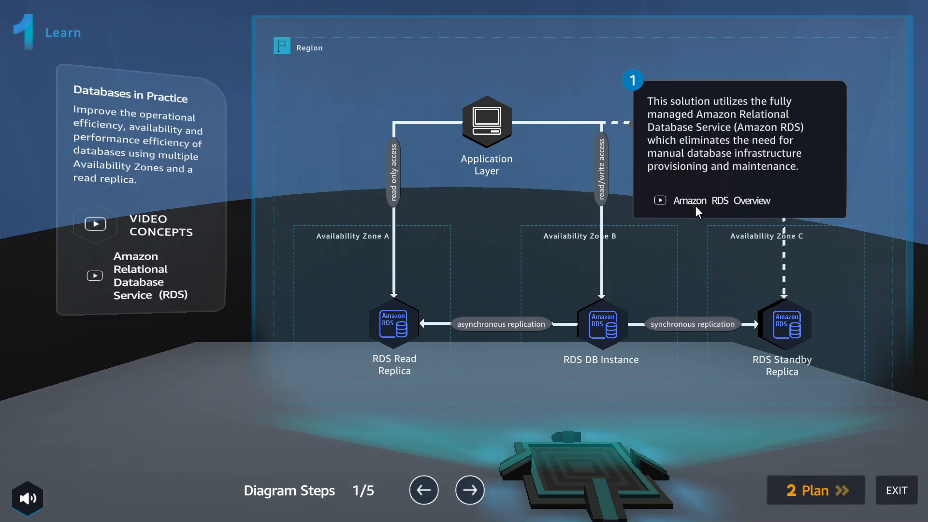
left_click(709, 200)
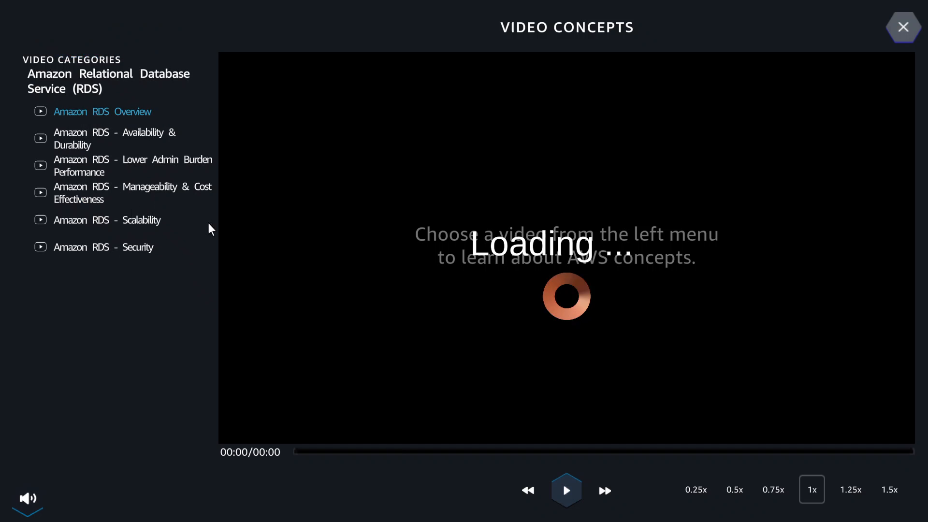
mouse_move(314, 243)
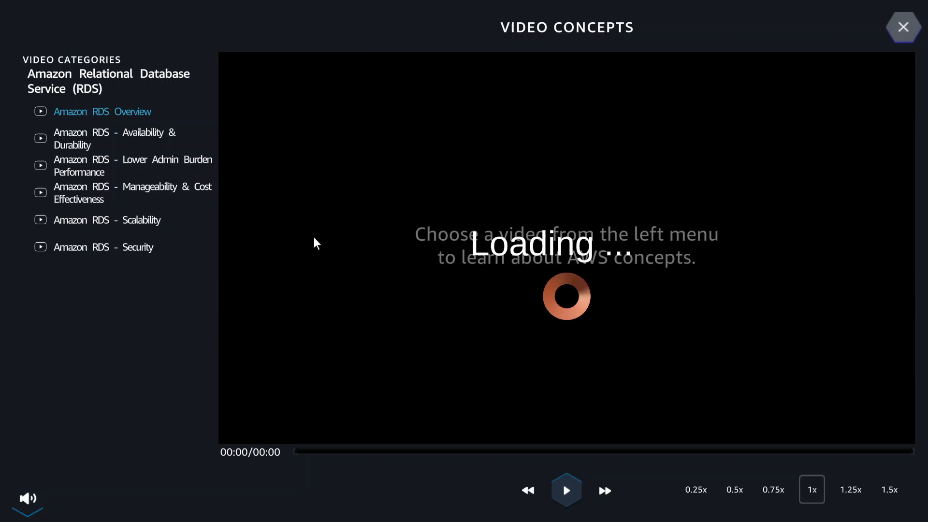
left_click(103, 247)
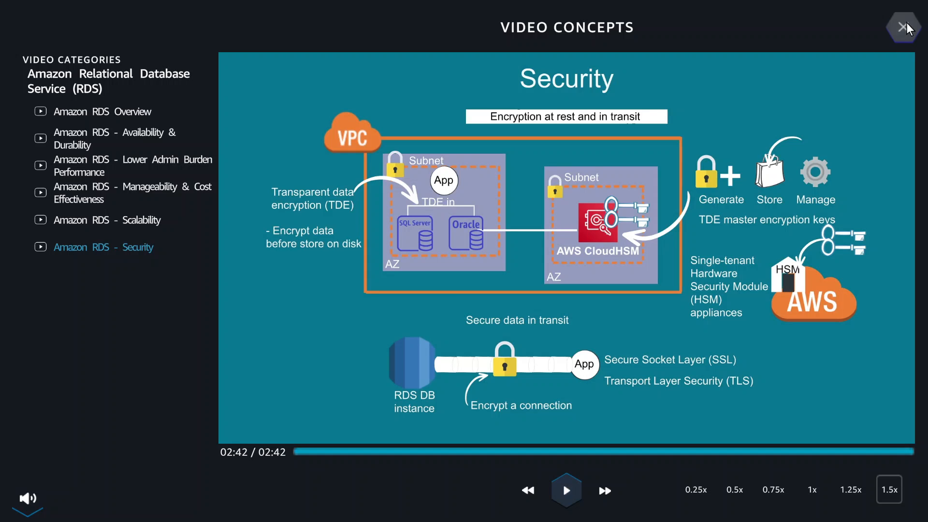
left_click(906, 27)
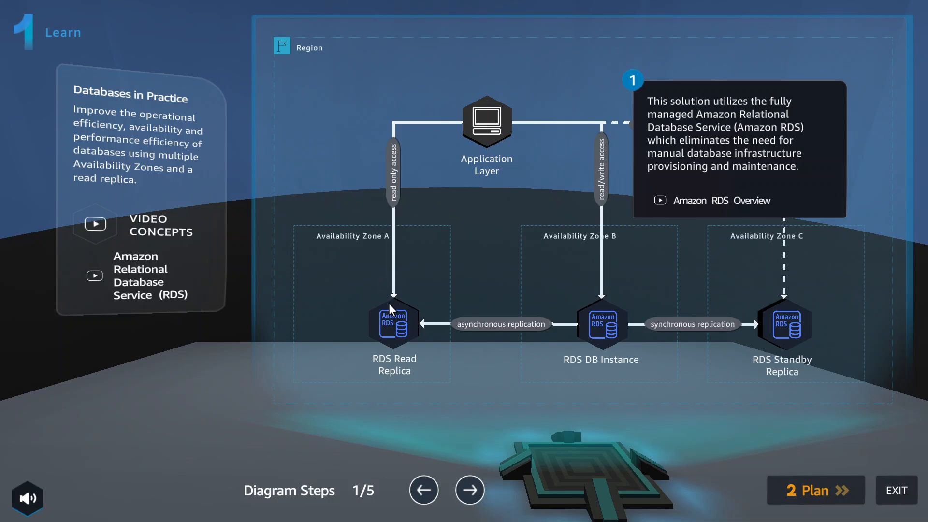
Step: Advance the Learn diagram from step 1 through to step 5 of 5
left_click(469, 490)
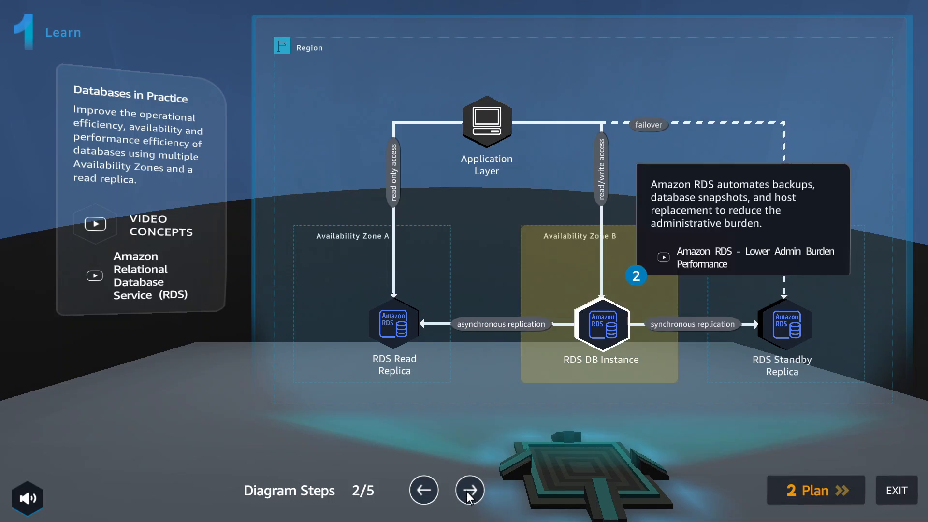
left_click(469, 489)
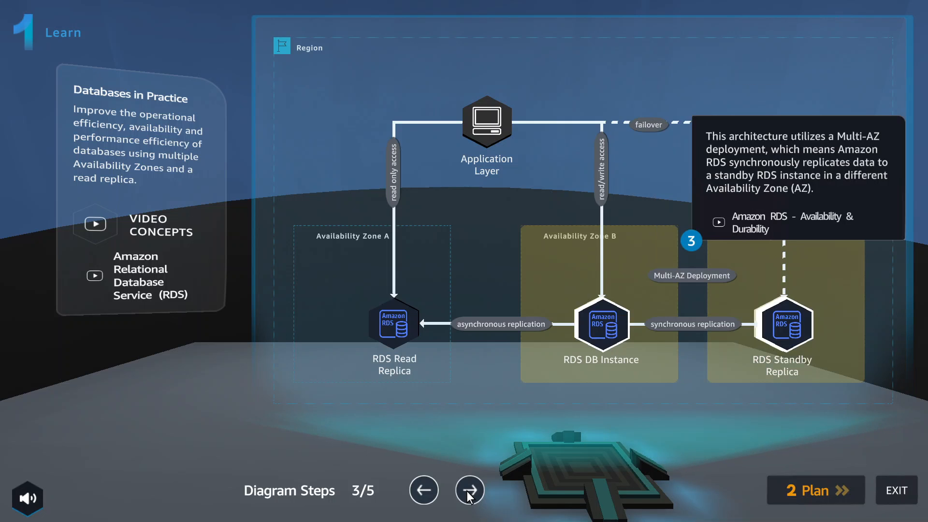
left_click(469, 489)
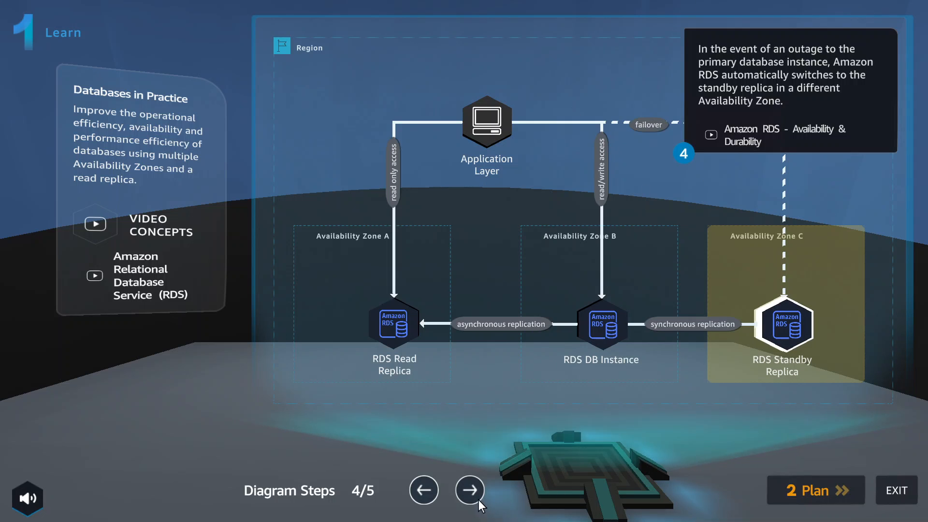
left_click(469, 490)
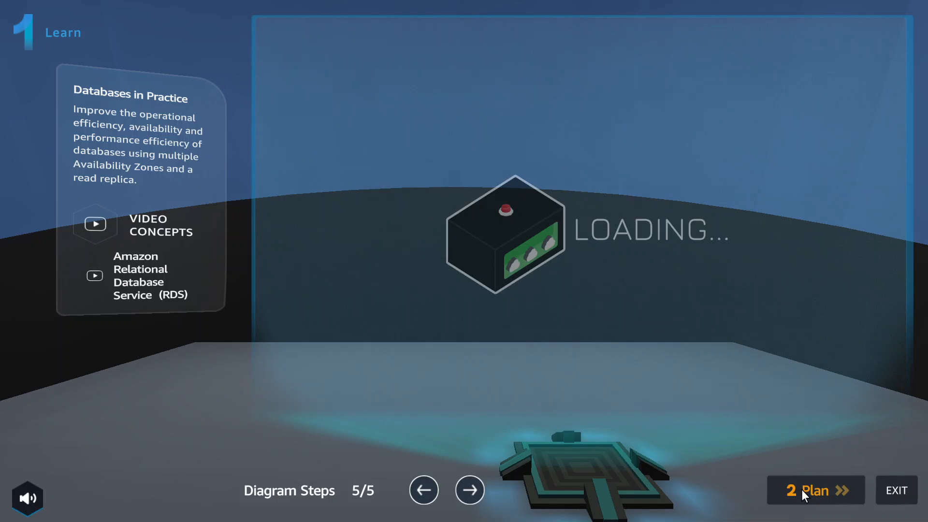
Step: Review the Plan stage's practice lab and DIY goals, then enter Practice
left_click(814, 490)
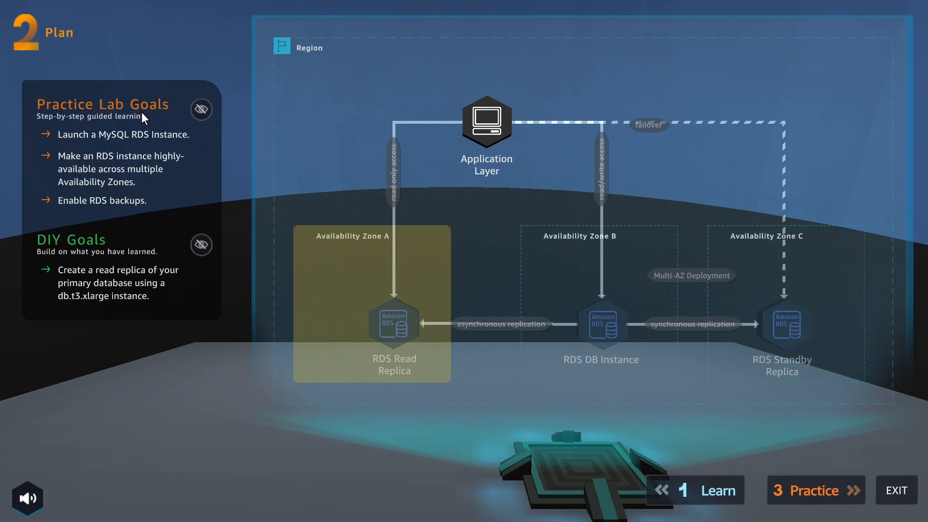
mouse_move(129, 284)
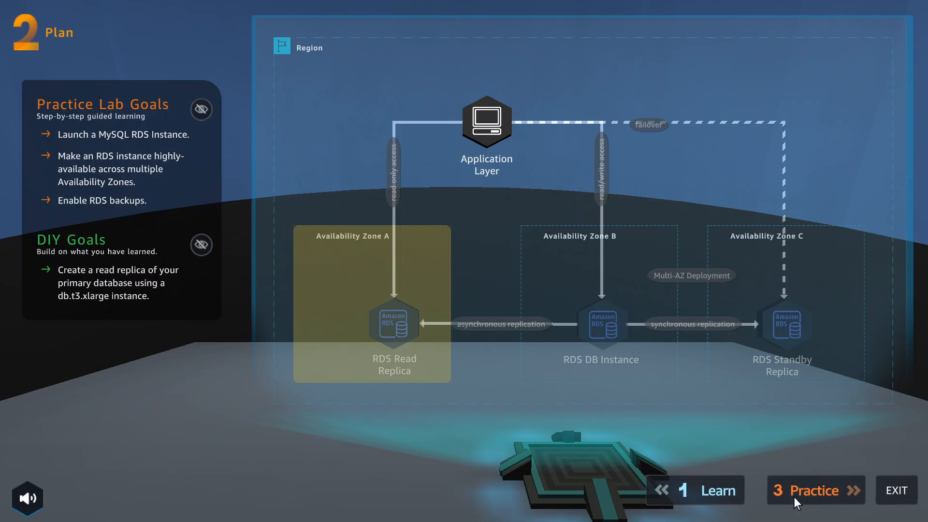
left_click(815, 490)
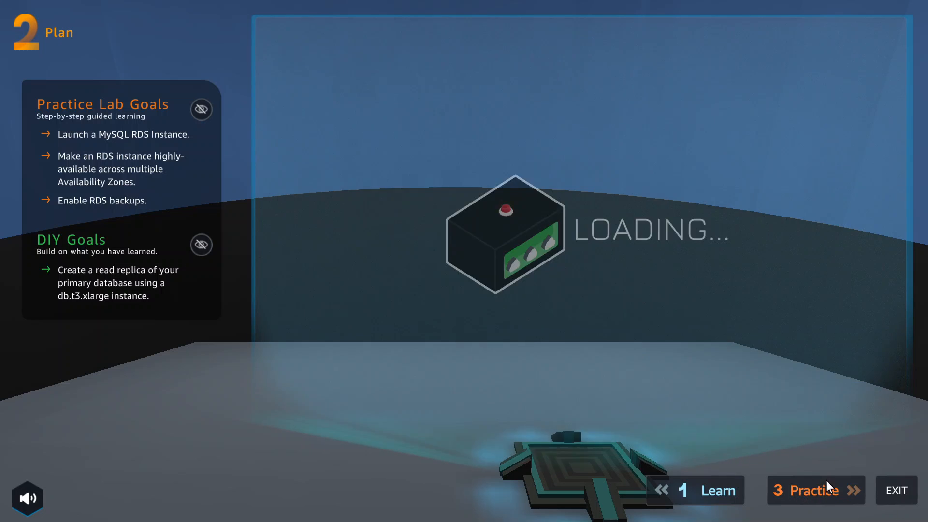
Step: Start the Practice Lab so the console environment is provisioned and running
left_click(815, 489)
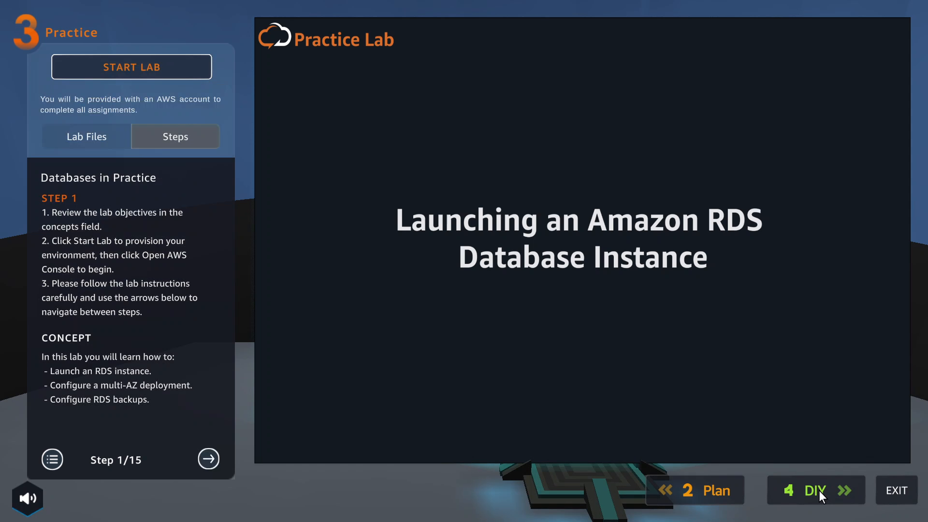
mouse_move(204, 55)
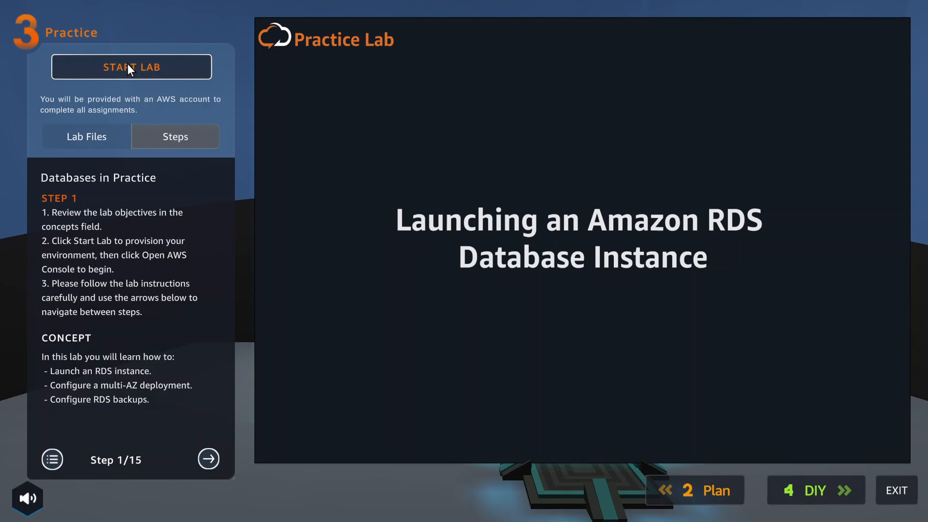
left_click(131, 66)
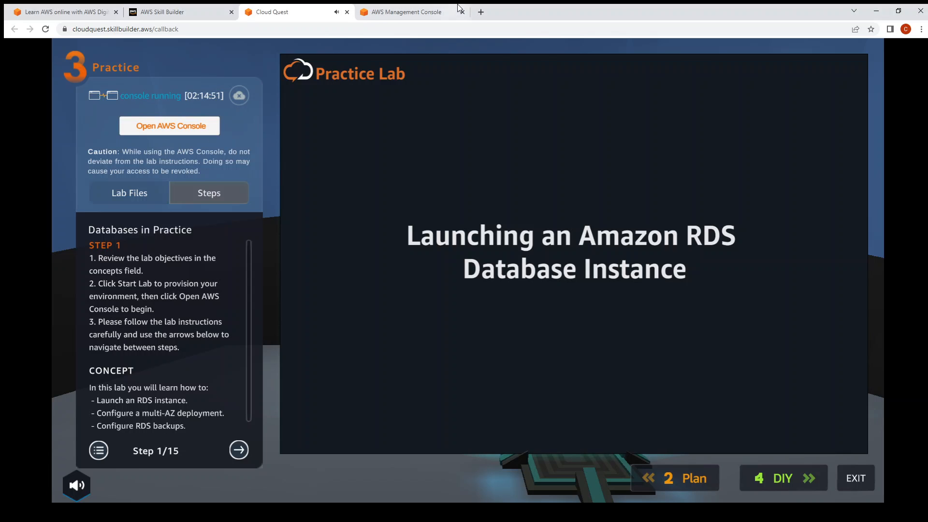
Step: Open the AWS Console, dismiss the welcome tour, and return to the lab guide
left_click(405, 12)
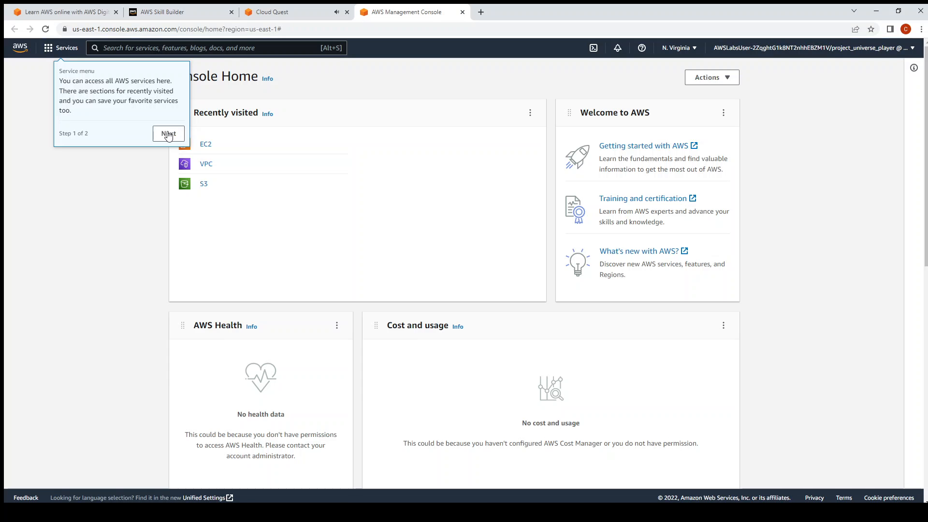
left_click(169, 134)
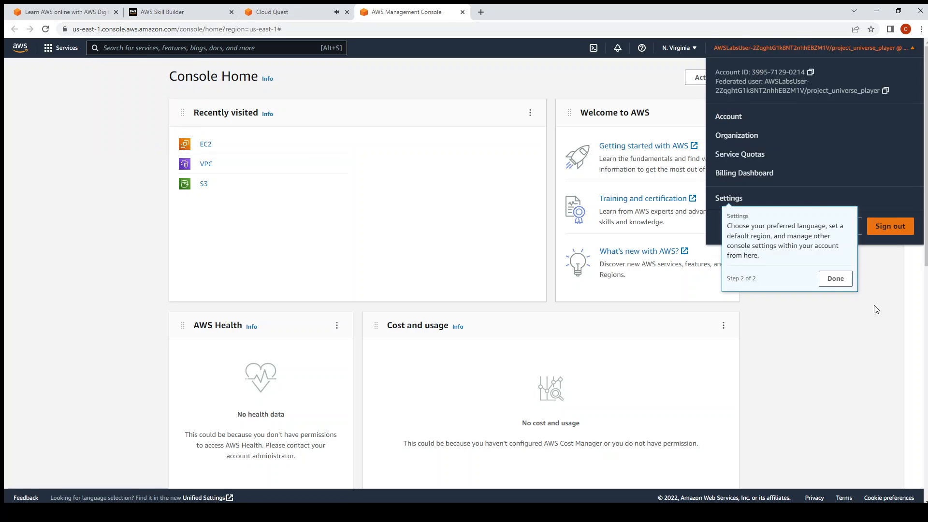
left_click(835, 278)
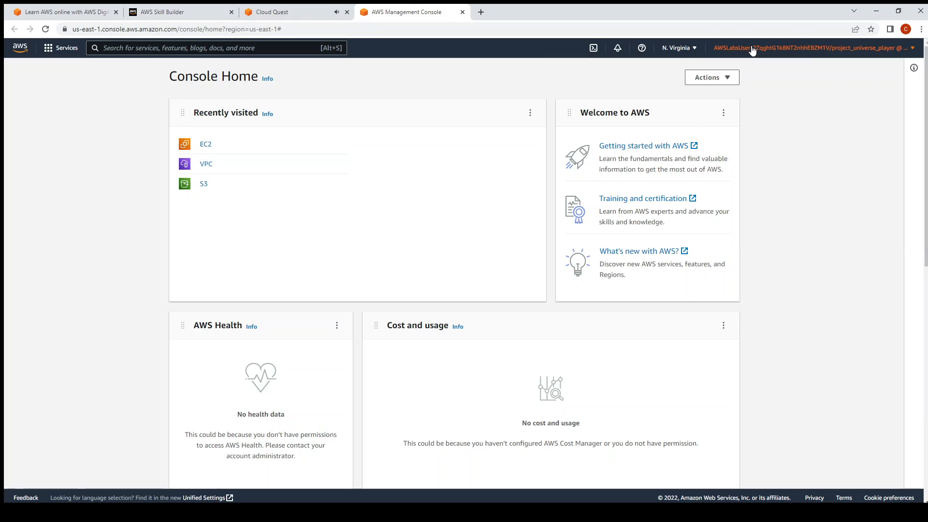
left_click(269, 11)
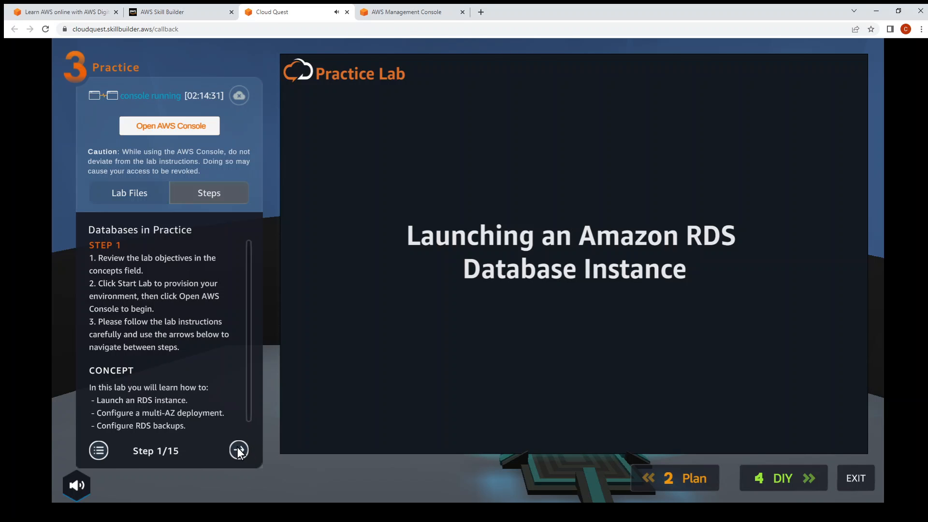
Step: Move the lab to step 2 and open RDS by searching 'rds'
left_click(238, 450)
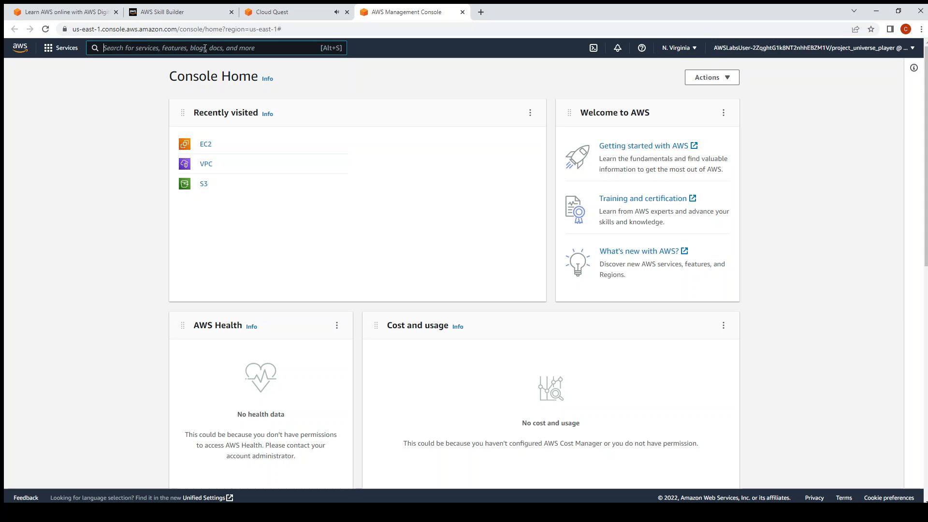
type("rds")
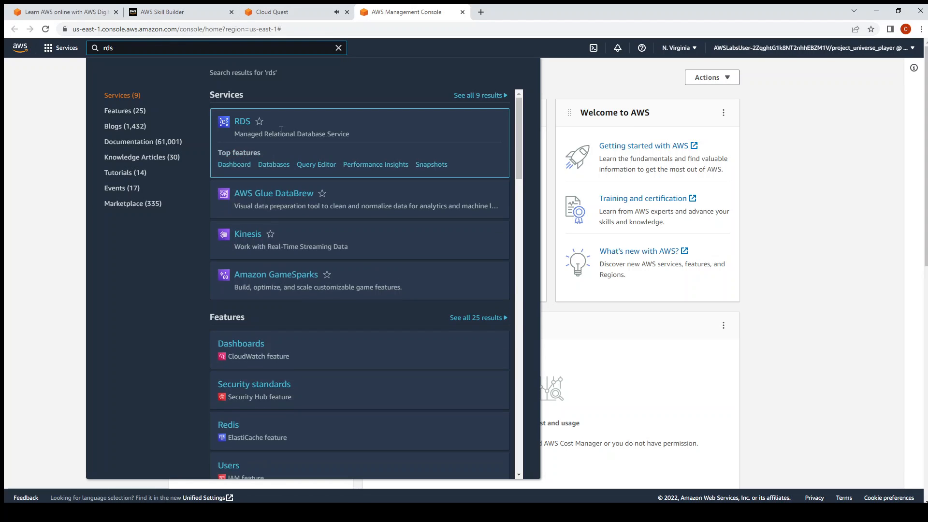
left_click(241, 120)
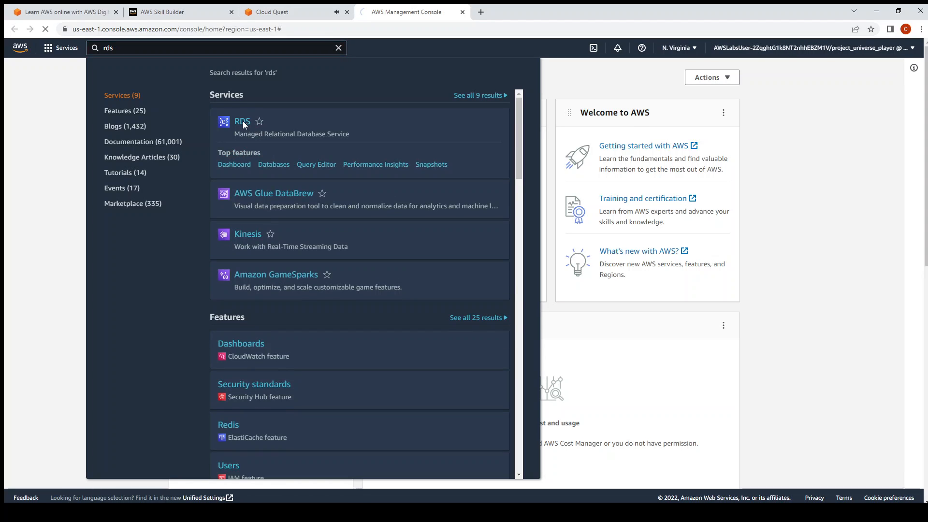
left_click(242, 122)
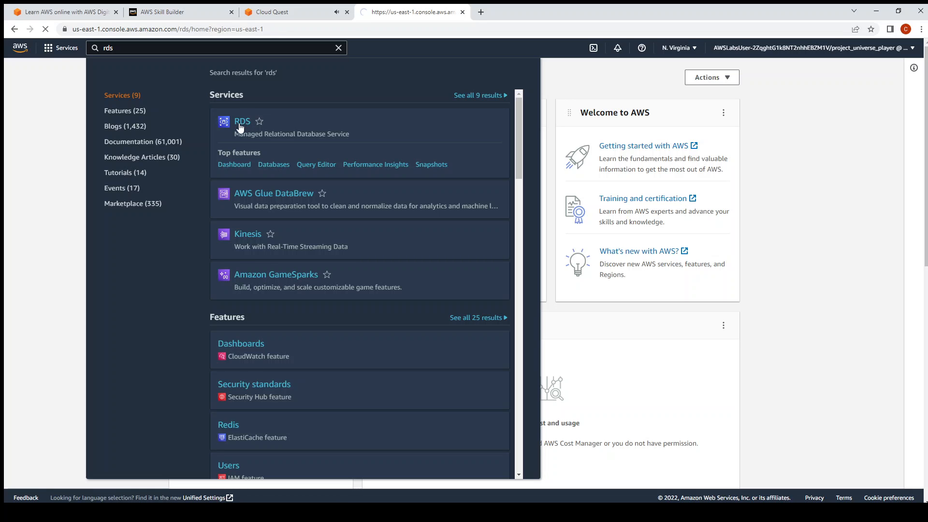
left_click(242, 121)
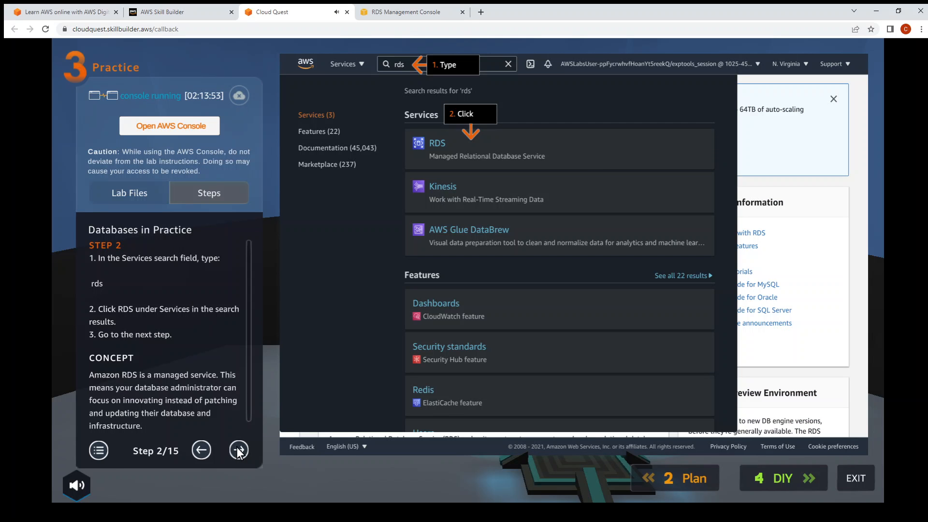
Step: Open the empty RDS Databases list, start Create database, and return to Cloud Quest
left_click(436, 148)
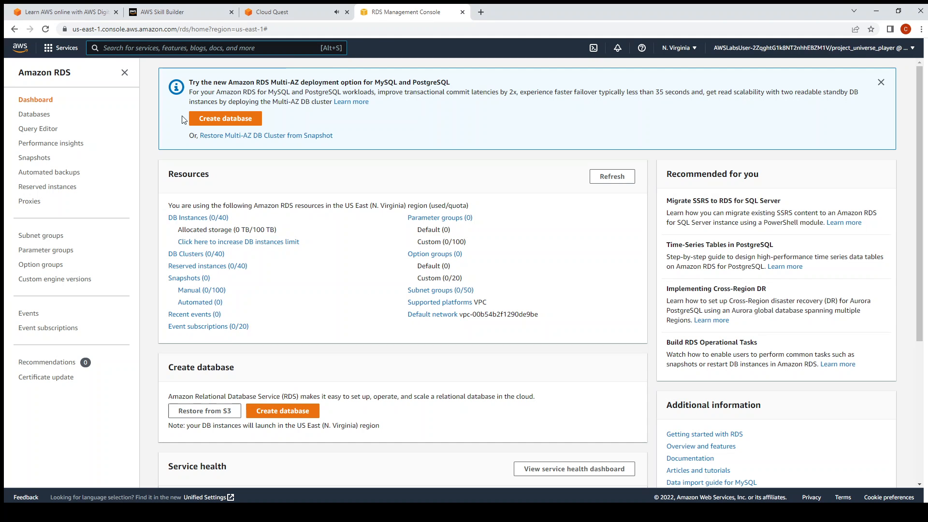
left_click(34, 114)
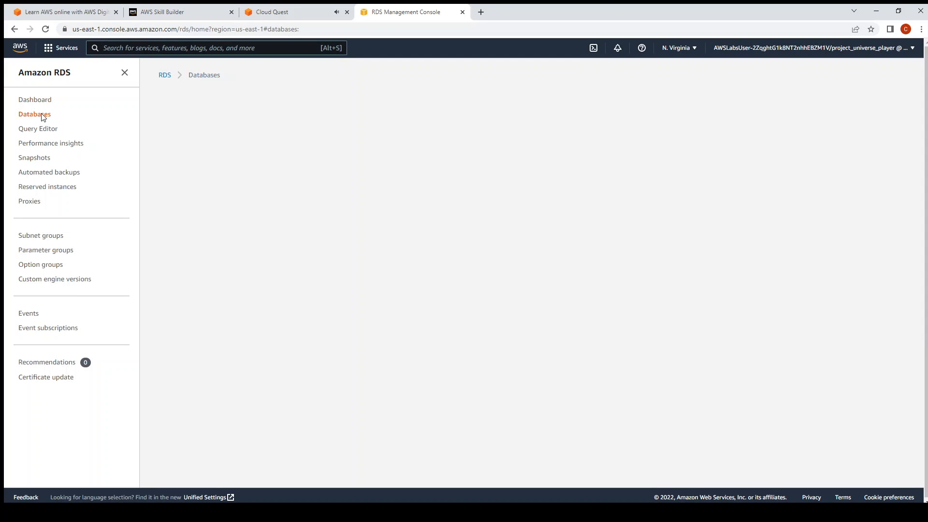
left_click(34, 114)
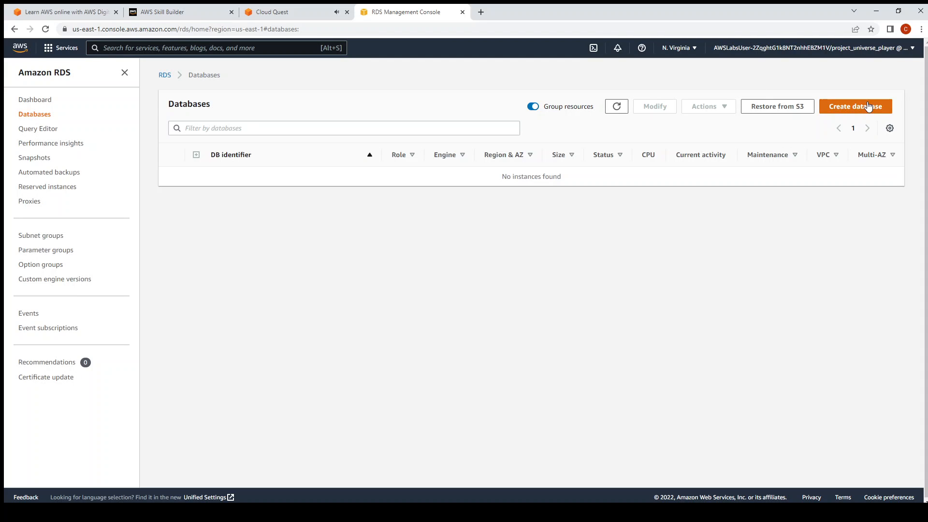
left_click(854, 106)
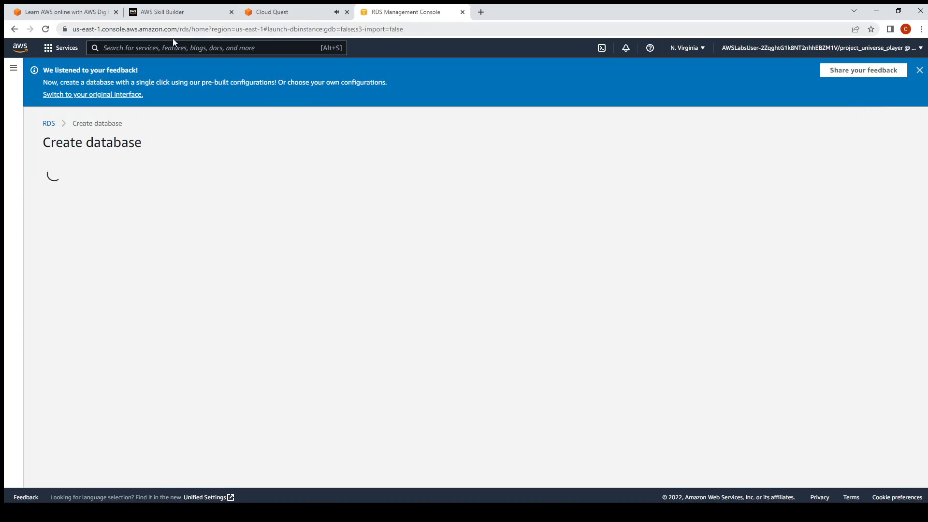
left_click(274, 11)
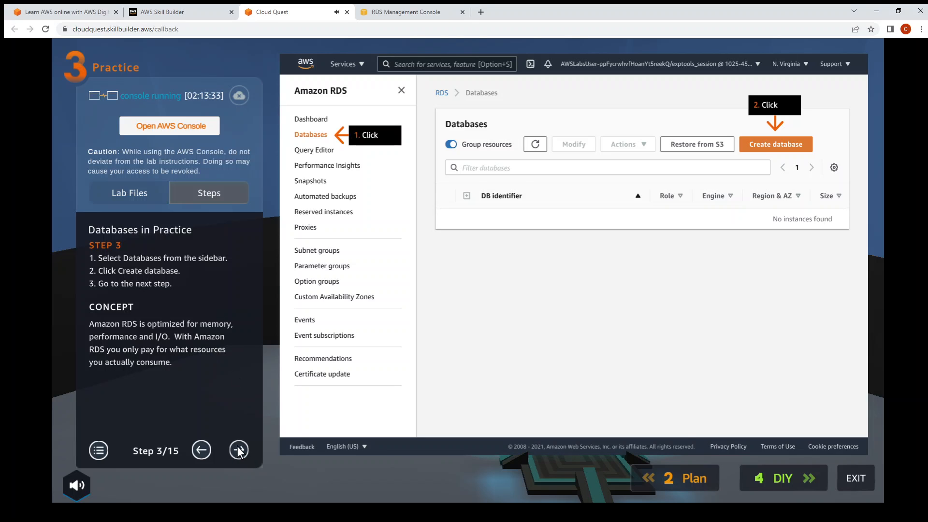
Step: Advance the lab guide to step 4 and choose Standard create with MariaDB
left_click(775, 144)
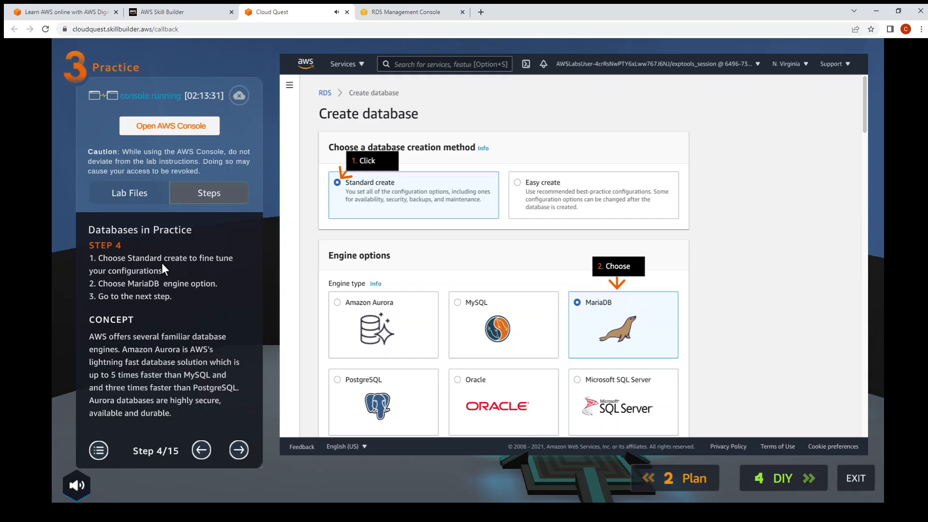
mouse_move(159, 279)
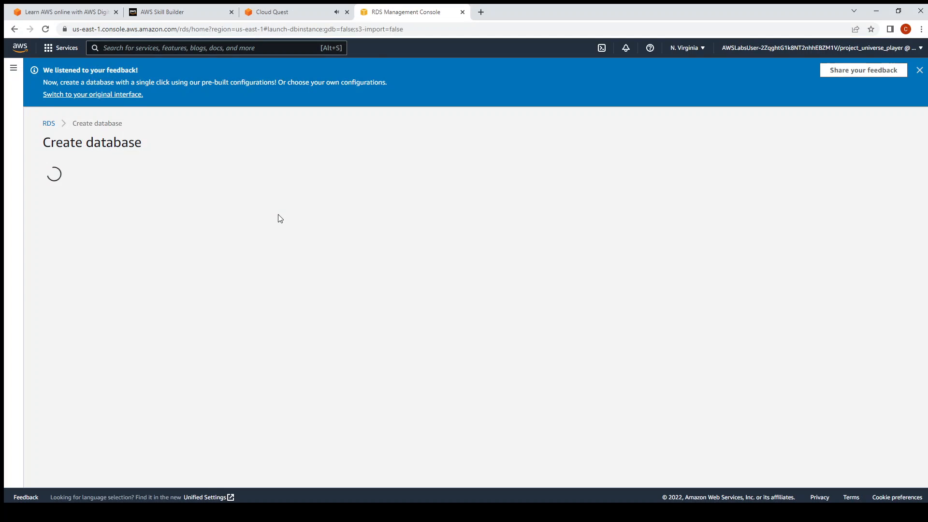
mouse_move(319, 199)
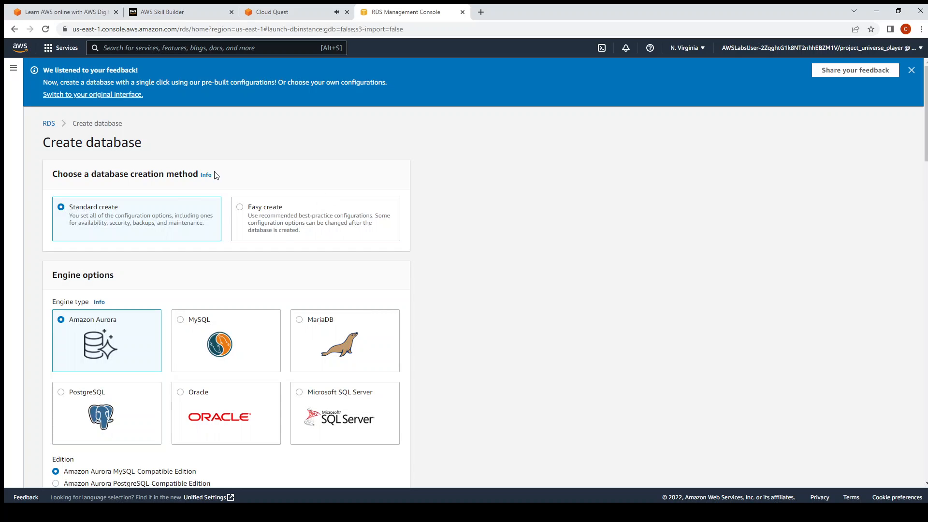
mouse_move(113, 194)
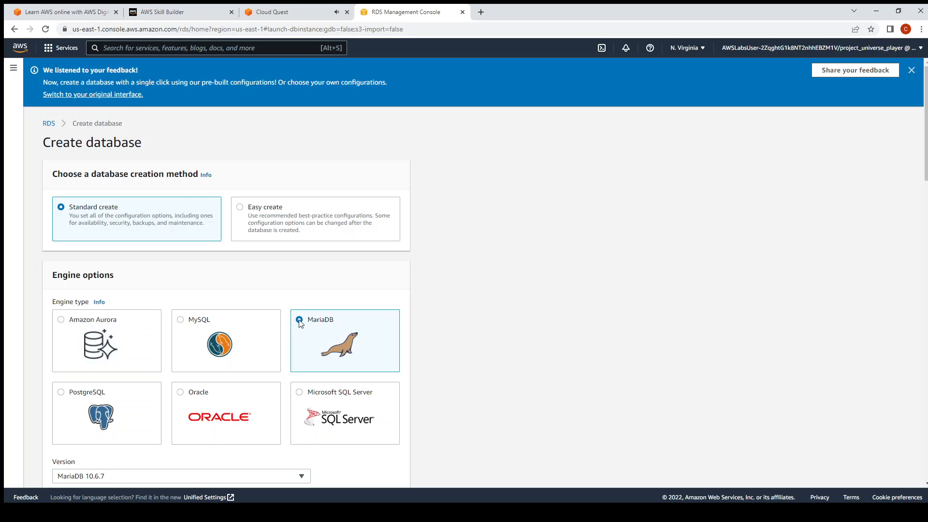
left_click(272, 12)
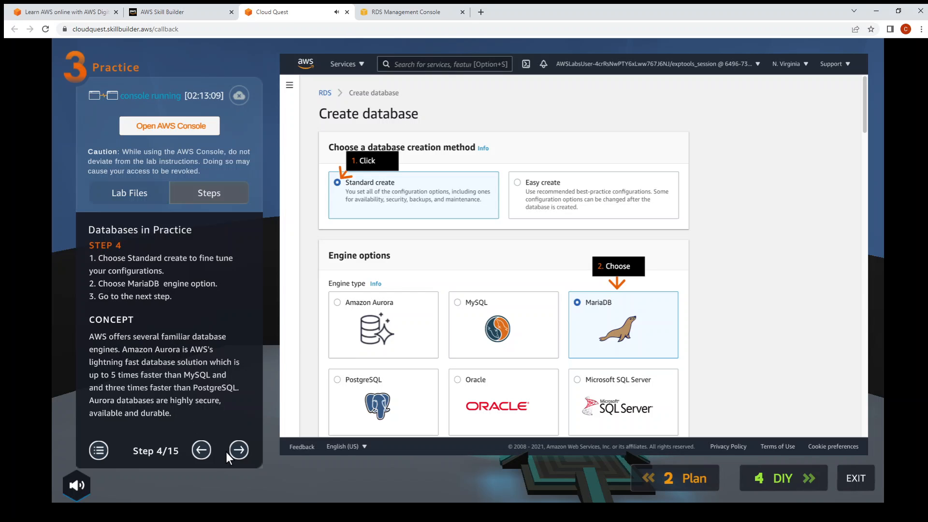
Step: Keep the default MariaDB 10.6.7 version and choose the Dev/Test template
left_click(237, 450)
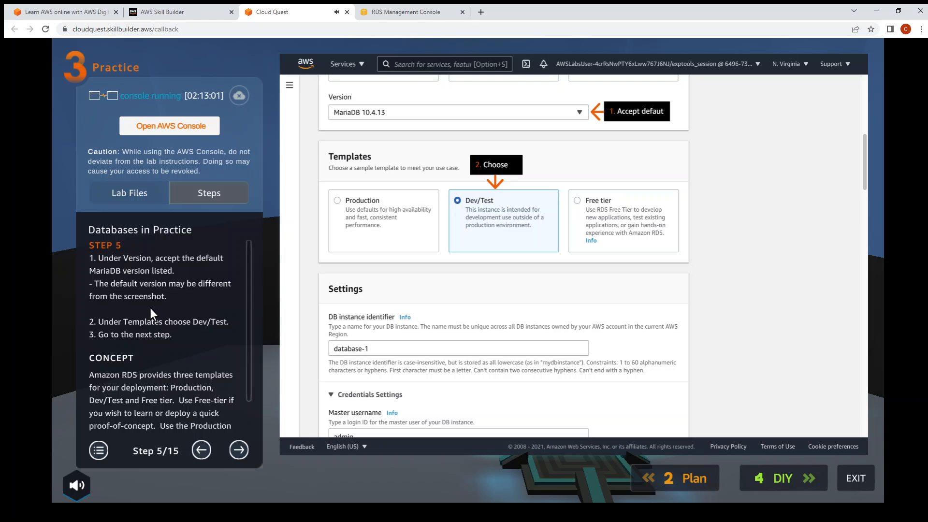
mouse_move(156, 346)
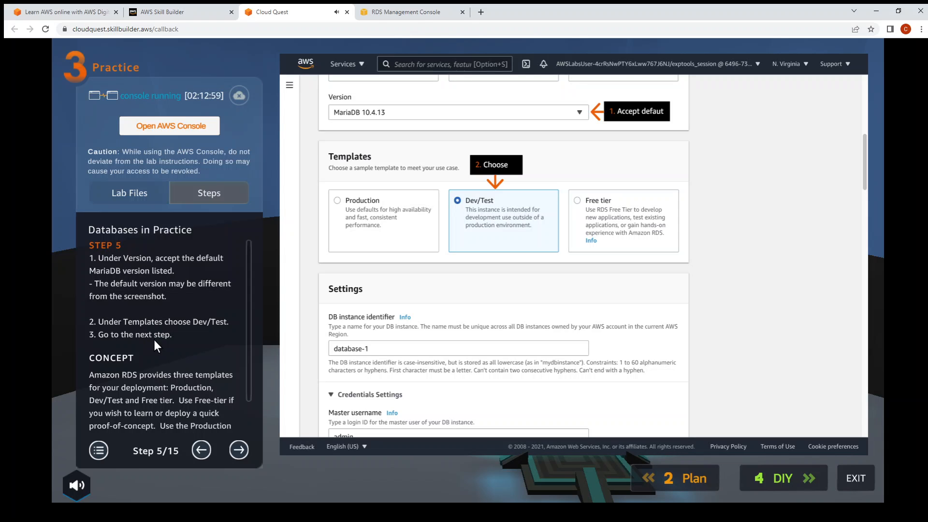
mouse_move(403, 69)
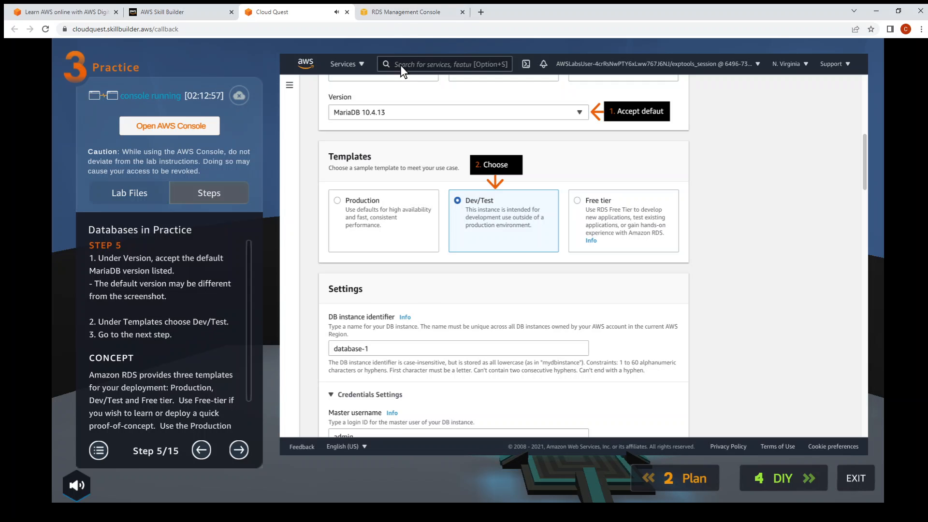
left_click(403, 12)
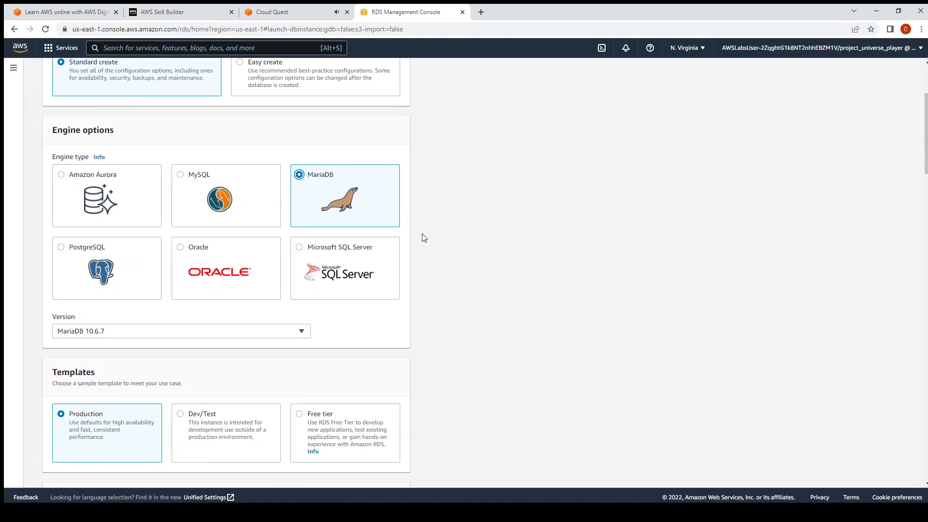
scroll("down", 3)
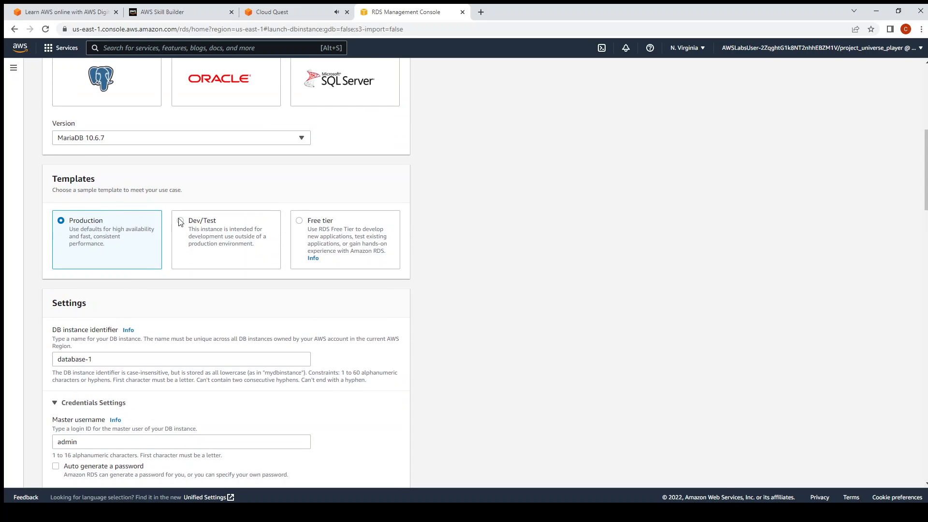
left_click(180, 220)
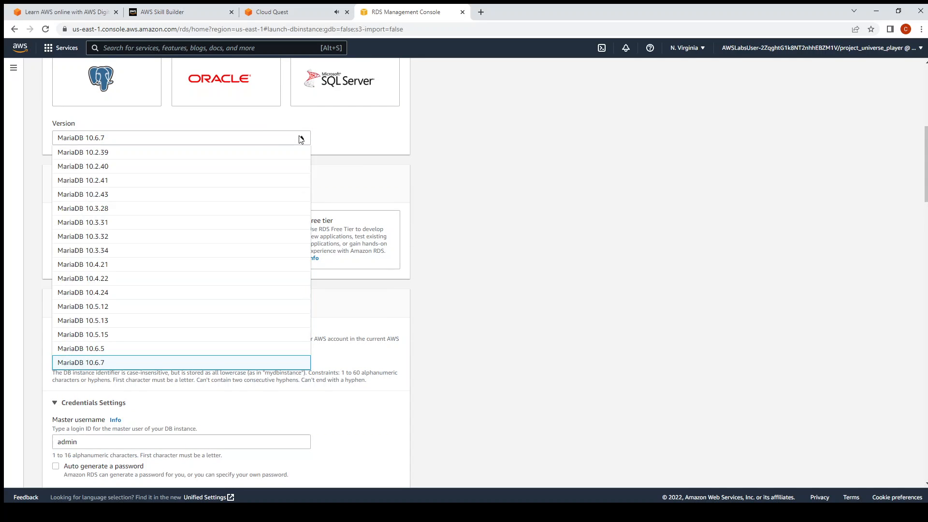
mouse_move(381, 274)
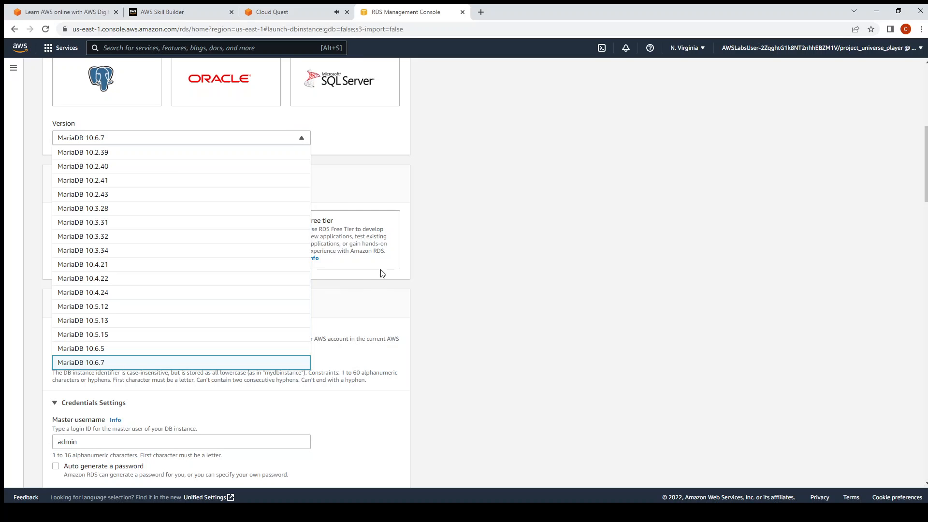
left_click(81, 362)
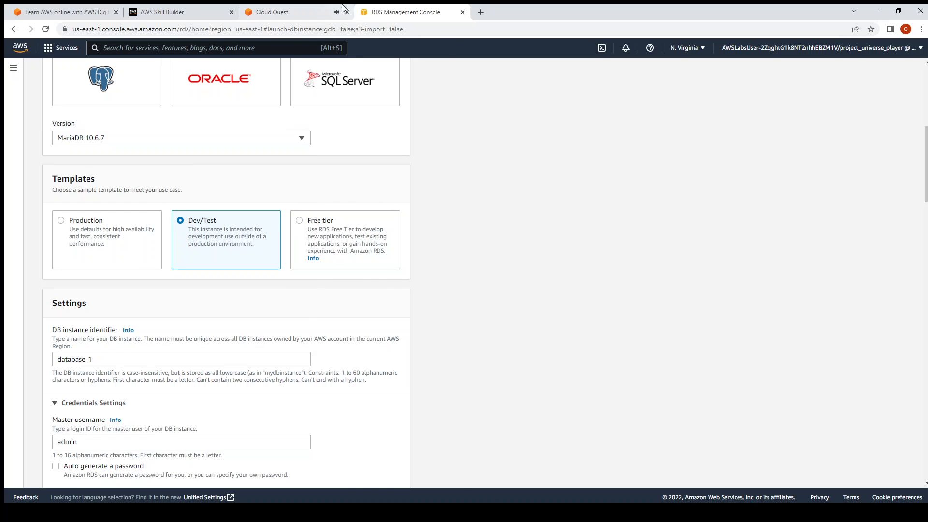
left_click(282, 12)
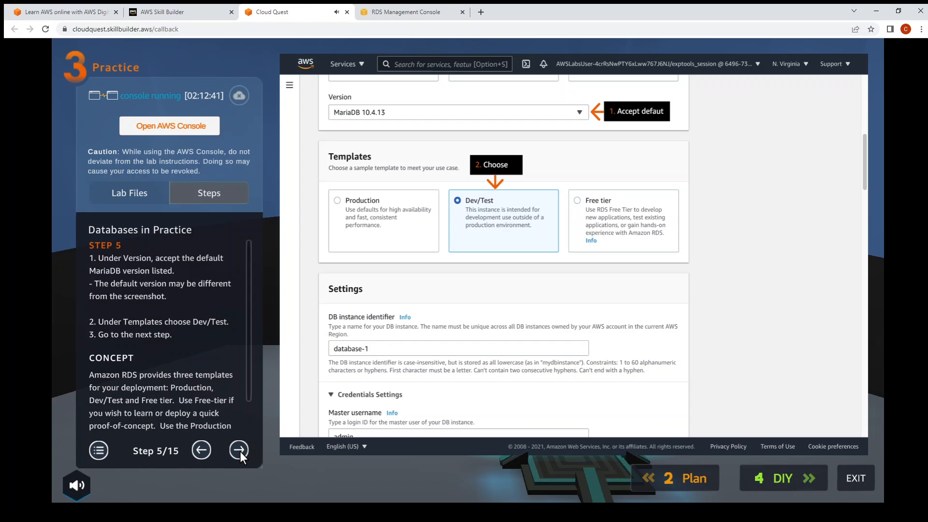
Step: Fix the DB instance identifier to my-database with admin as username
left_click(239, 449)
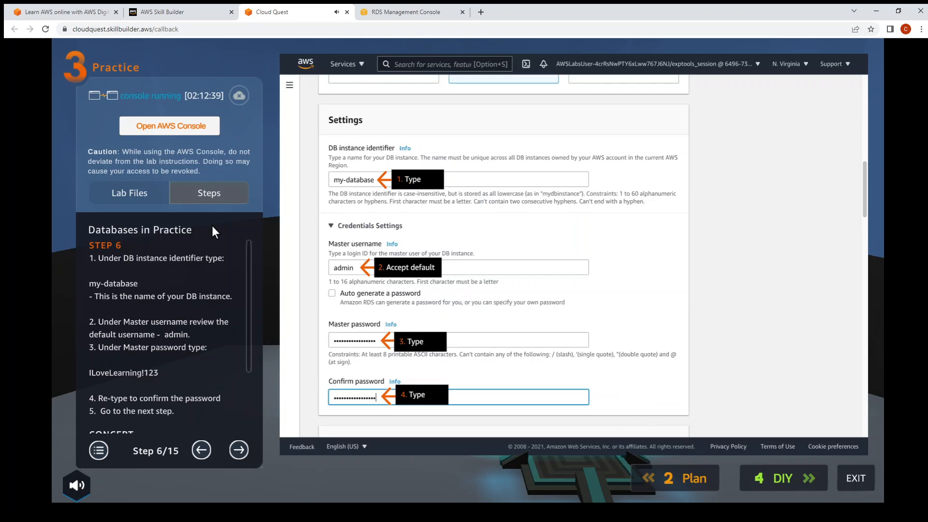
mouse_move(192, 267)
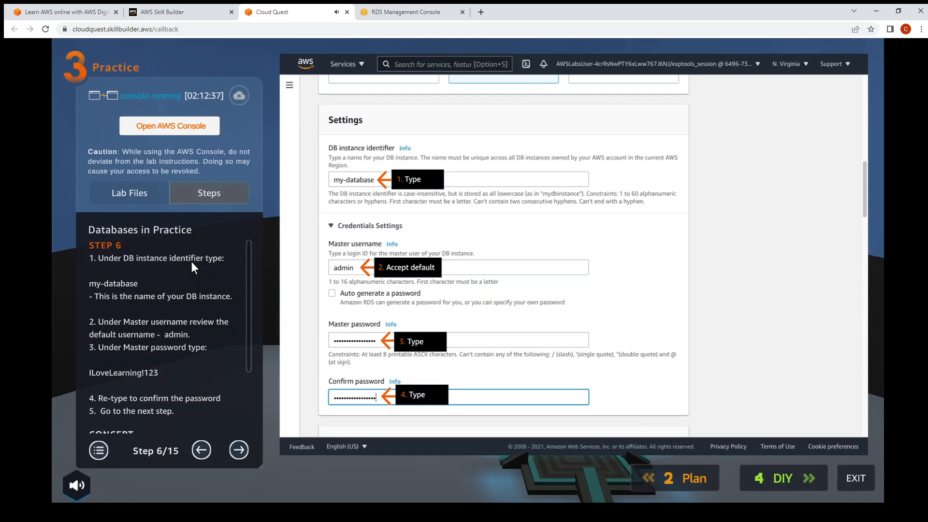
mouse_move(410, 229)
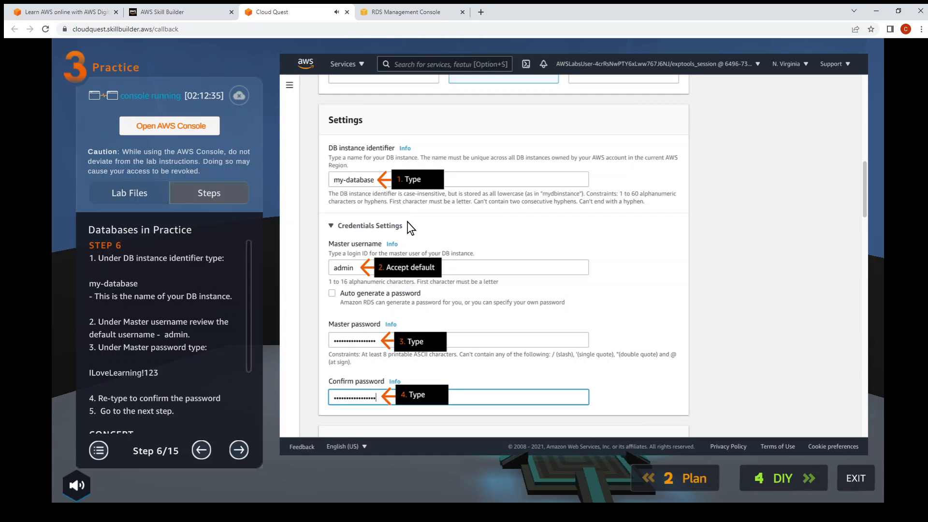
left_click(405, 12)
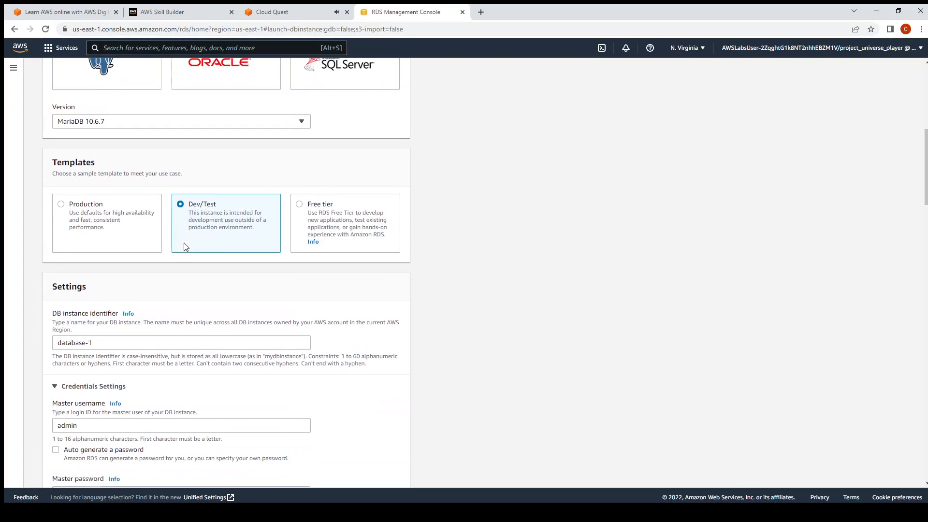
left_click(294, 12)
type("myy-")
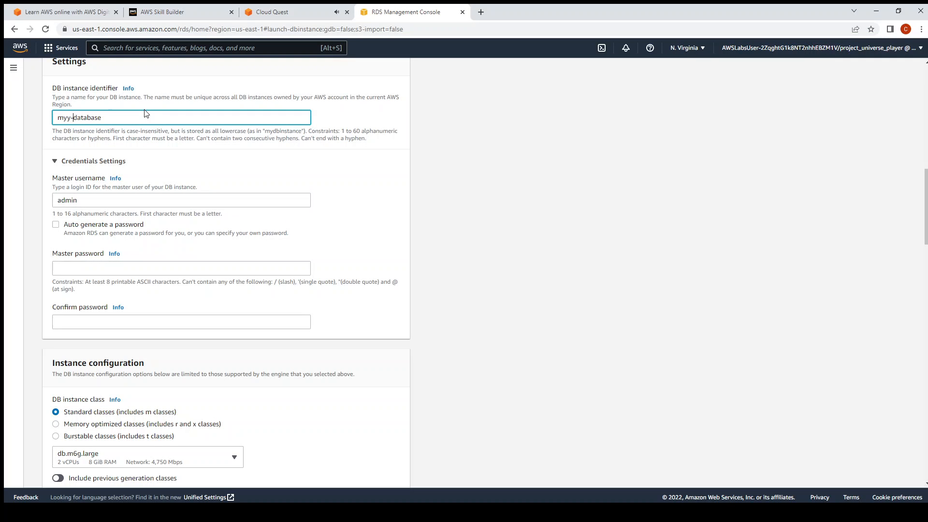
key("Backspace")
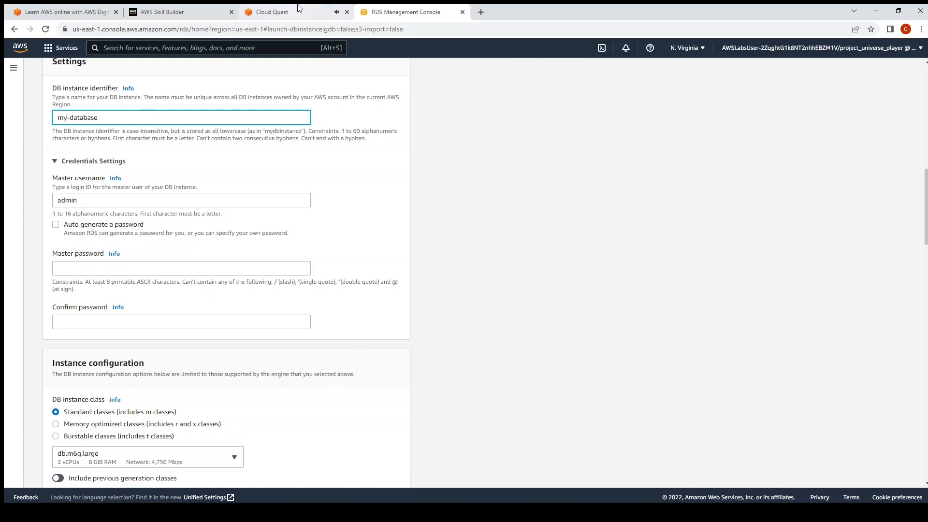
left_click(271, 11)
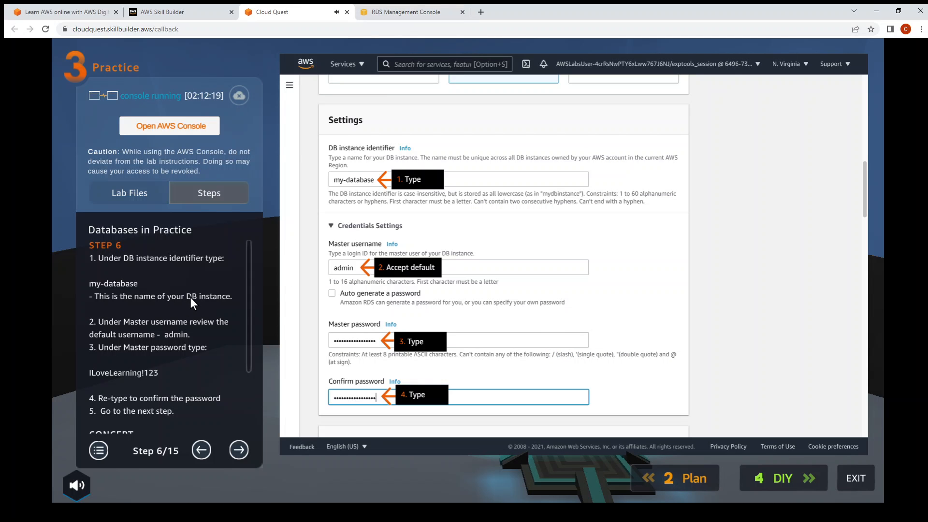
left_click(408, 12)
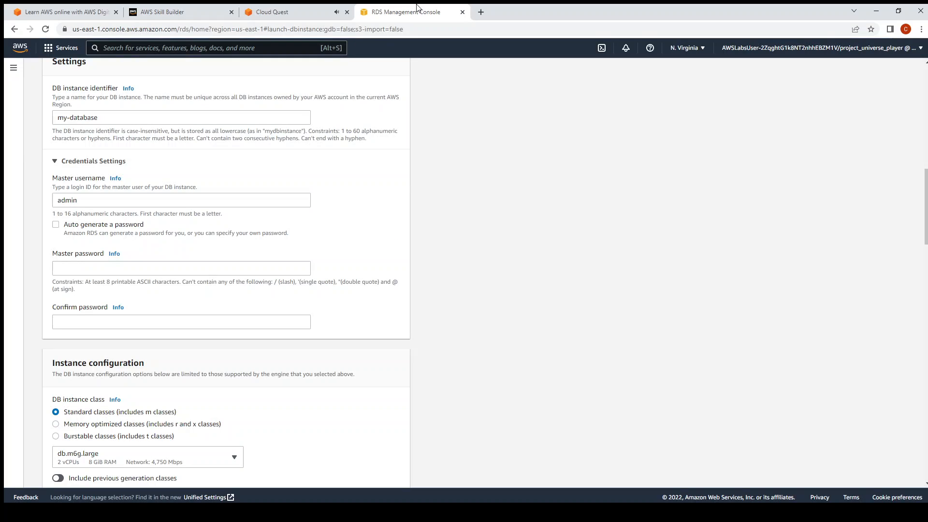
Step: Copy the master password from the lab guide into the database form
left_click(273, 12)
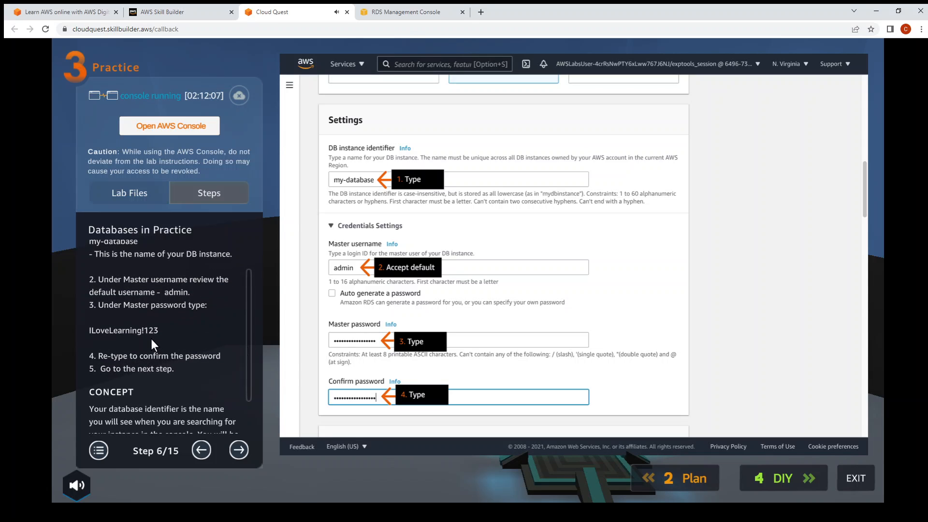
mouse_move(155, 337)
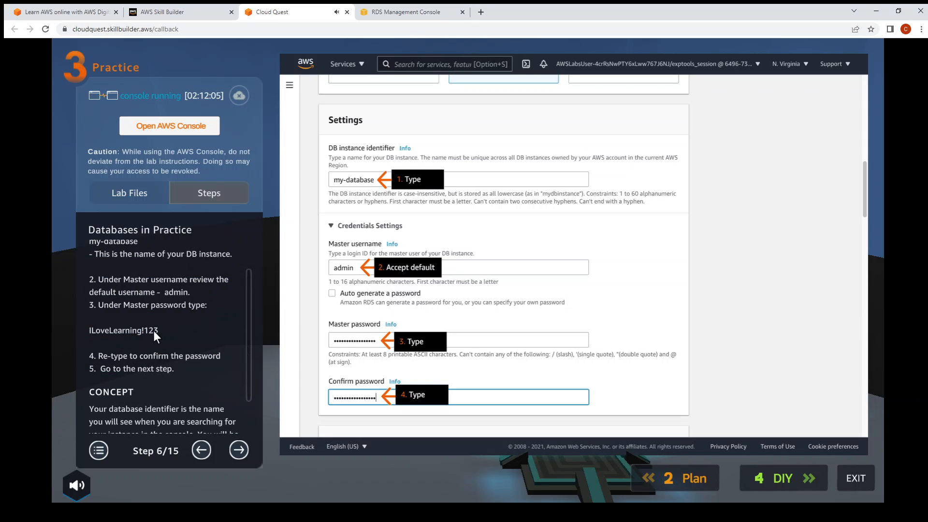
double_click(123, 330)
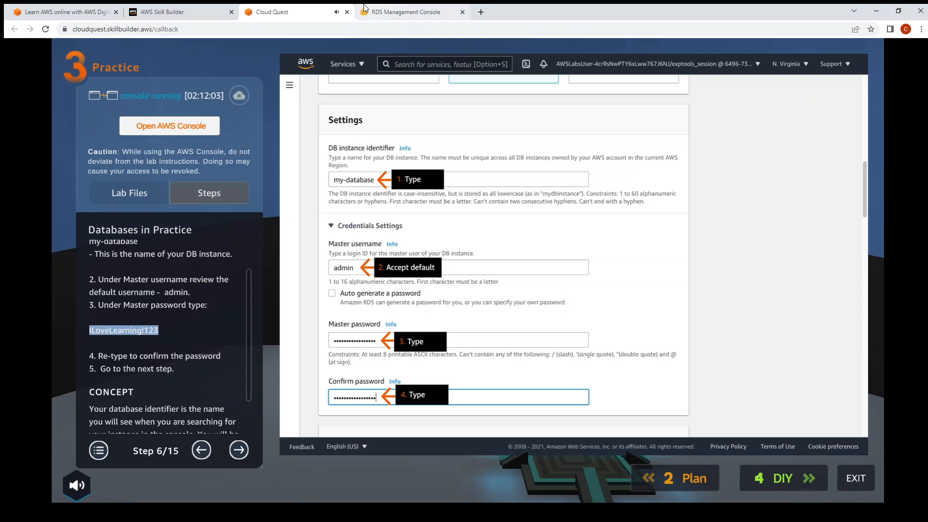
left_click(408, 12)
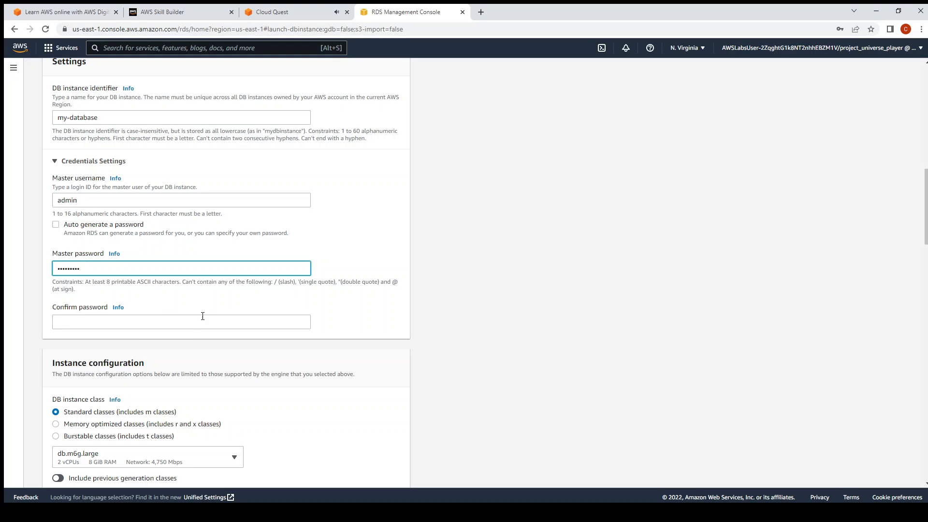
left_click(272, 12)
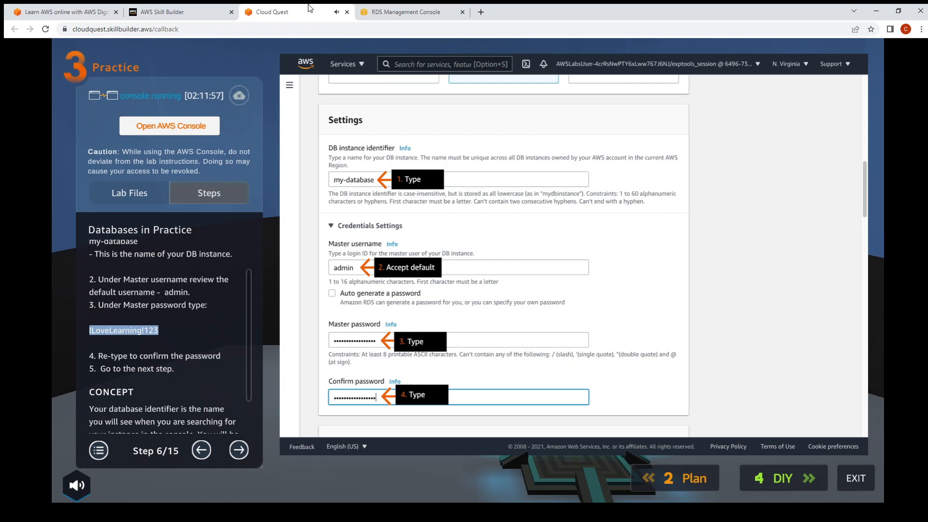
mouse_move(238, 449)
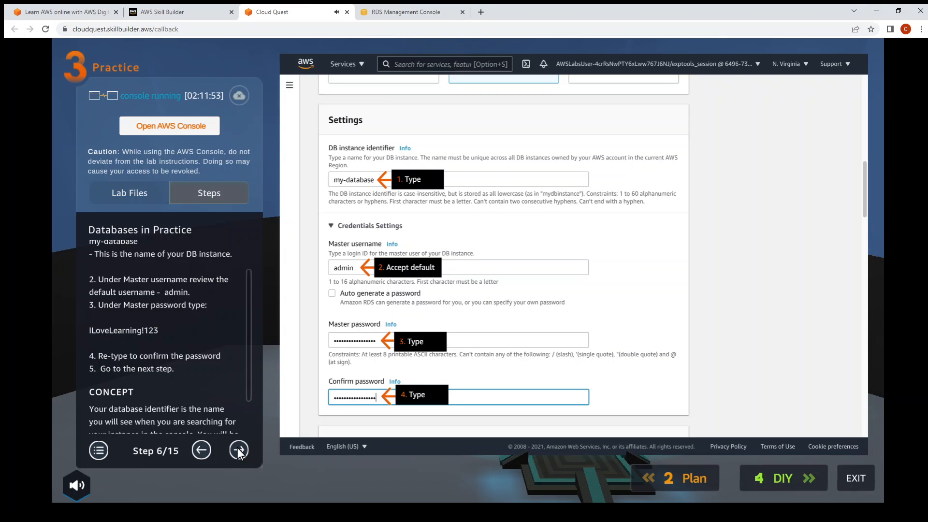
Step: Set the instance class to burstable db.t3.xlarge
left_click(238, 450)
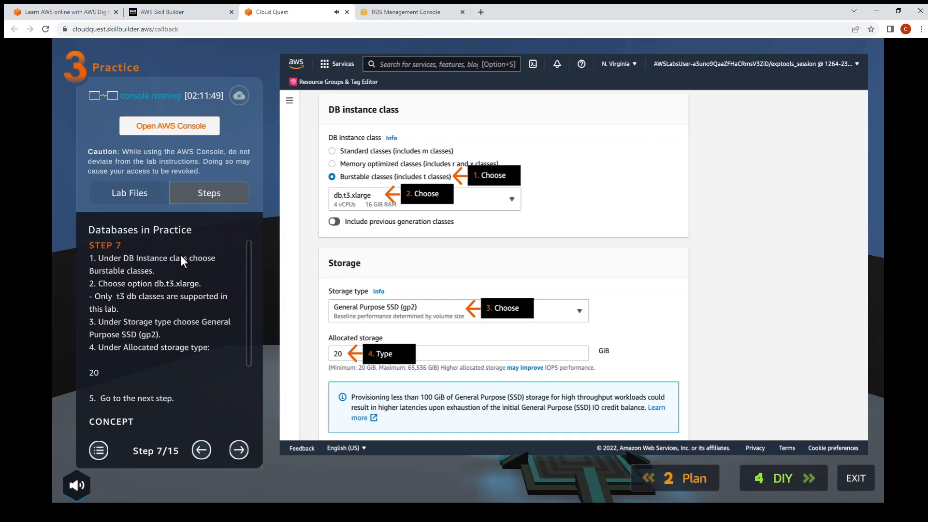
mouse_move(403, 117)
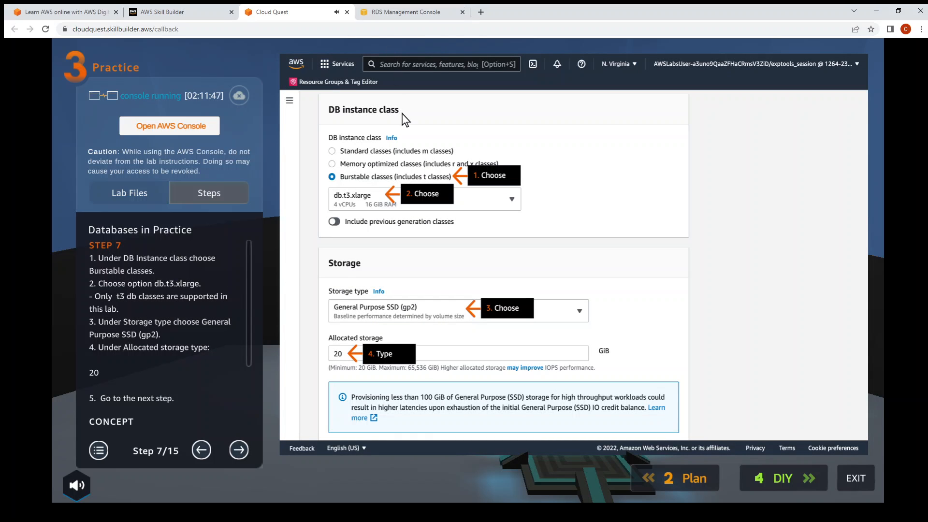
left_click(407, 11)
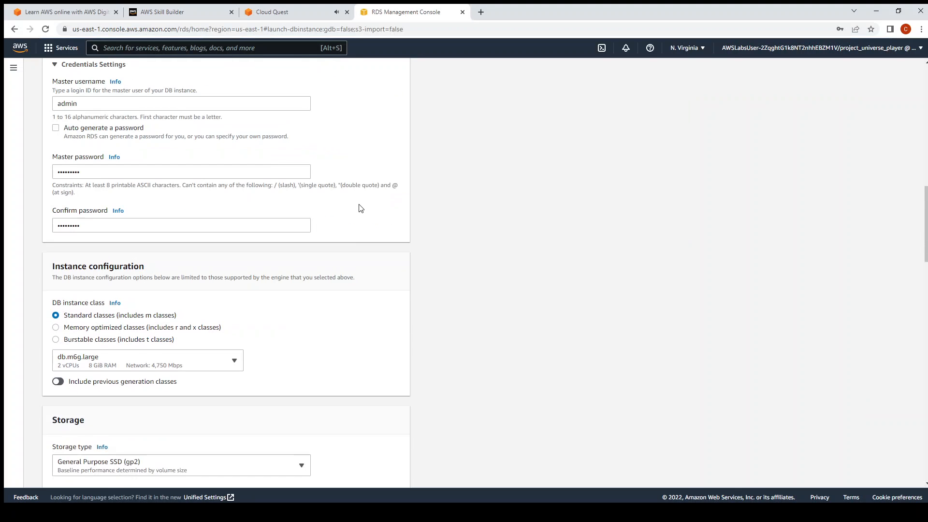
scroll("down", 3)
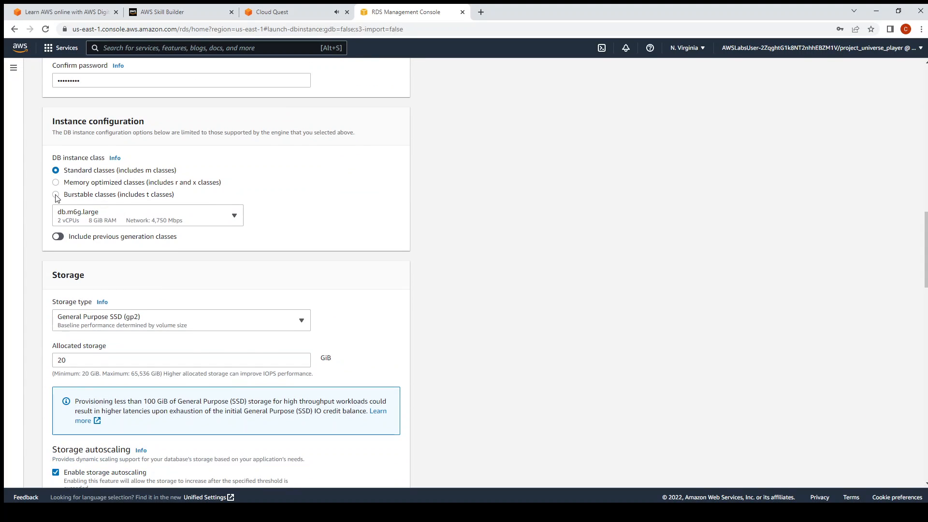
left_click(276, 11)
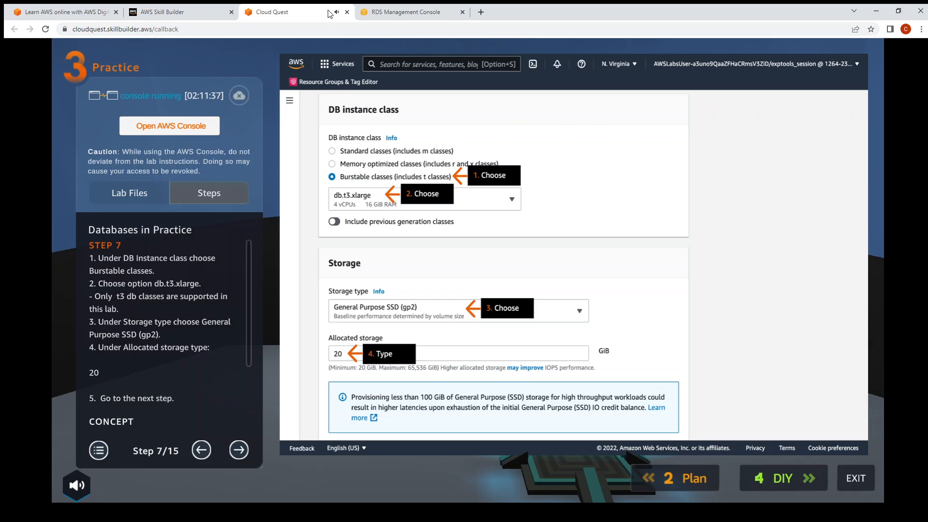
left_click(408, 12)
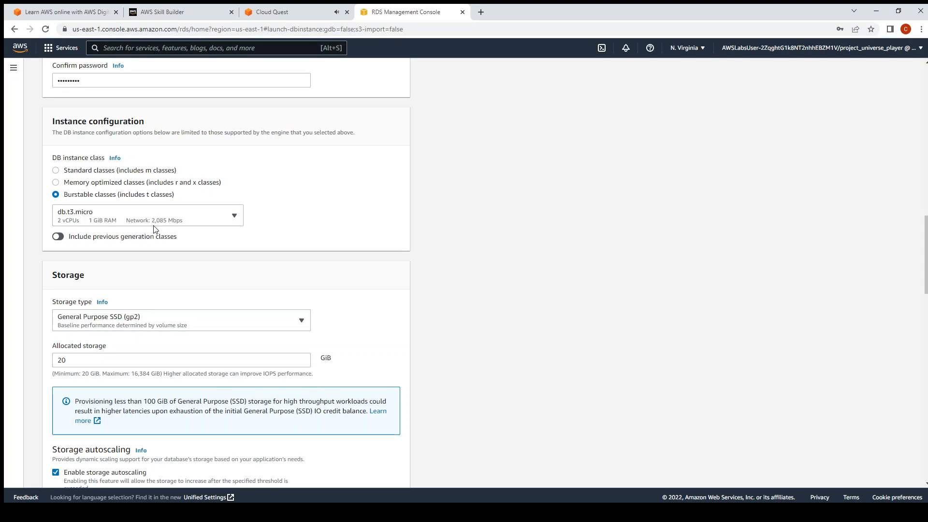
left_click(148, 215)
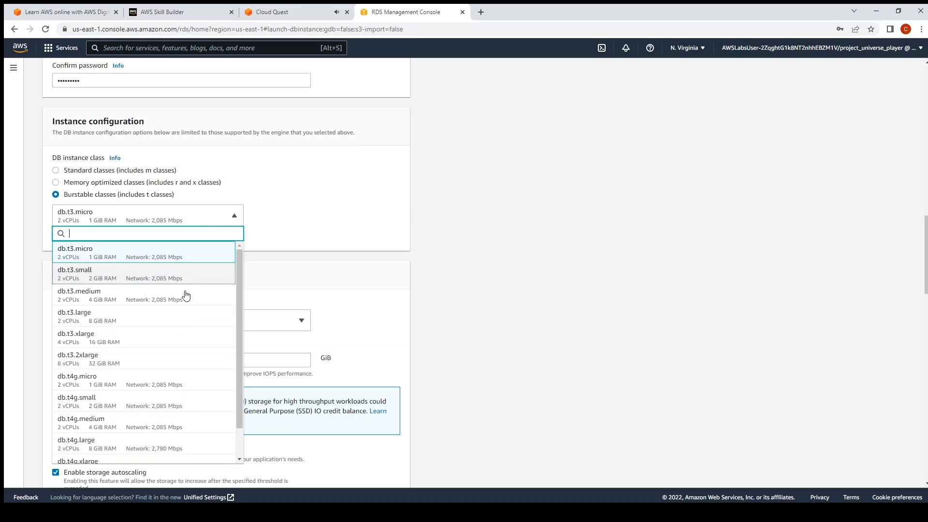
mouse_move(135, 346)
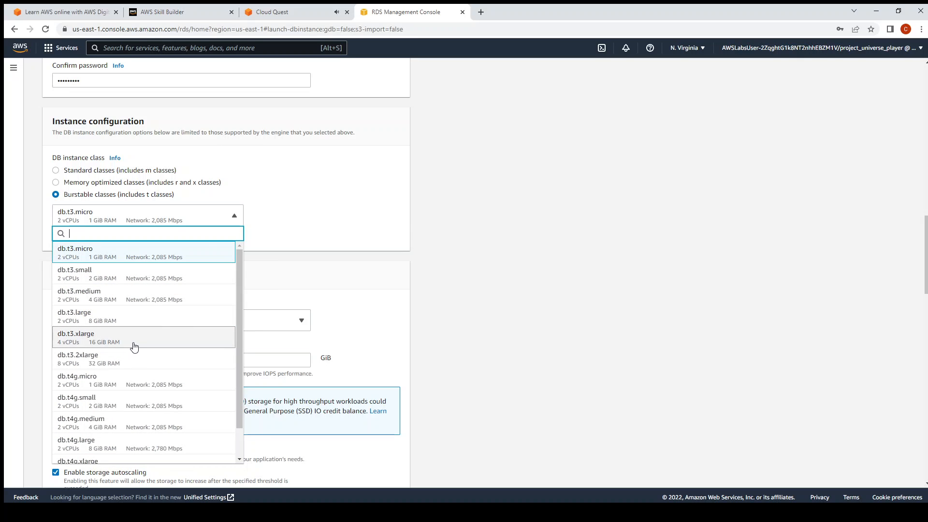
scroll("down", 3)
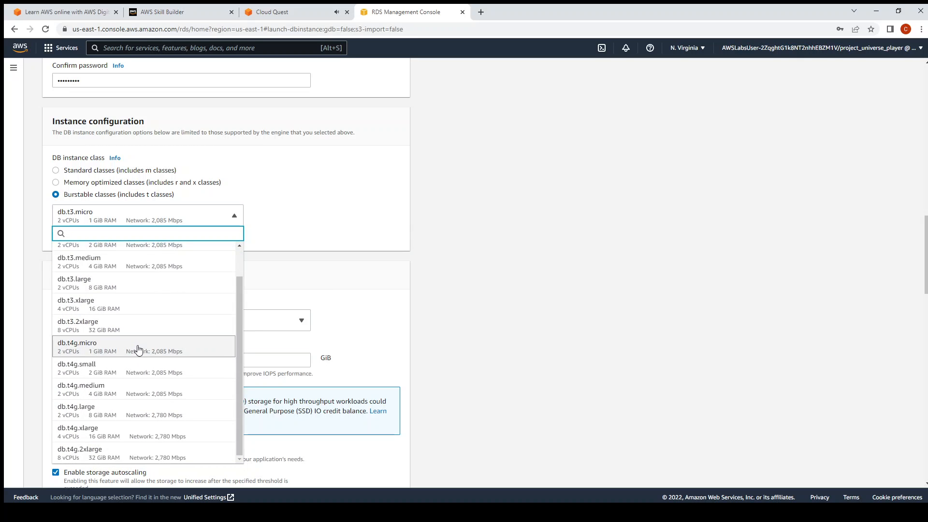
left_click(278, 11)
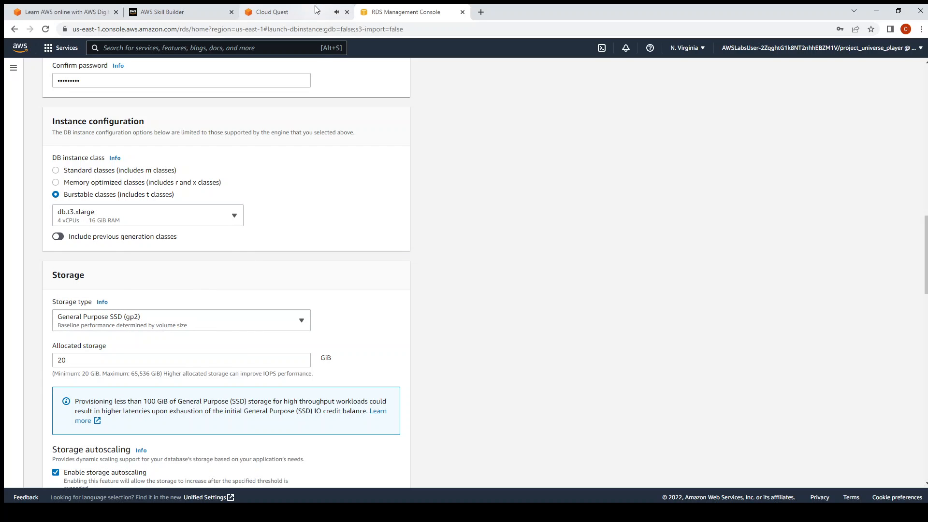
Step: Verify storage is General Purpose SSD (gp2) at 20 GiB against lab step 7
left_click(273, 12)
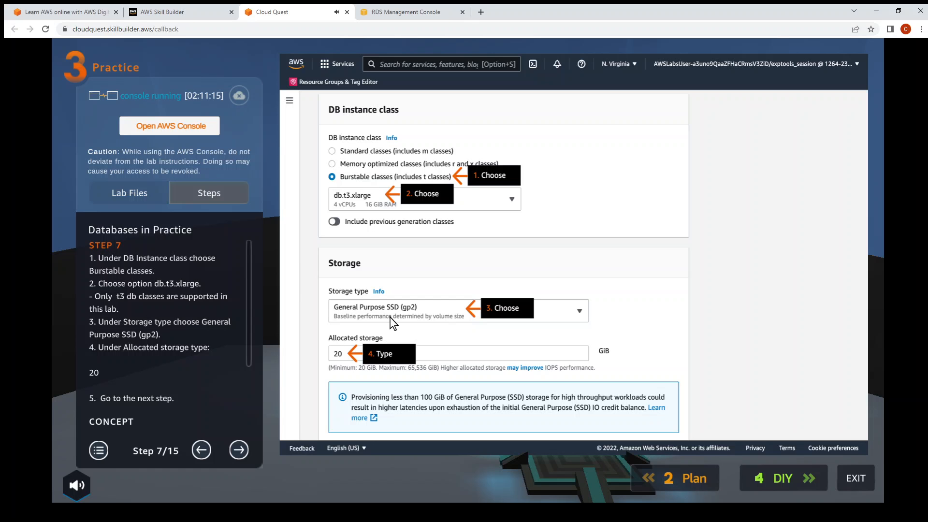
mouse_move(362, 334)
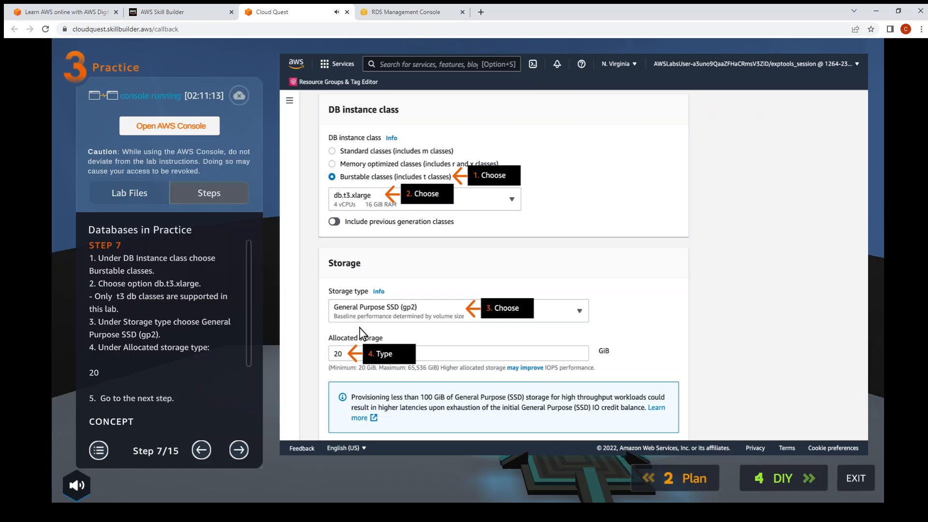
left_click(402, 12)
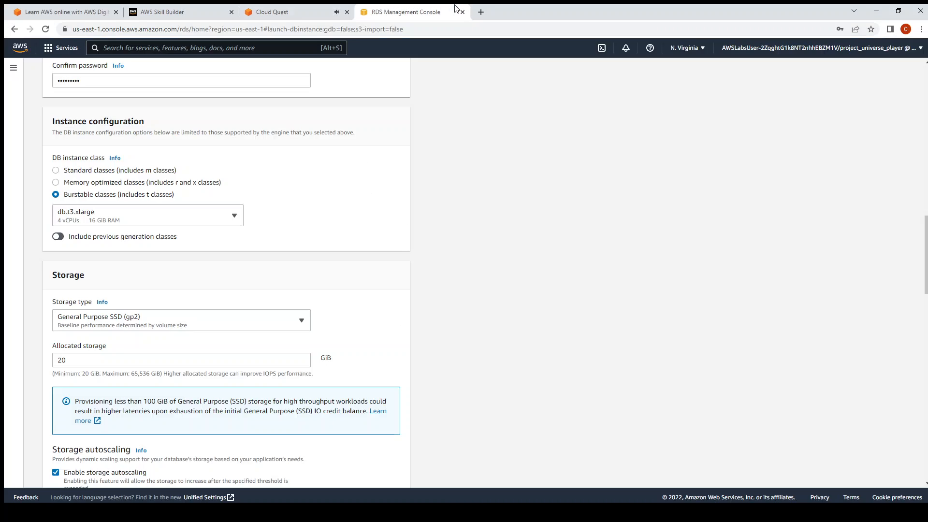
mouse_move(156, 327)
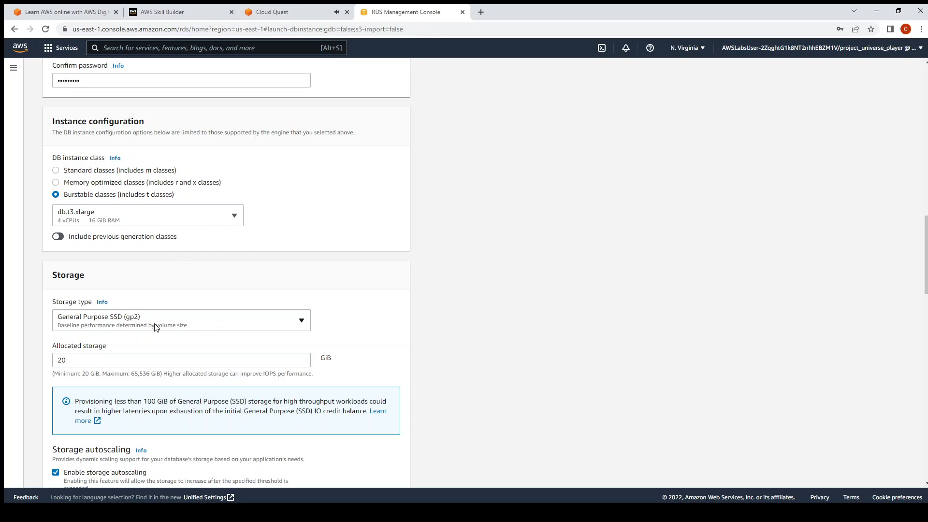
mouse_move(378, 164)
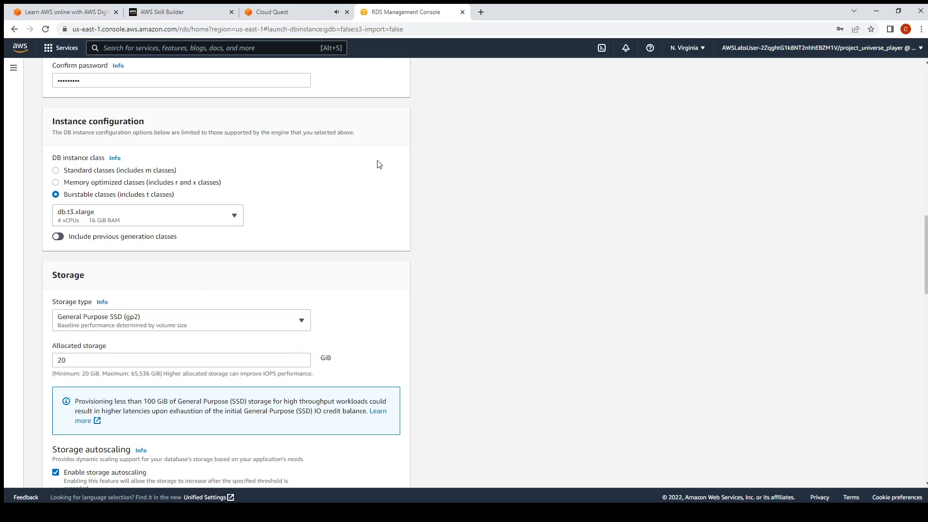
left_click(273, 11)
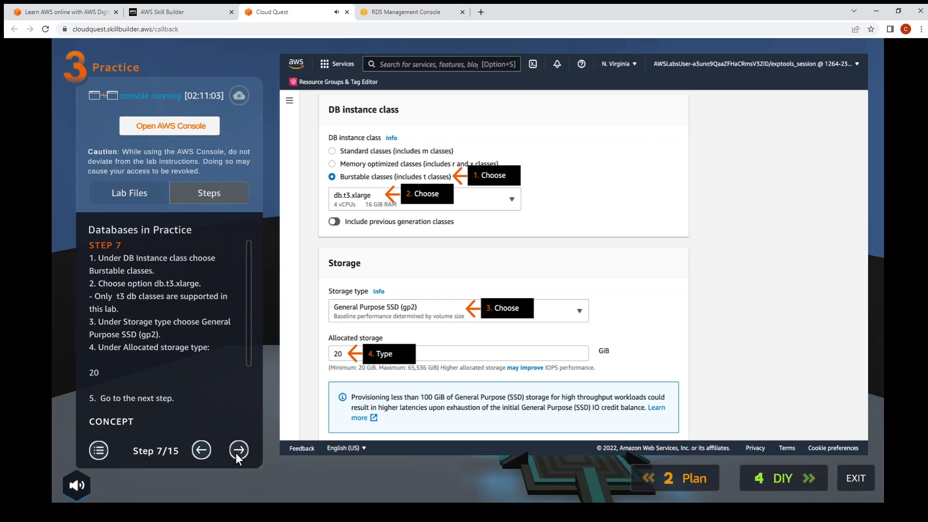
Step: Keep storage autoscaling at a 1000 GiB threshold and select a Multi-AZ standby instance
left_click(238, 450)
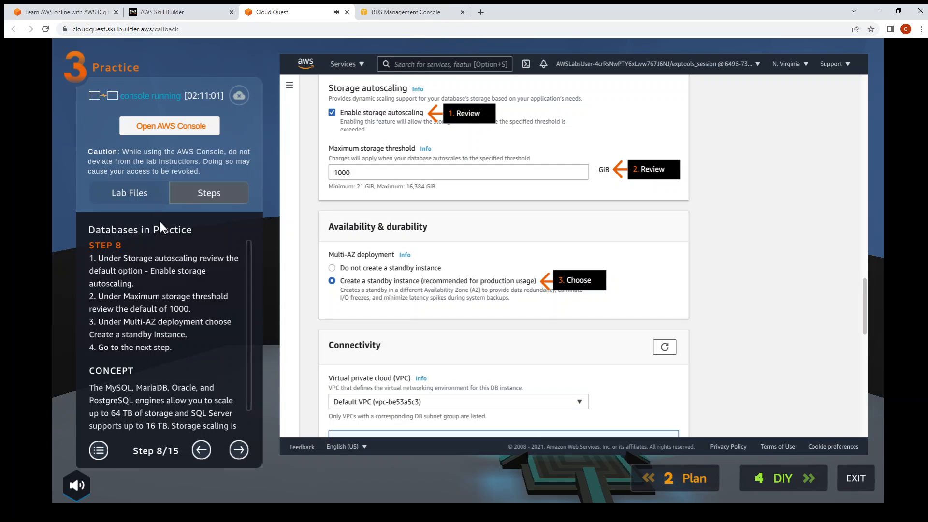
mouse_move(236, 284)
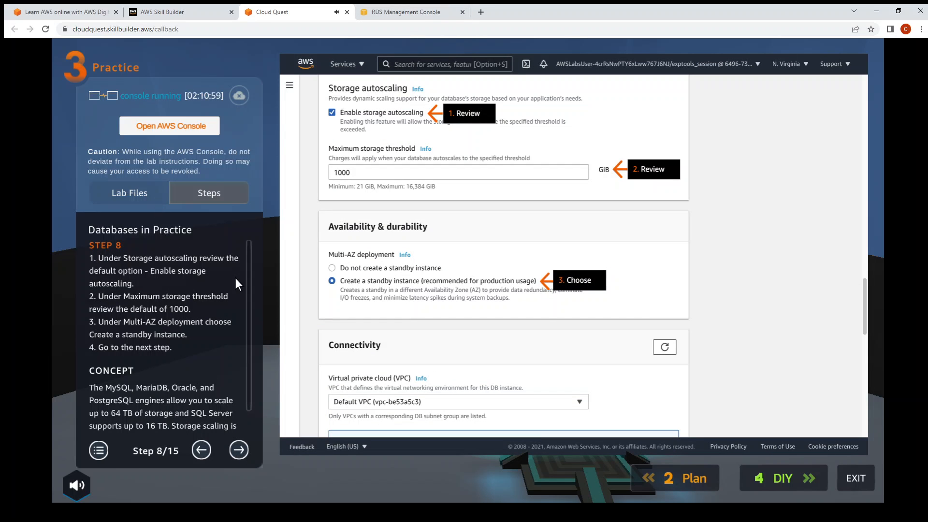
left_click(402, 11)
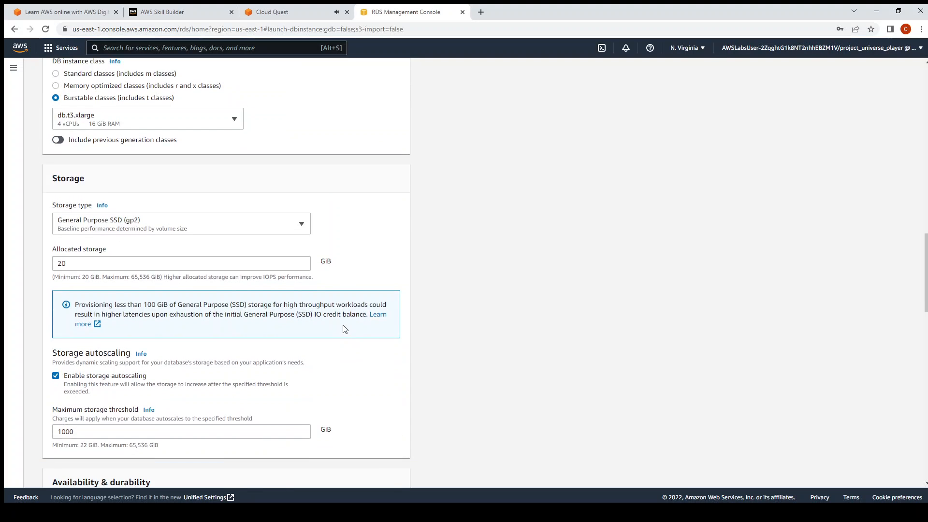
scroll("down", 3)
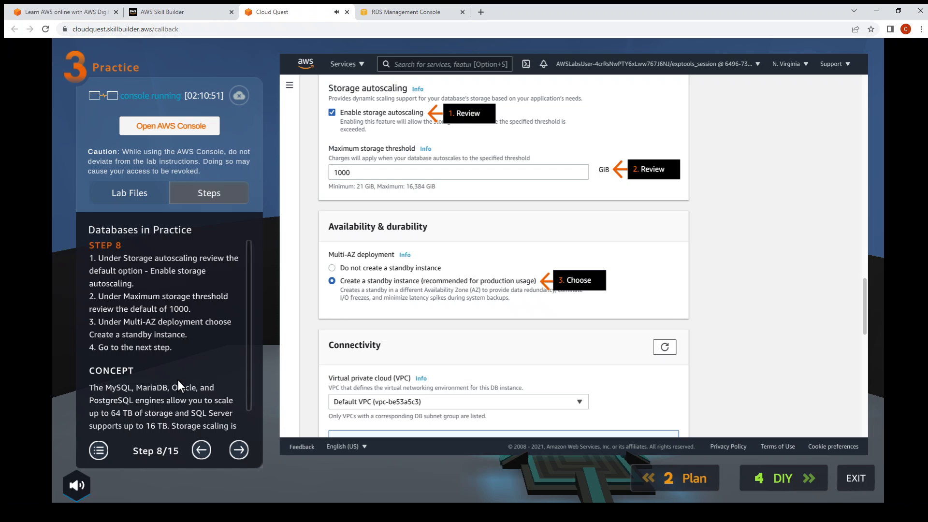
mouse_move(231, 311)
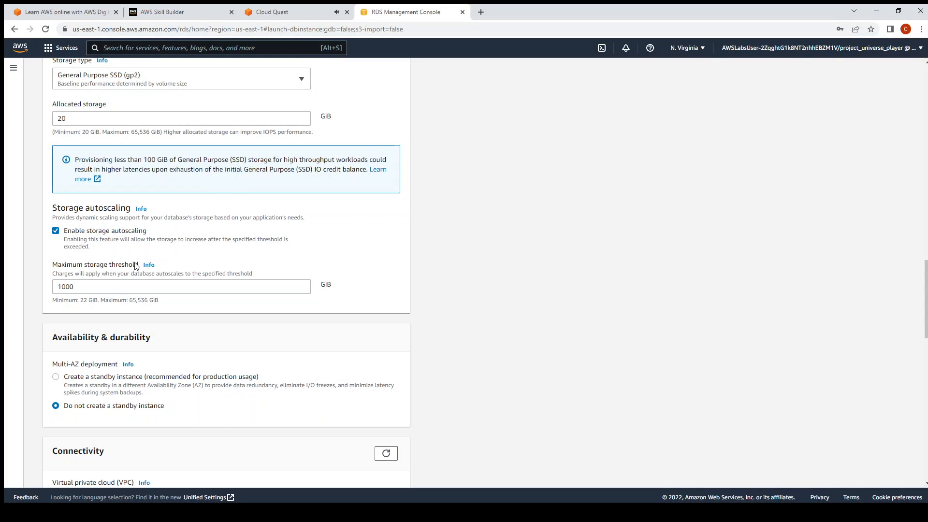
scroll("down", 3)
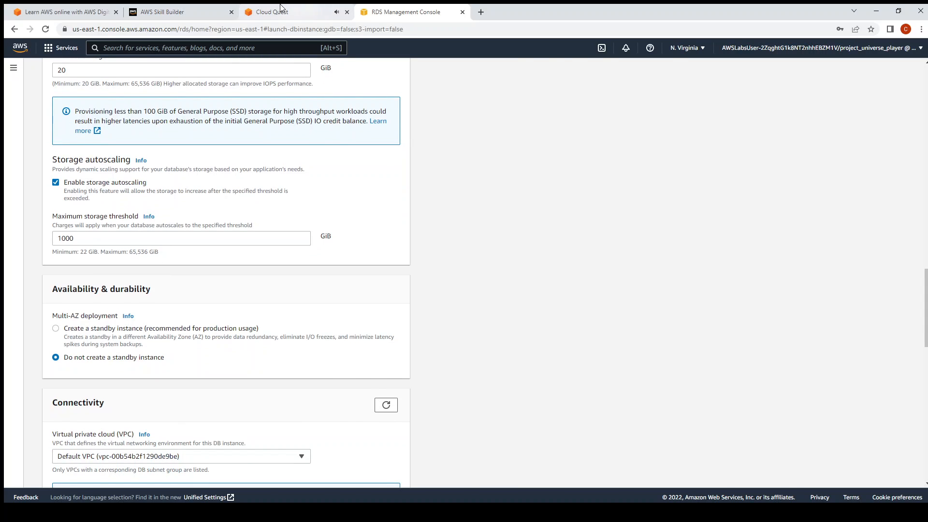
left_click(275, 12)
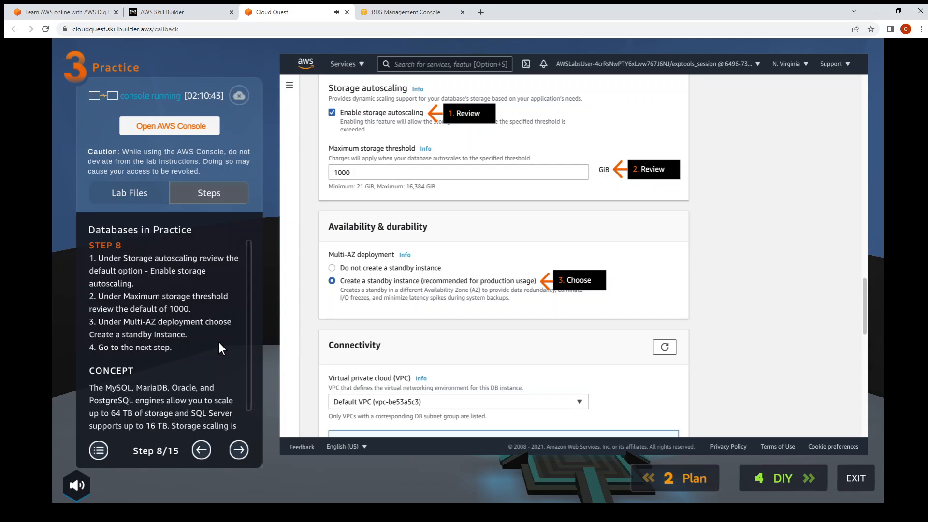
mouse_move(366, 295)
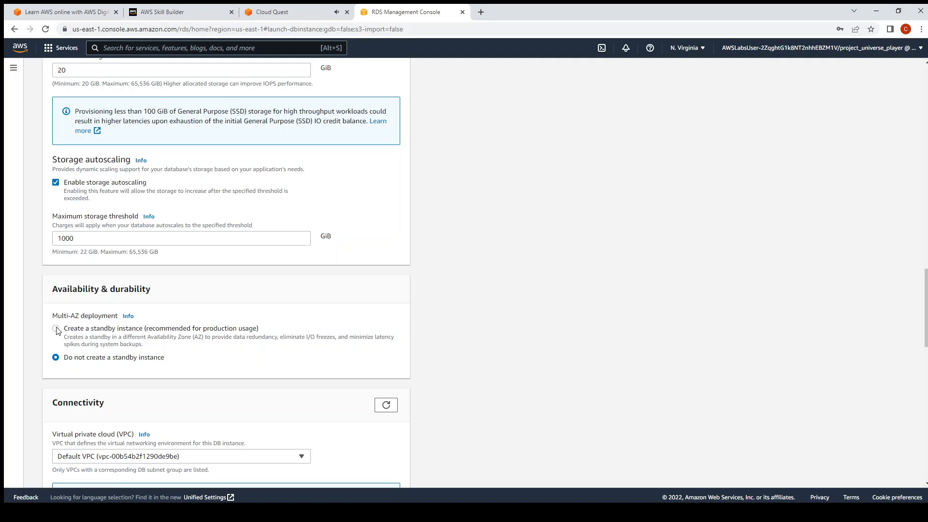
left_click(56, 328)
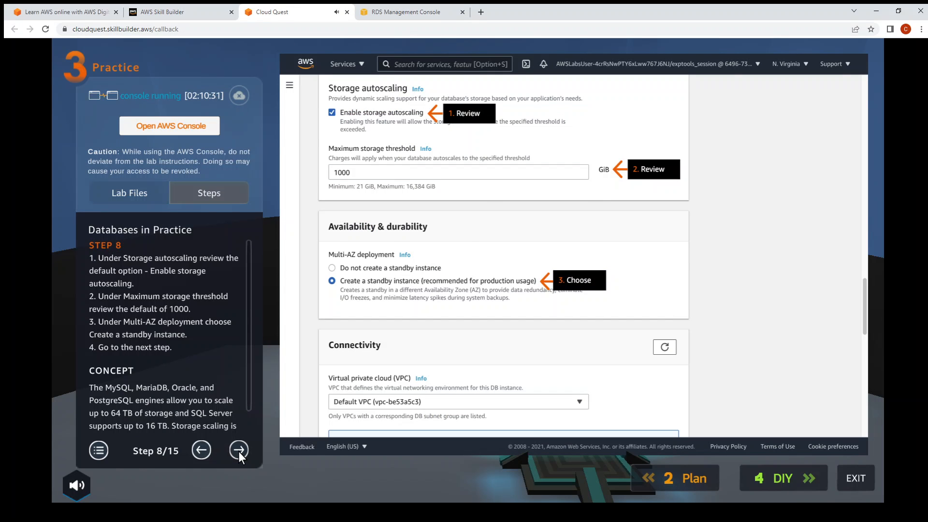
Step: Follow step 9, leaving VPC, subnet group, public access and security group at defaults
left_click(238, 450)
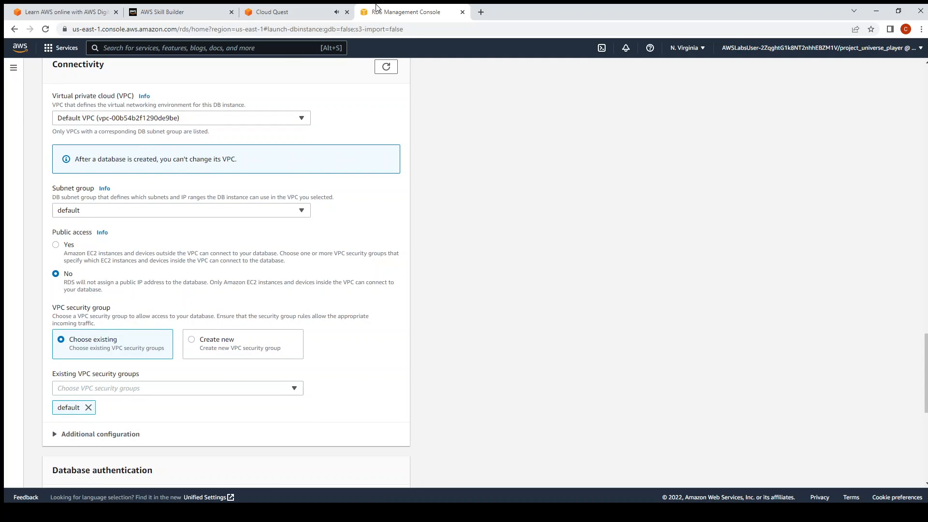
left_click(273, 11)
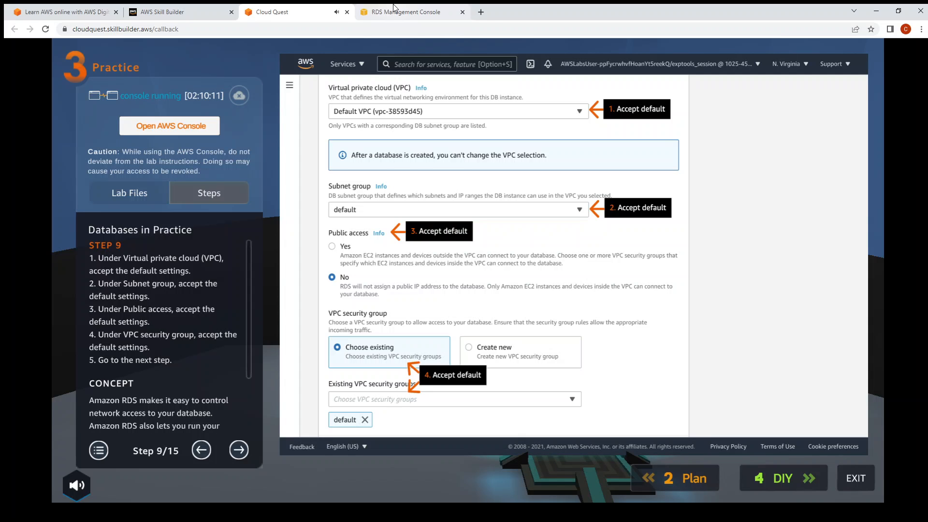
left_click(408, 12)
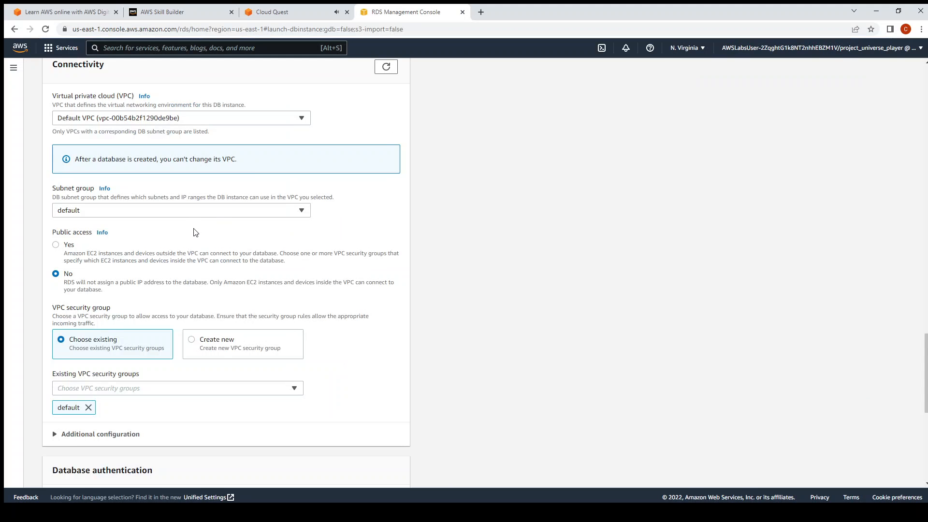
scroll("down", 3)
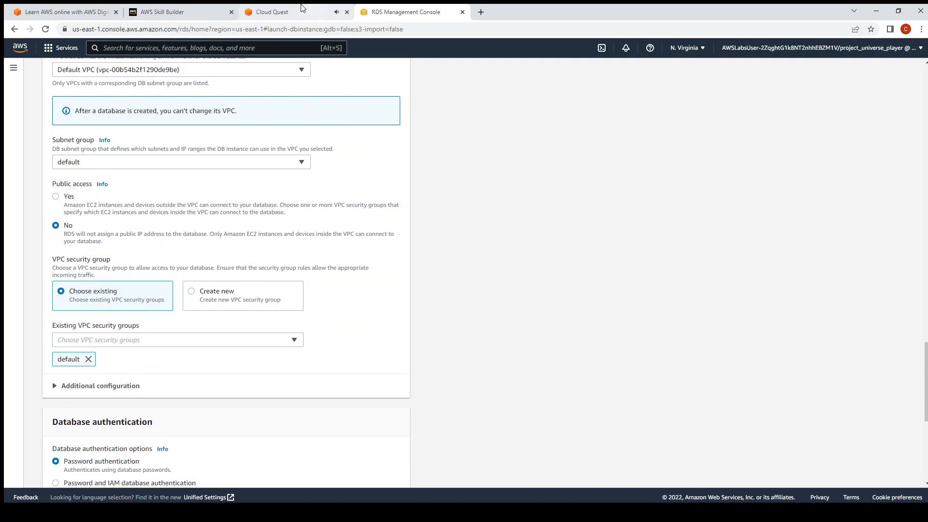
left_click(272, 11)
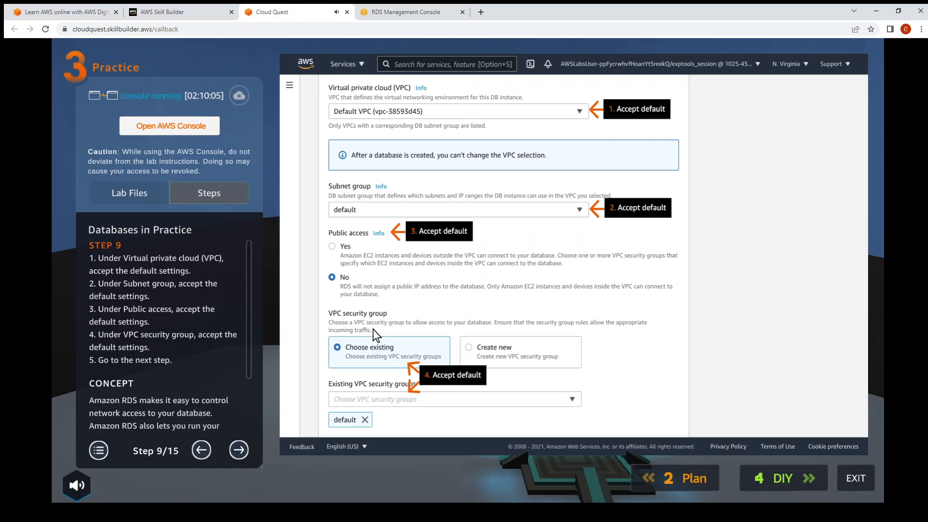
left_click(408, 12)
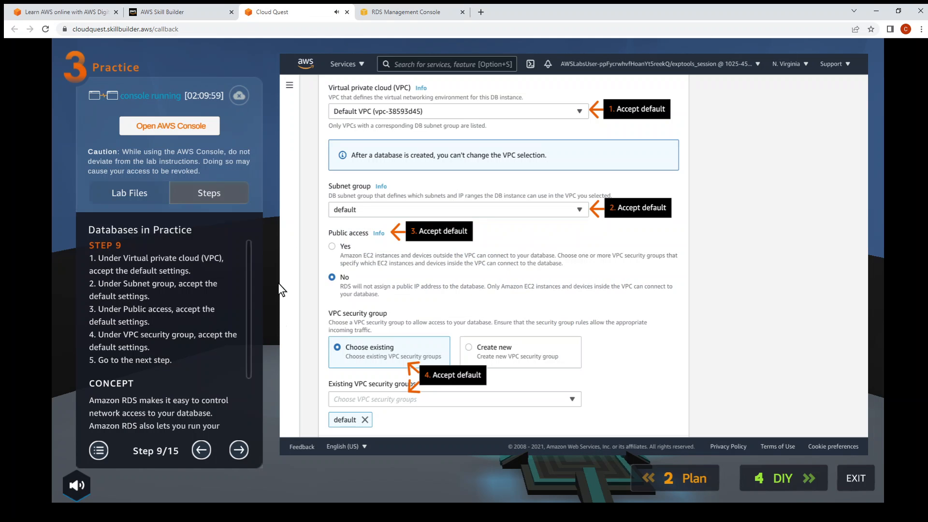
Step: Under Additional configuration, set the initial database name to my_database
left_click(238, 450)
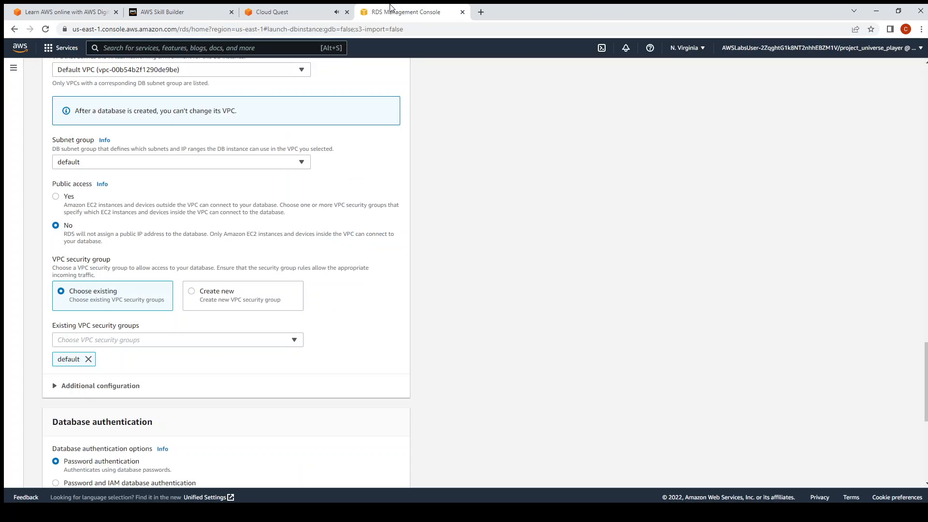
scroll("down", 3)
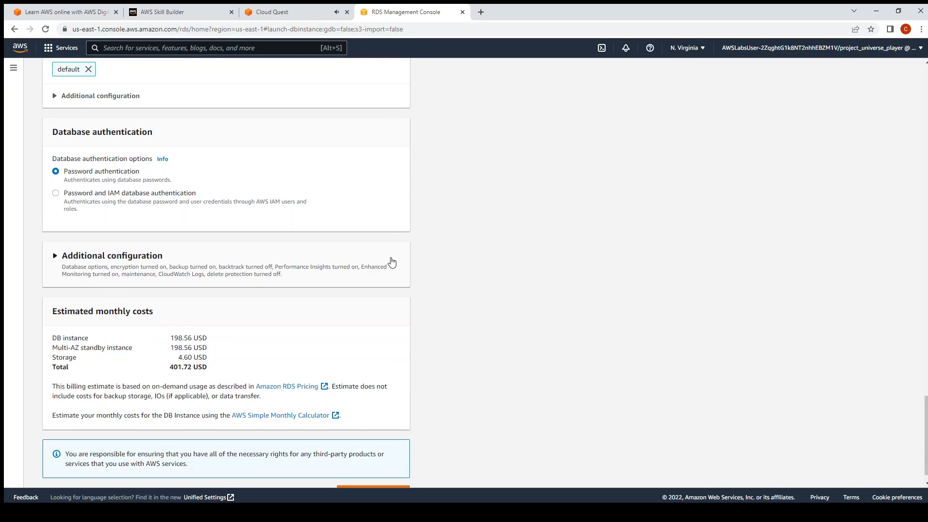
mouse_move(57, 261)
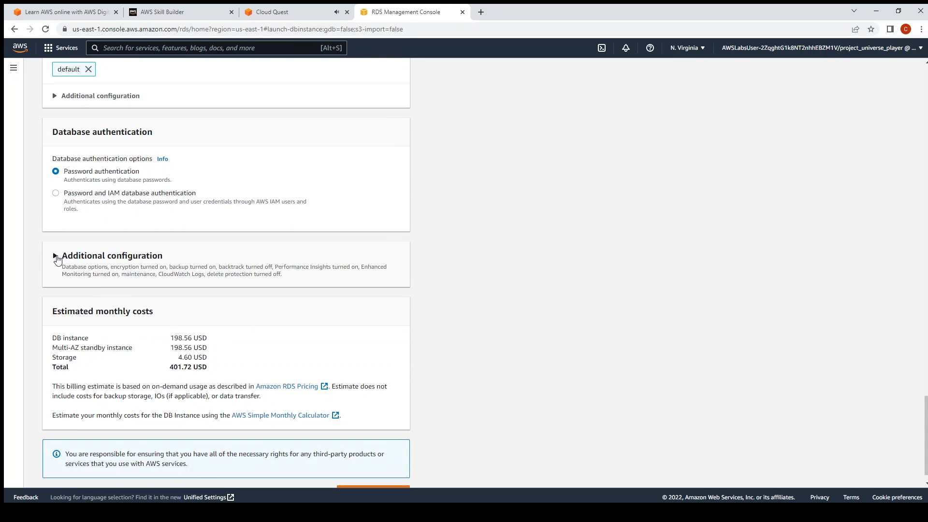
left_click(54, 255)
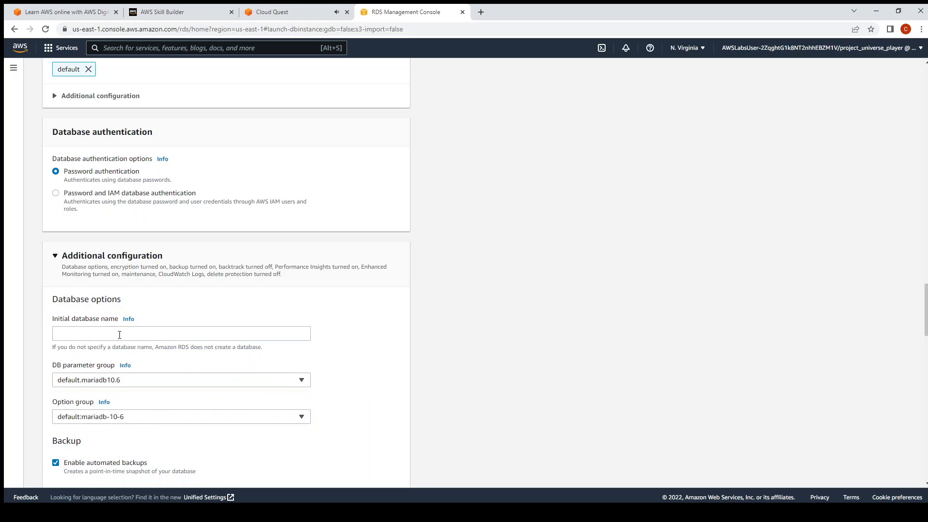
type("my")
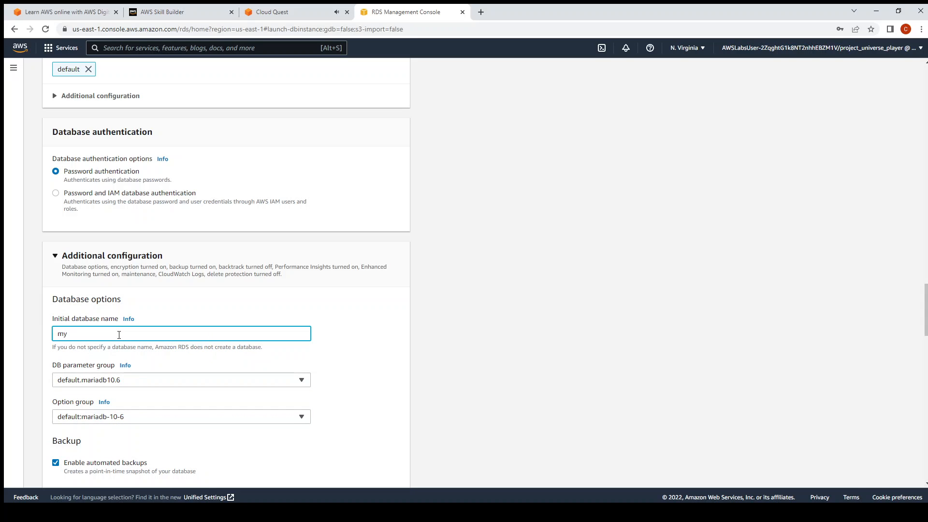
type("_database")
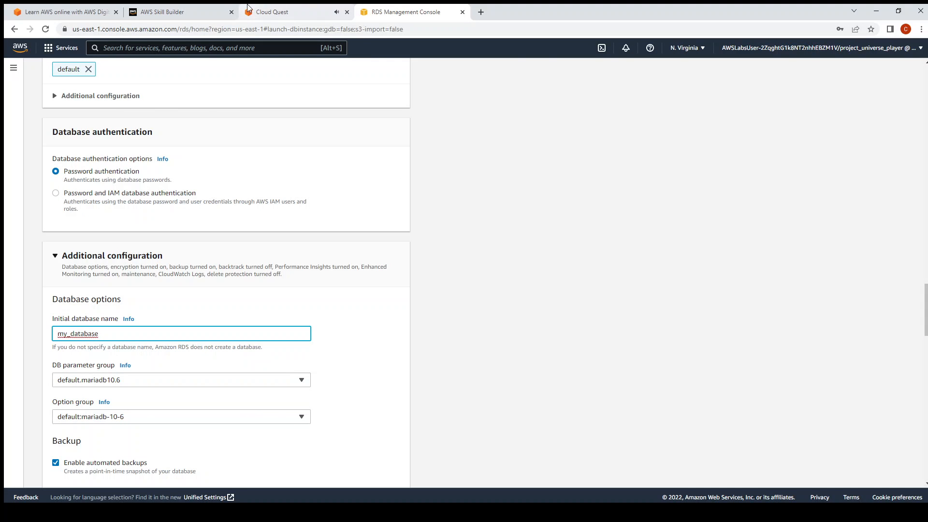
Step: Keep default parameter group, option group and backup settings, checking lab step 10
left_click(278, 12)
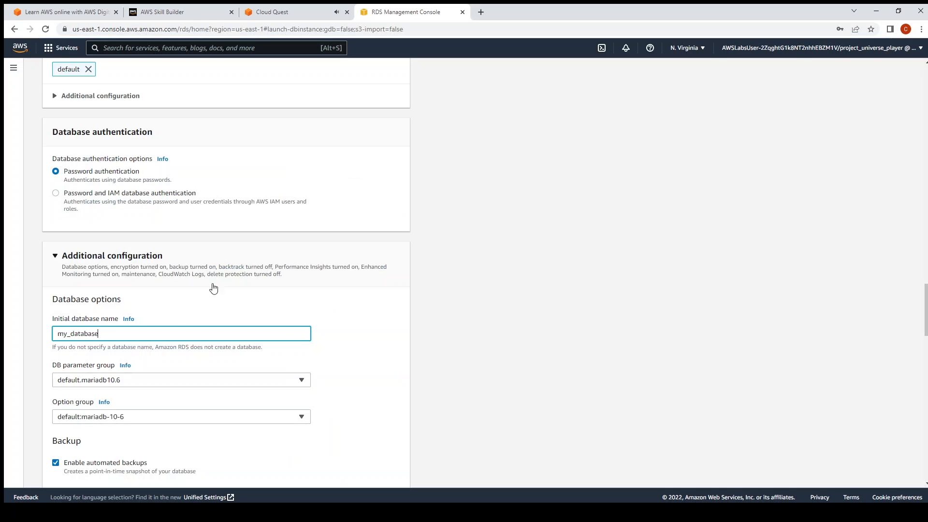
scroll("down", 3)
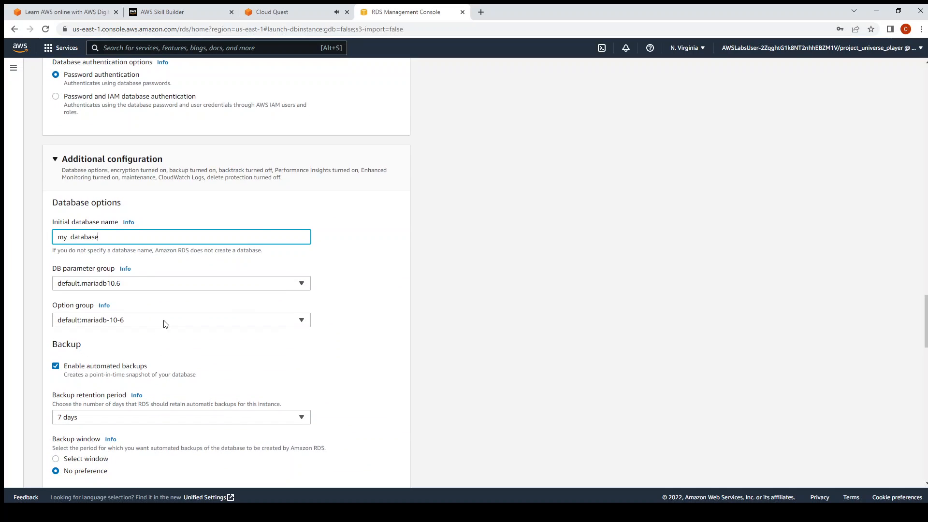
left_click(272, 11)
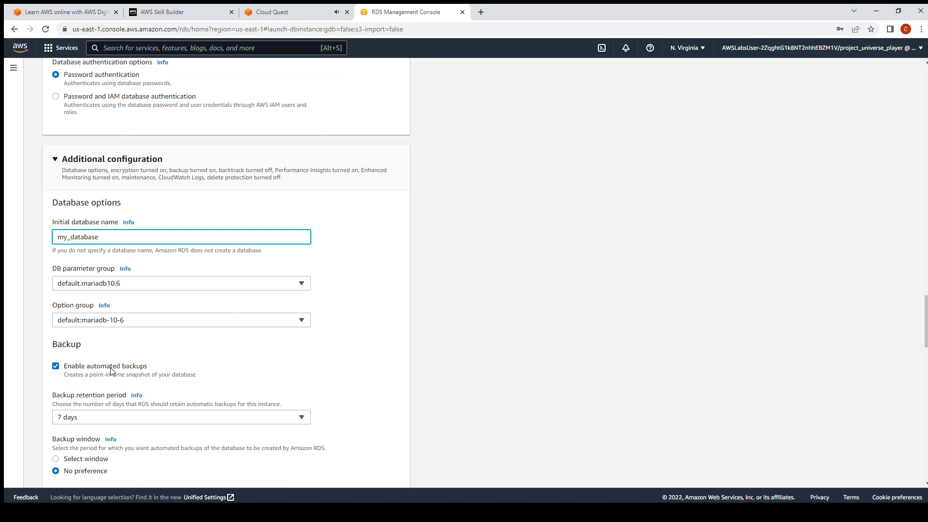
left_click(274, 12)
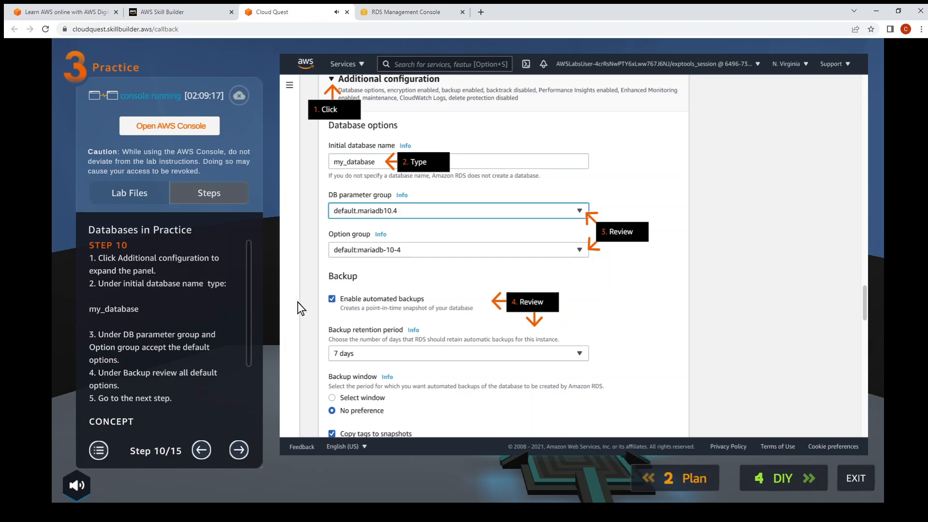
Step: Keep encryption on and turn off Performance Insights per lab step 11
left_click(239, 451)
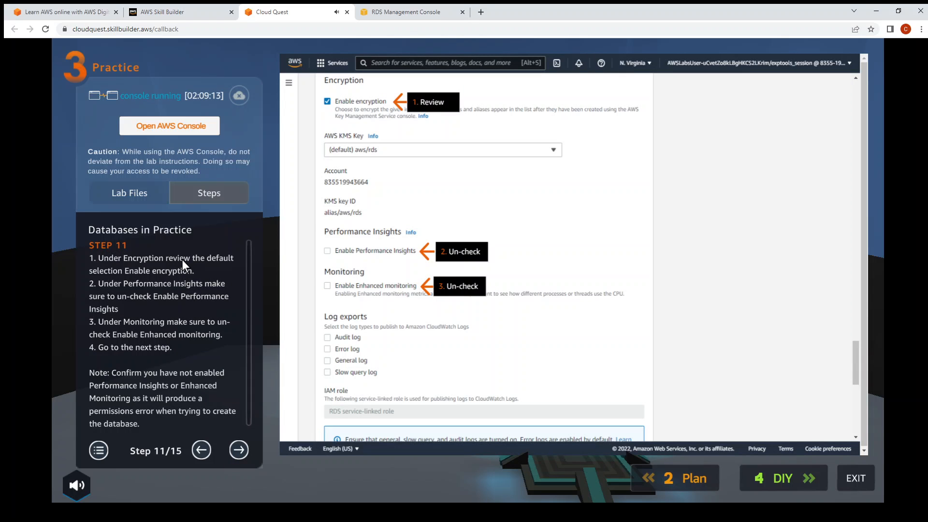
mouse_move(162, 305)
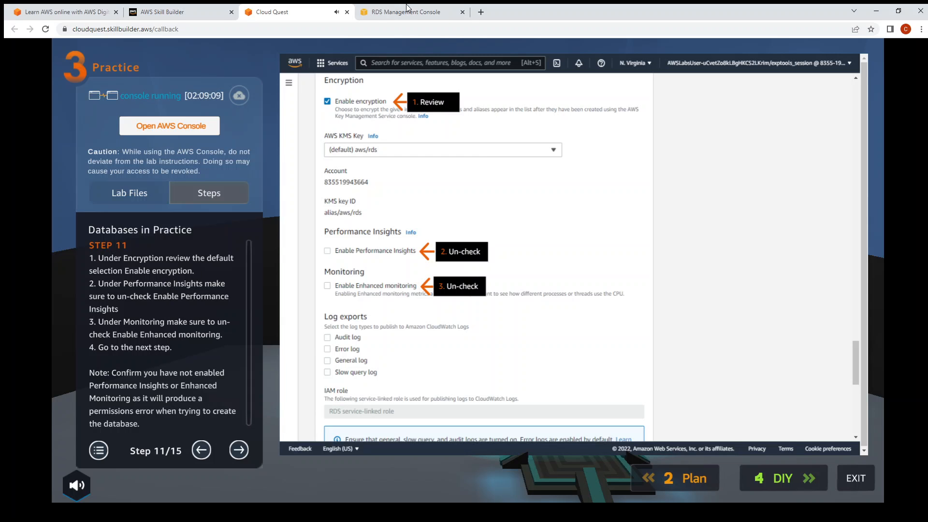
left_click(405, 12)
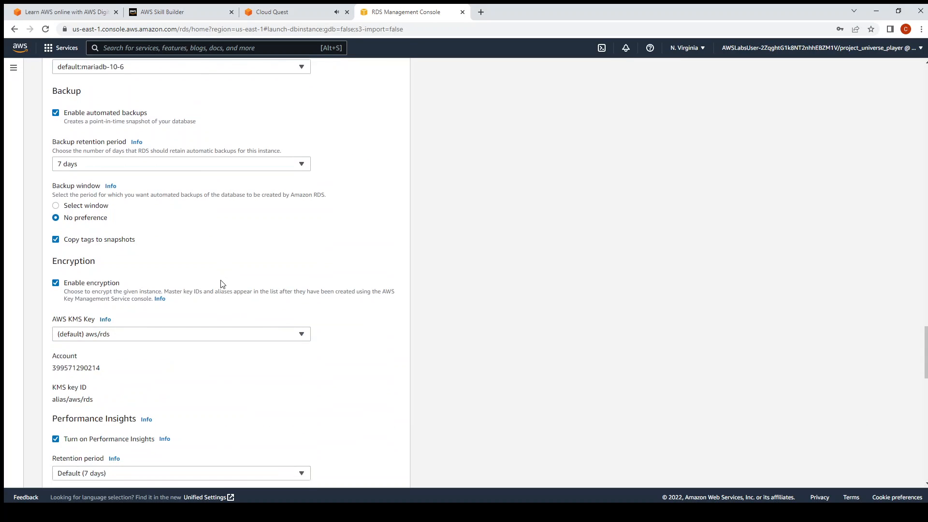
scroll("down", 3)
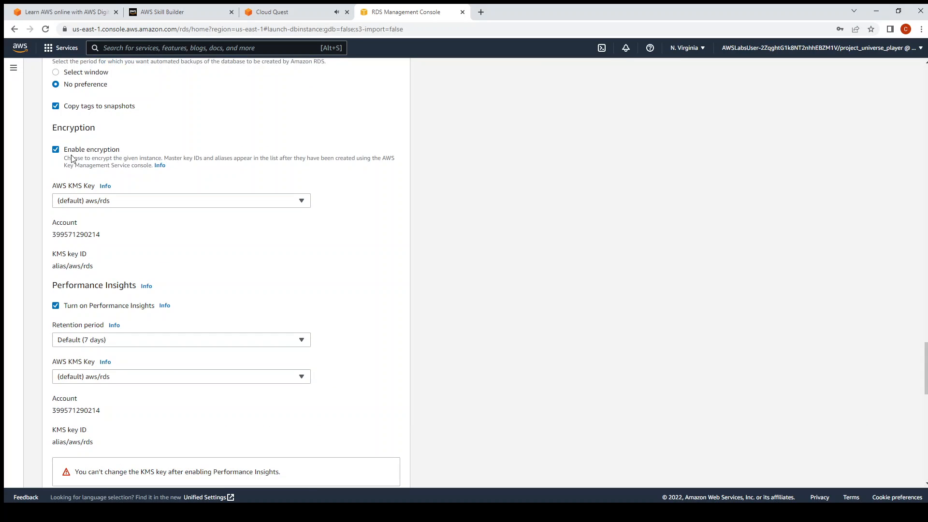
left_click(269, 11)
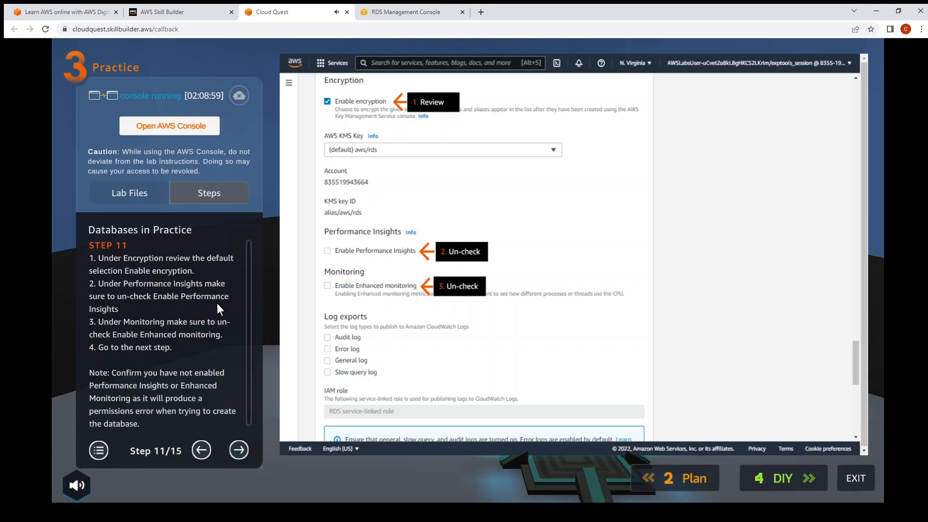
left_click(406, 11)
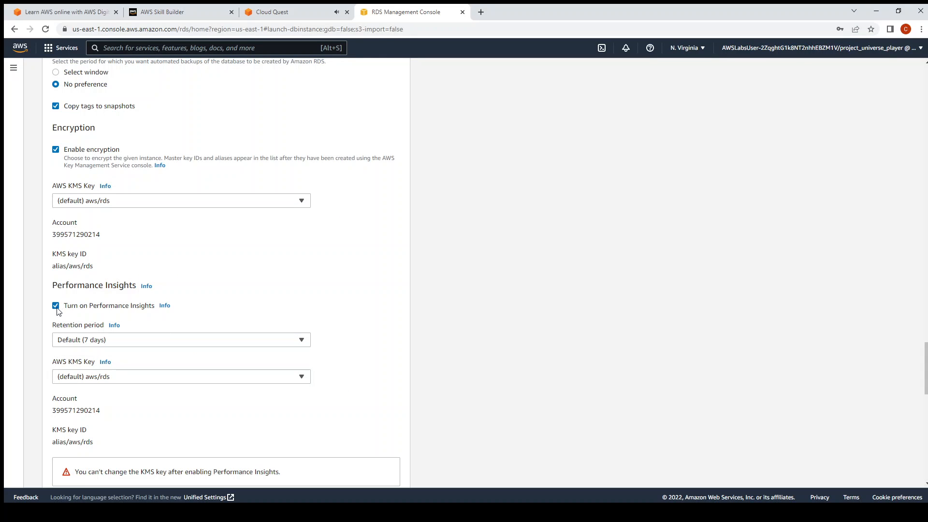
left_click(55, 305)
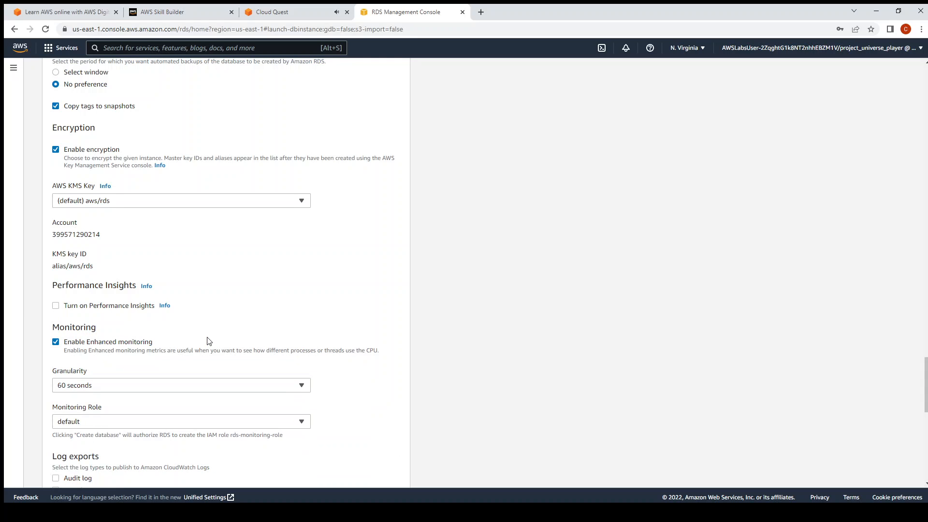
Step: Turn off Enhanced monitoring and move the lab guide to step 12
left_click(270, 12)
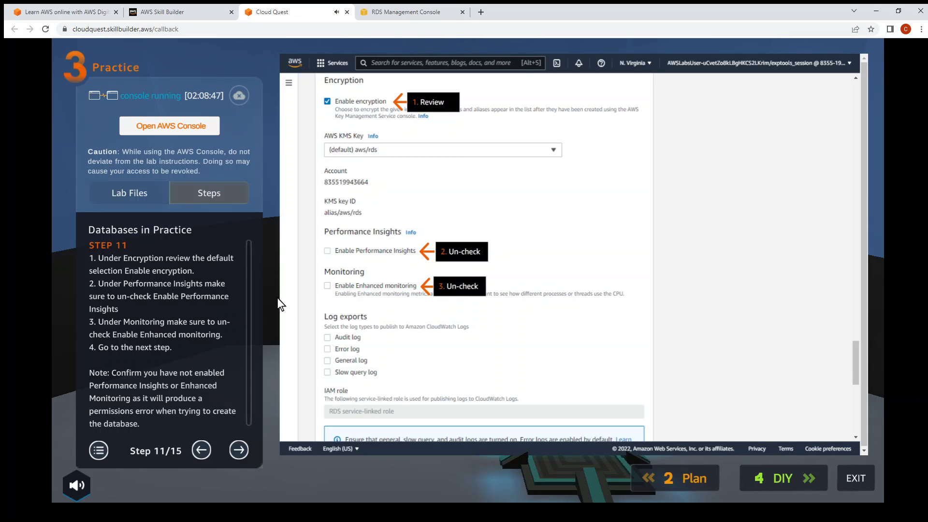
left_click(403, 11)
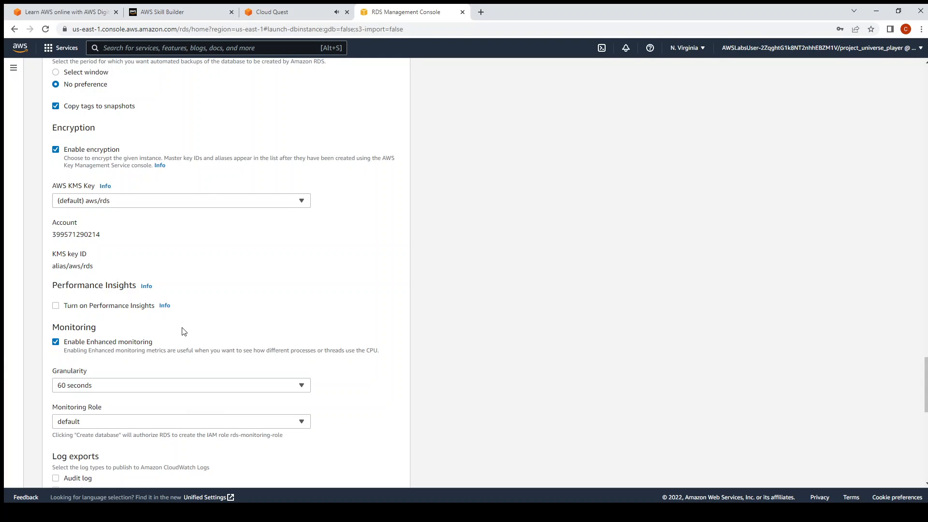
scroll("down", 3)
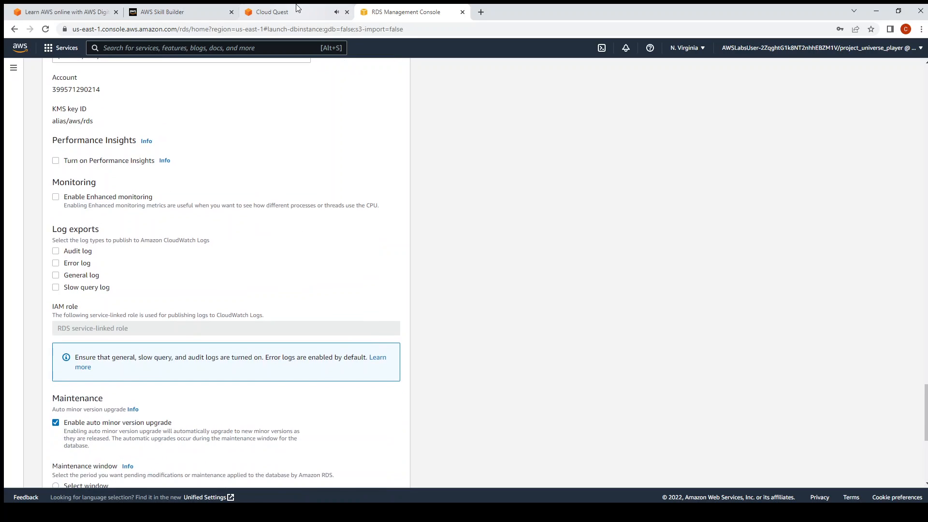
left_click(268, 11)
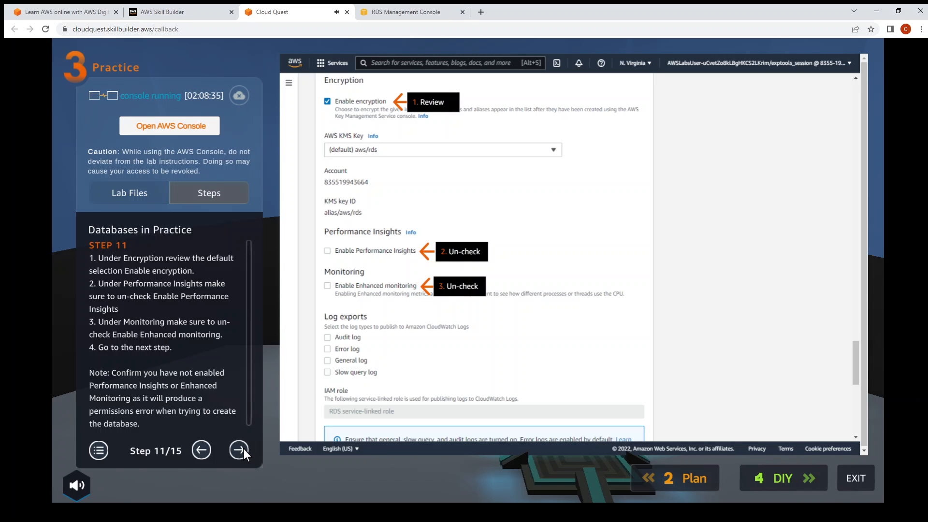
left_click(238, 450)
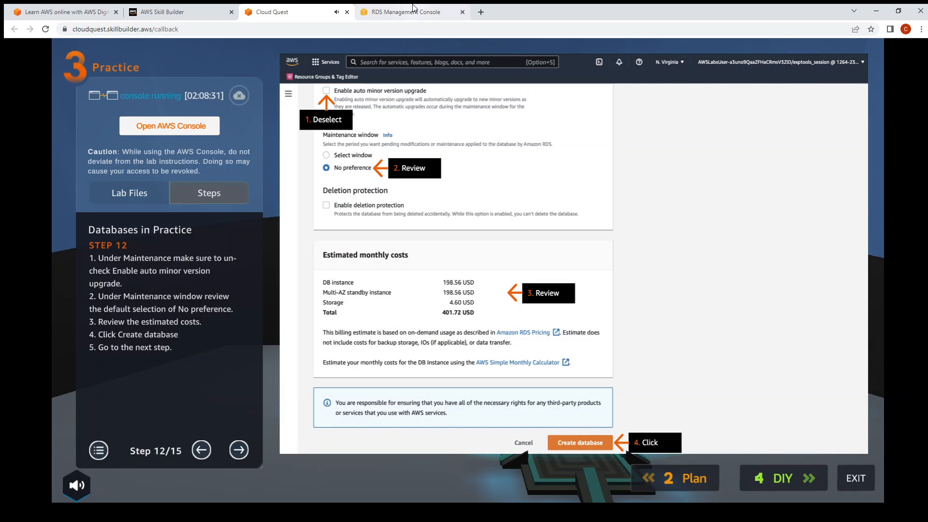
mouse_move(316, 120)
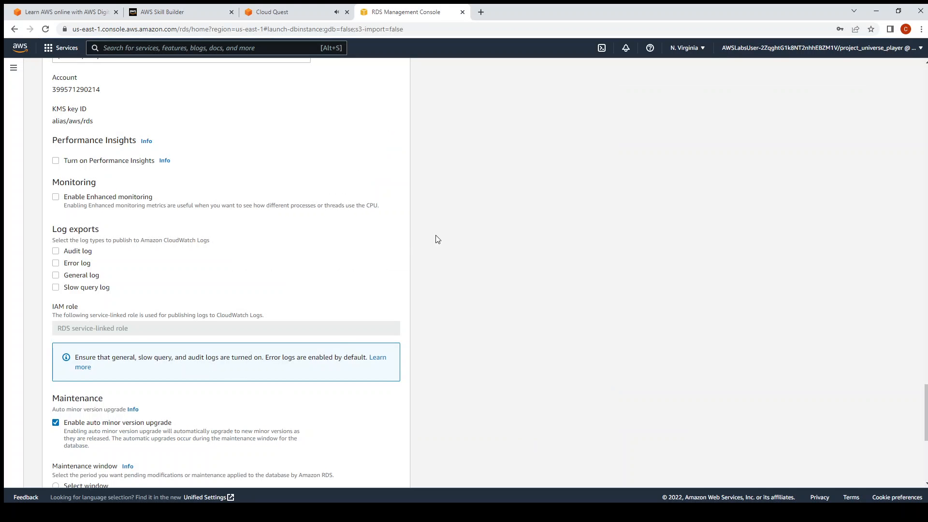
scroll("down", 3)
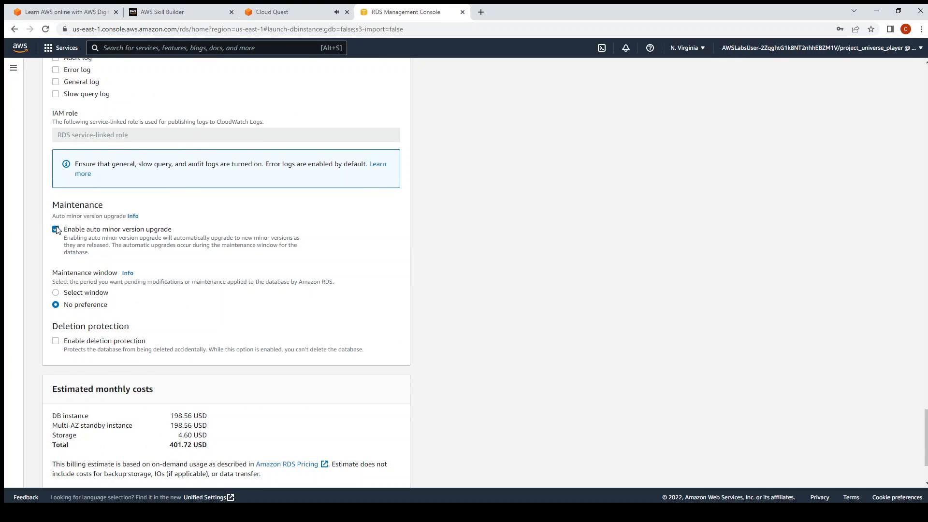
left_click(56, 229)
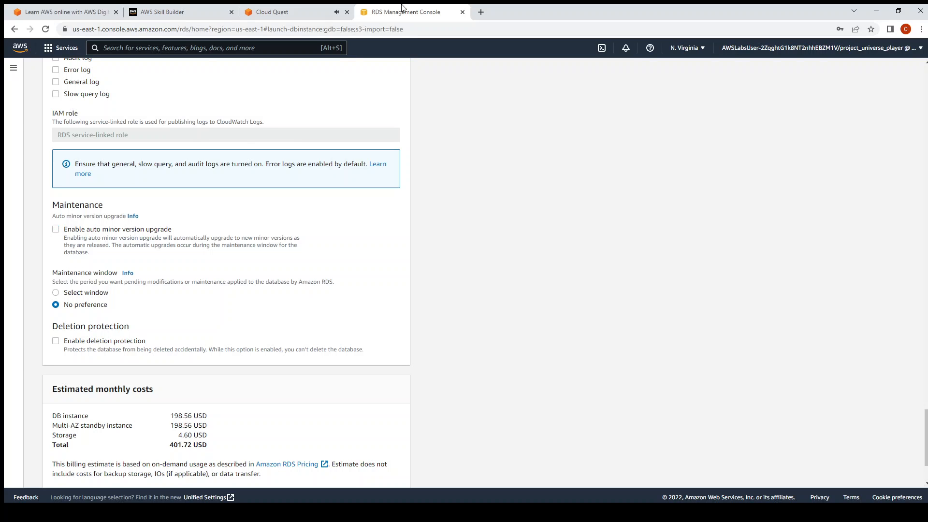
left_click(279, 11)
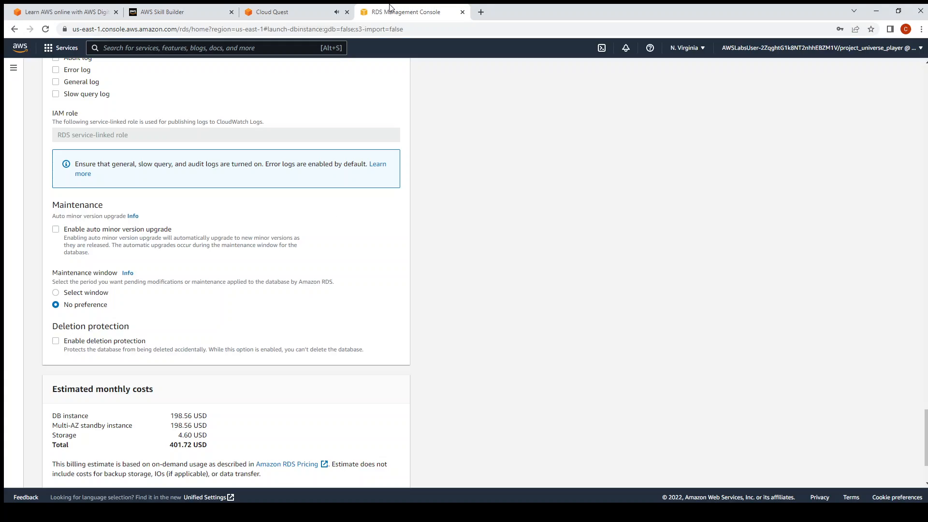
mouse_move(132, 330)
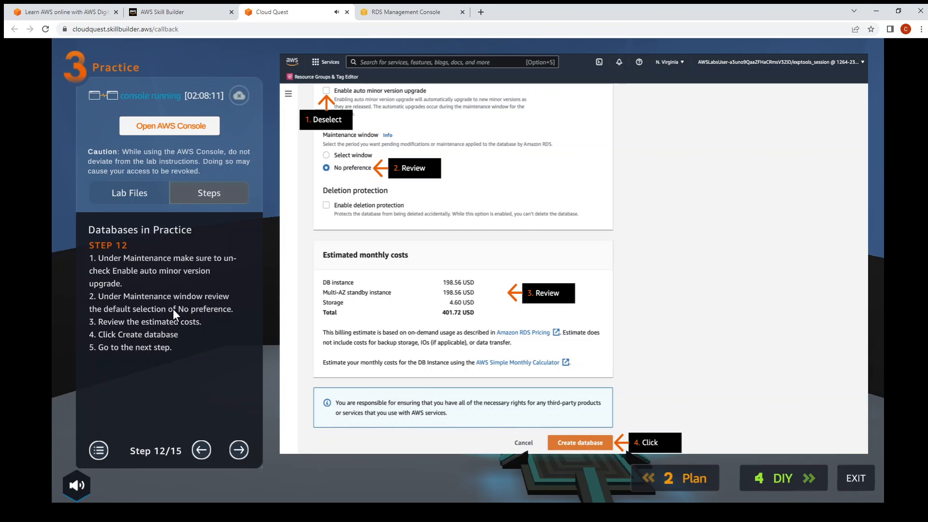
mouse_move(216, 333)
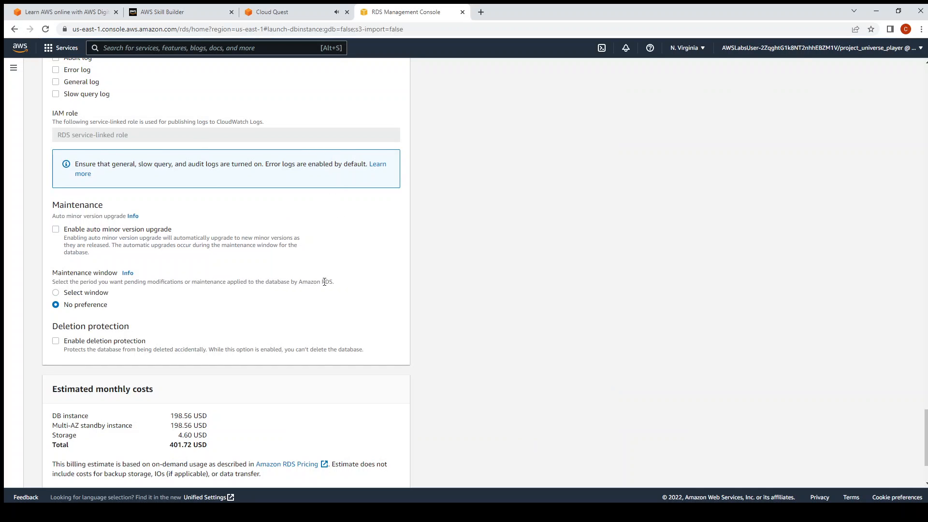
scroll("down", 3)
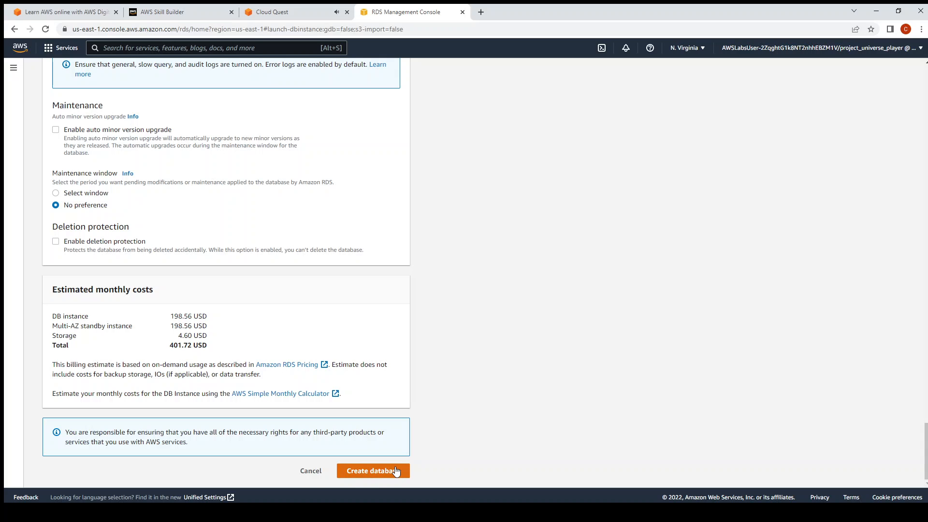
Step: Submit the form so MariaDB database my-database appears in the list as Creating
left_click(373, 470)
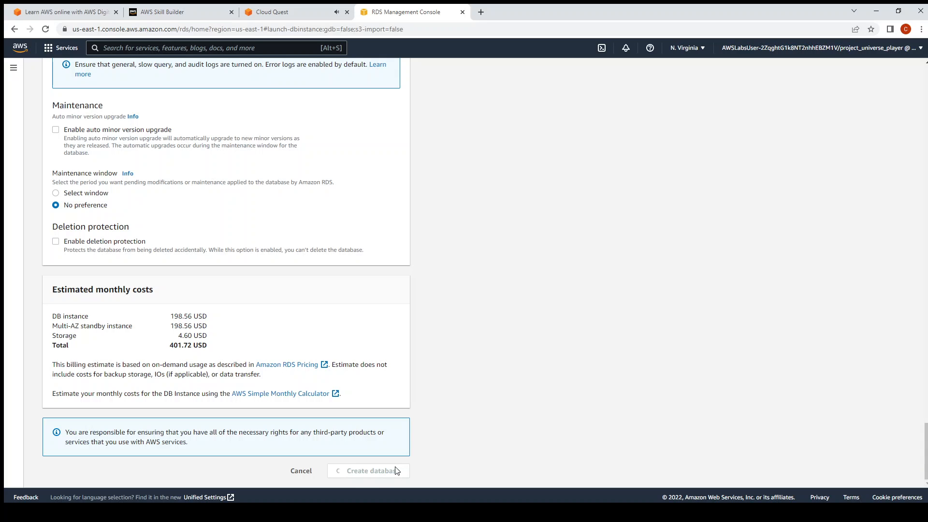
left_click(366, 470)
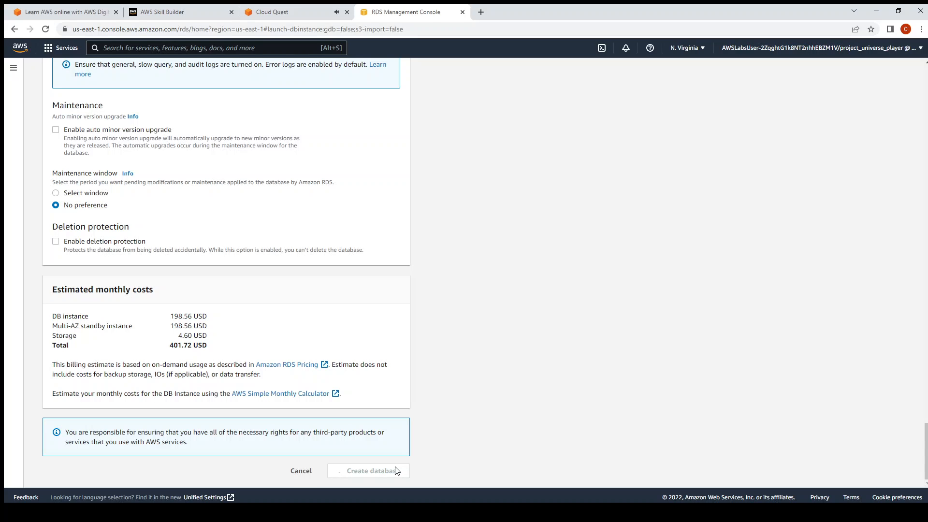
left_click(372, 470)
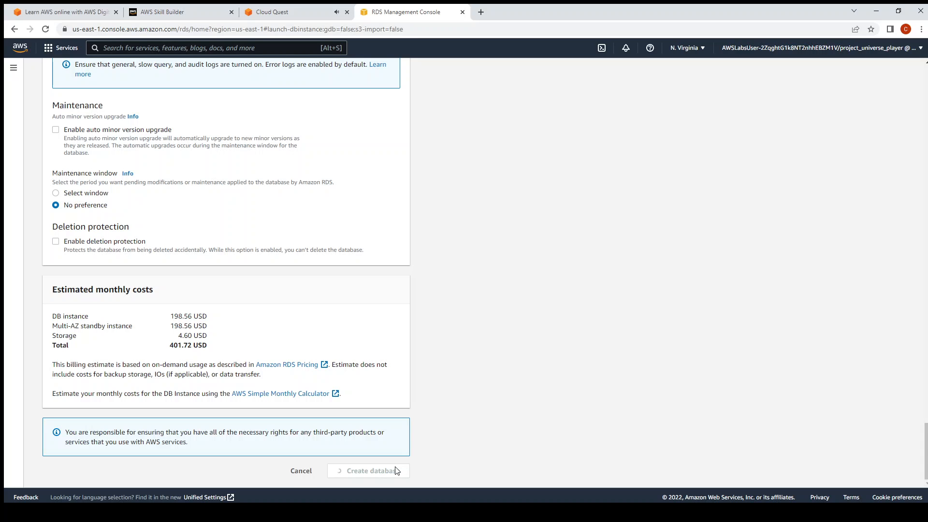
left_click(368, 470)
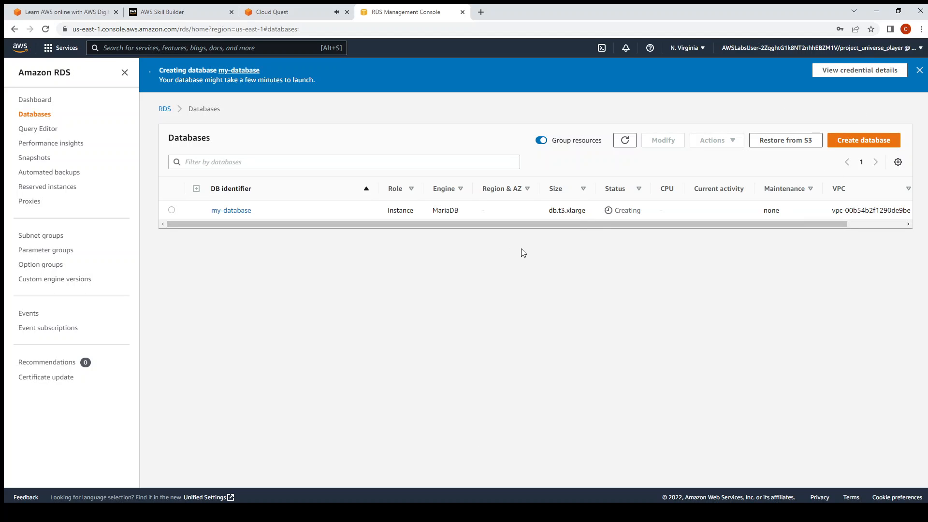
mouse_move(199, 206)
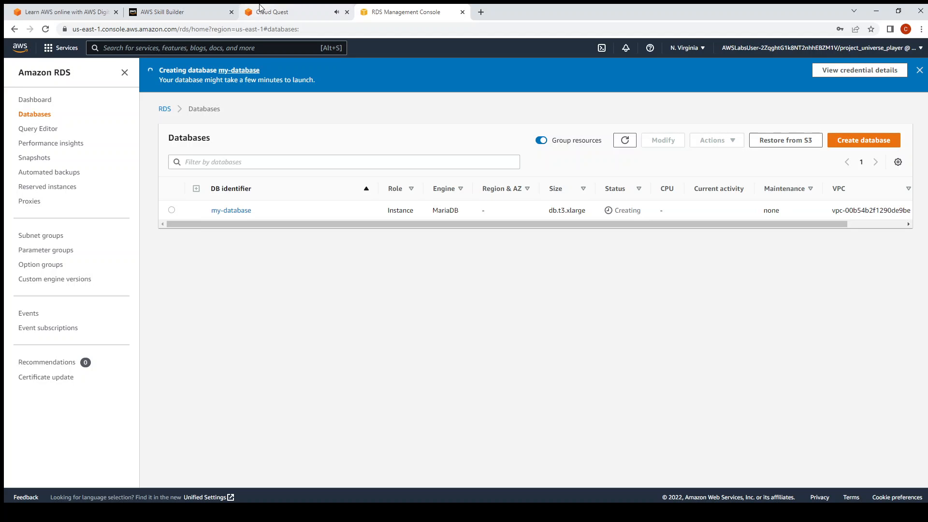
Step: Read lab step 13, then watch my-database's status in the RDS Databases list
left_click(290, 12)
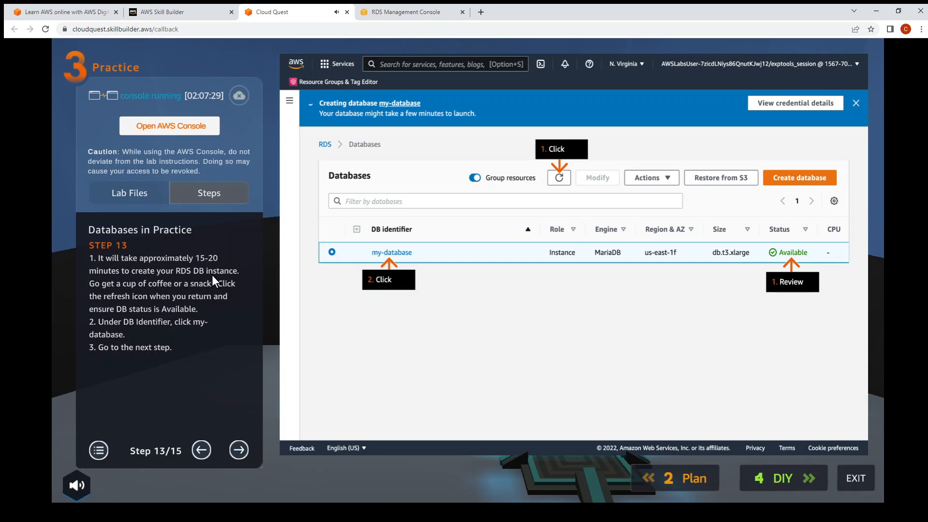
mouse_move(204, 277)
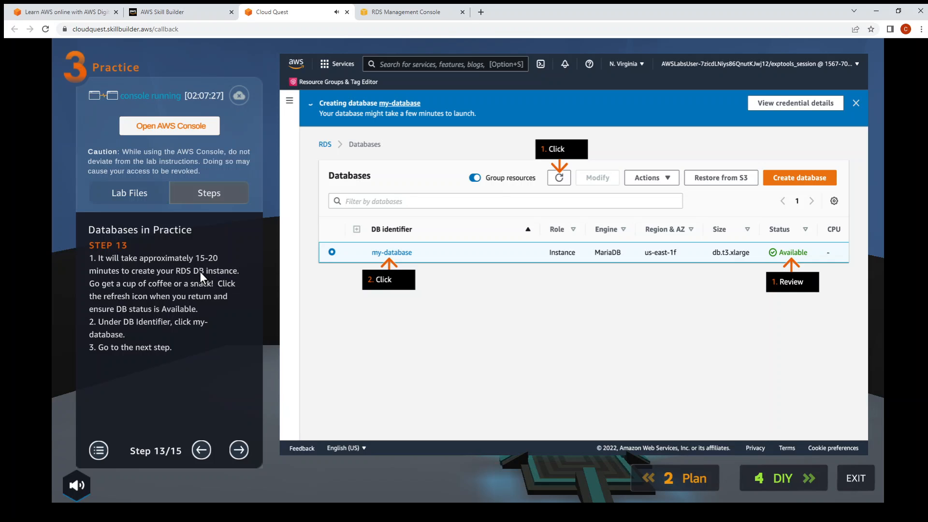
mouse_move(200, 300)
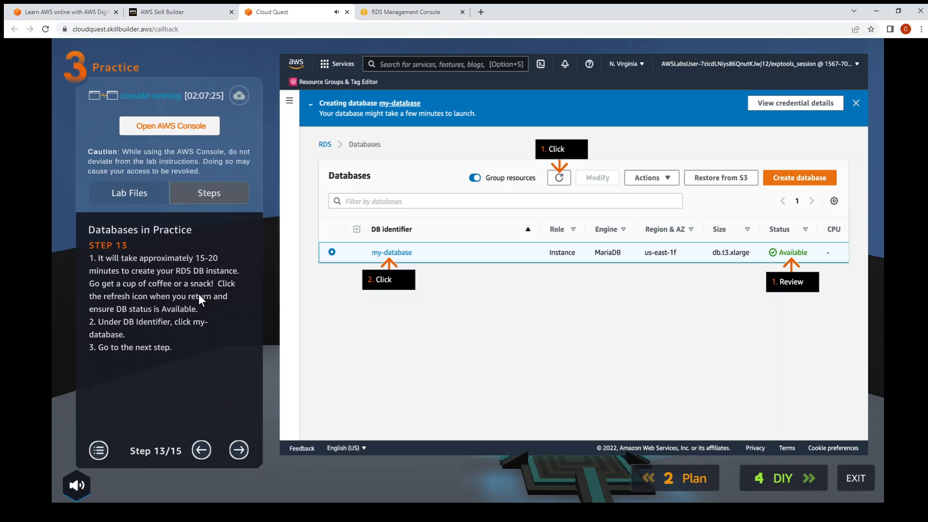
mouse_move(462, 316)
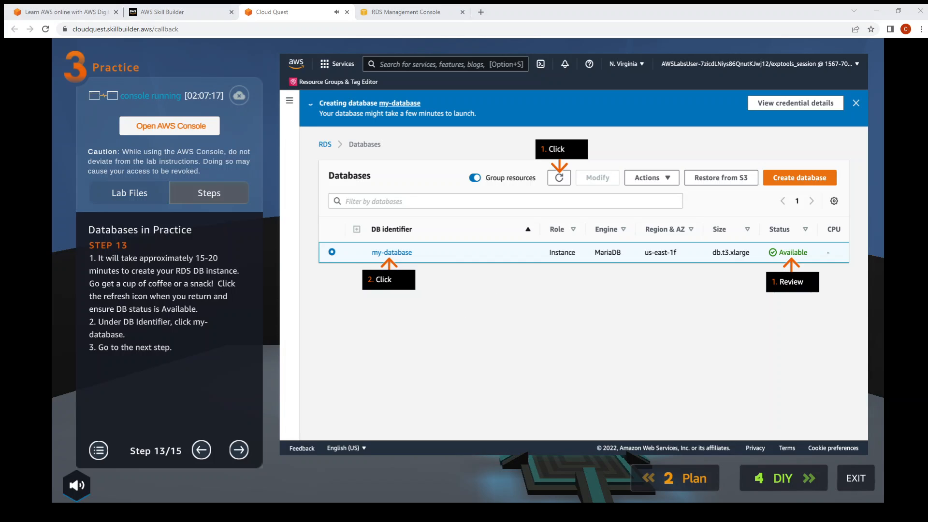
left_click(408, 12)
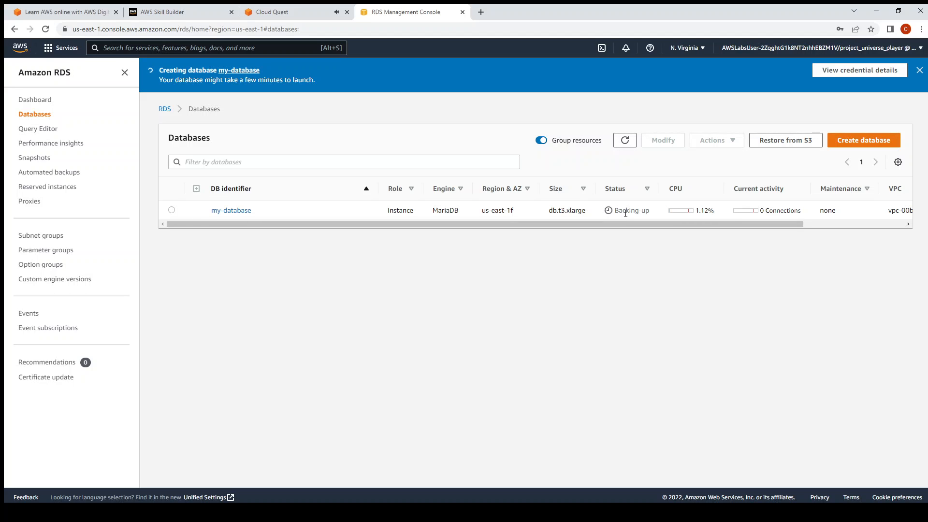
mouse_move(153, 277)
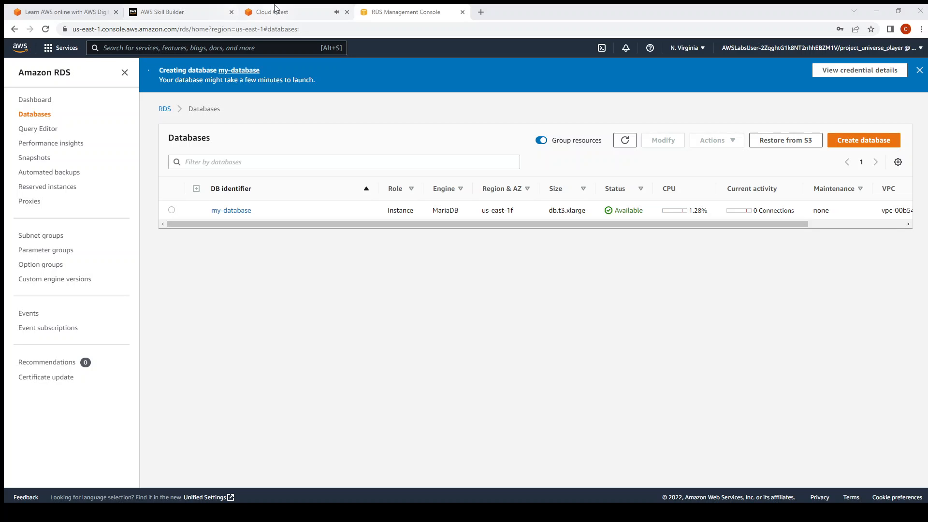
Step: Select my-database and review its Actions menu, including Create read replica
left_click(272, 11)
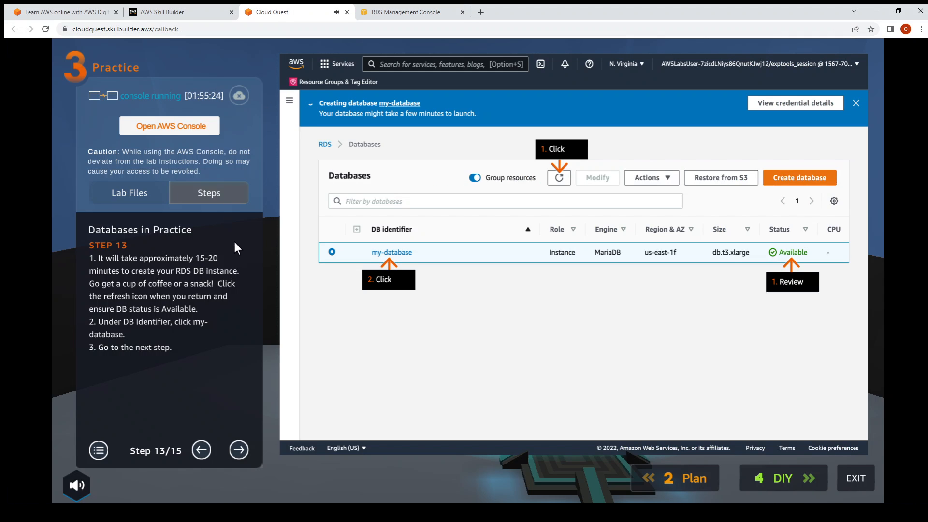
mouse_move(348, 298)
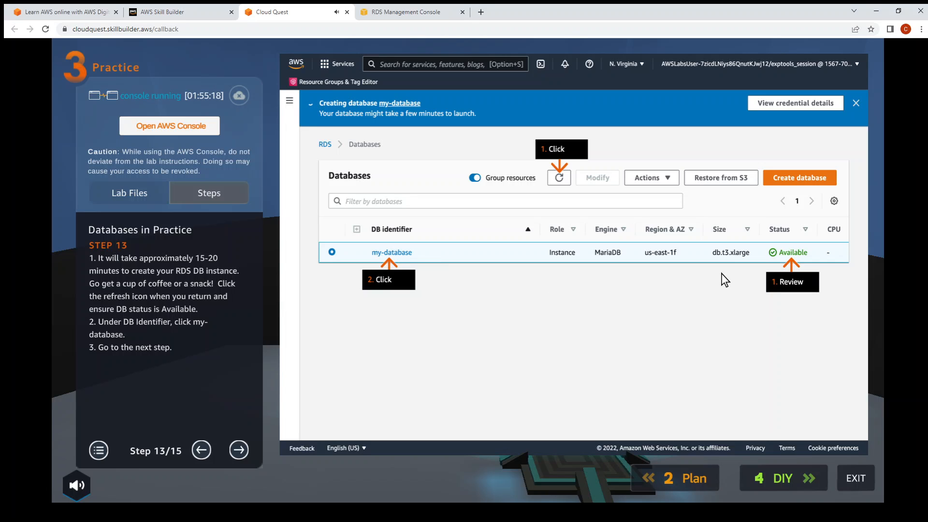
left_click(407, 12)
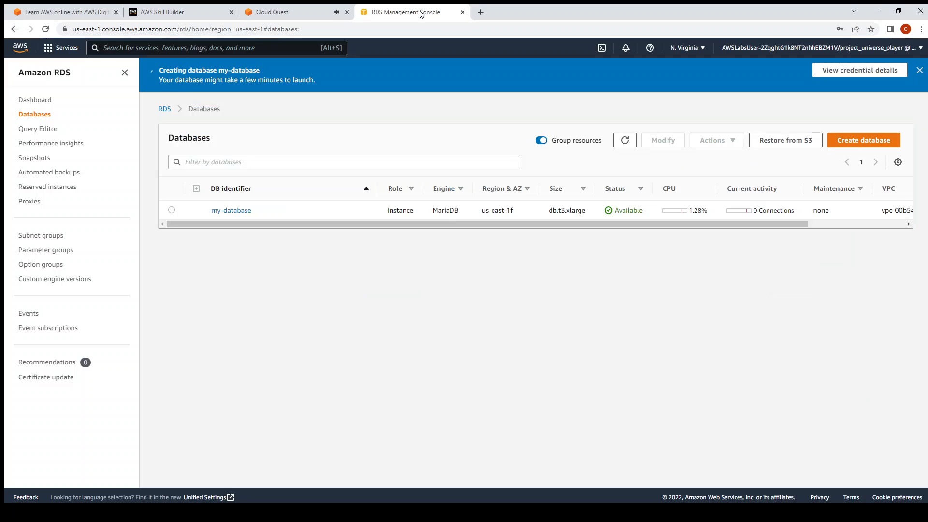
left_click(172, 210)
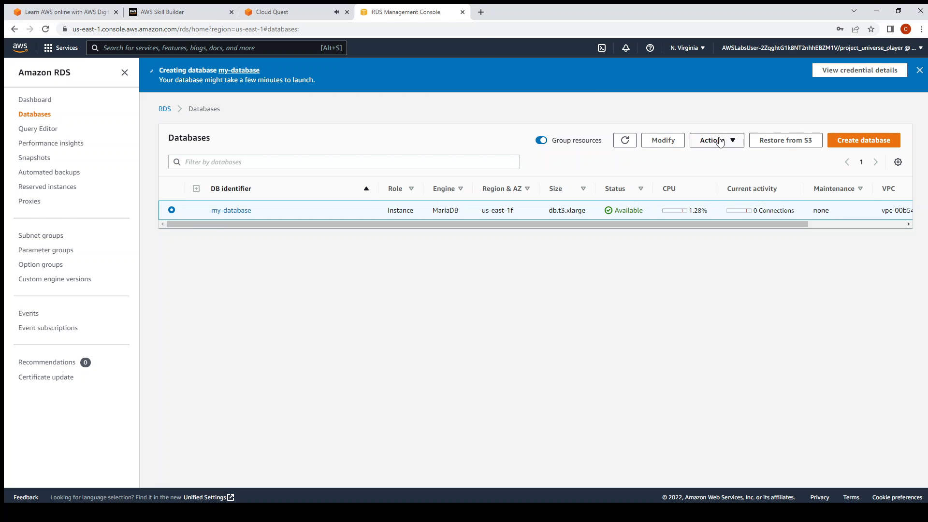
left_click(715, 140)
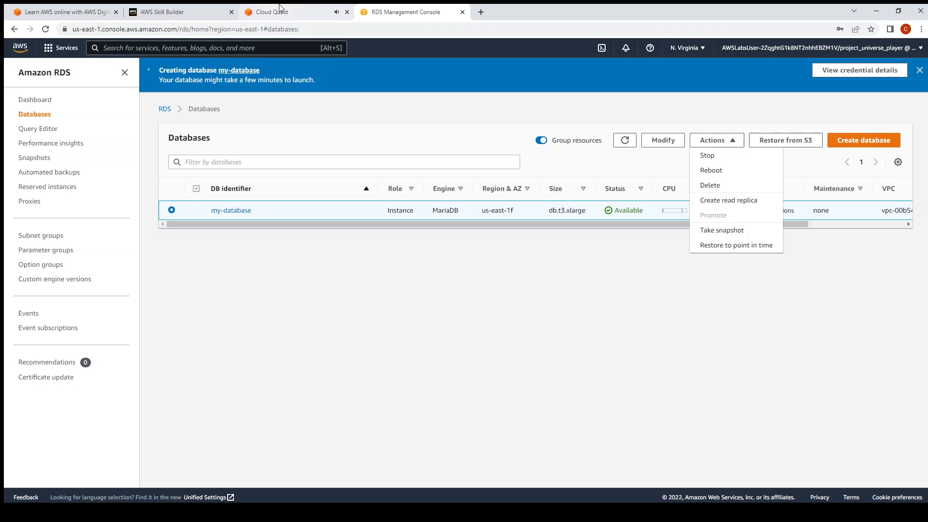
left_click(269, 12)
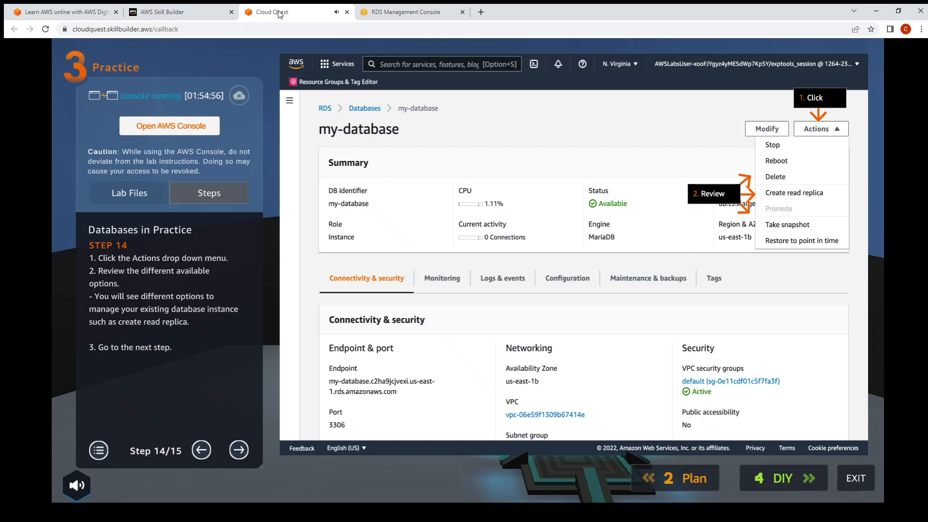
mouse_move(163, 343)
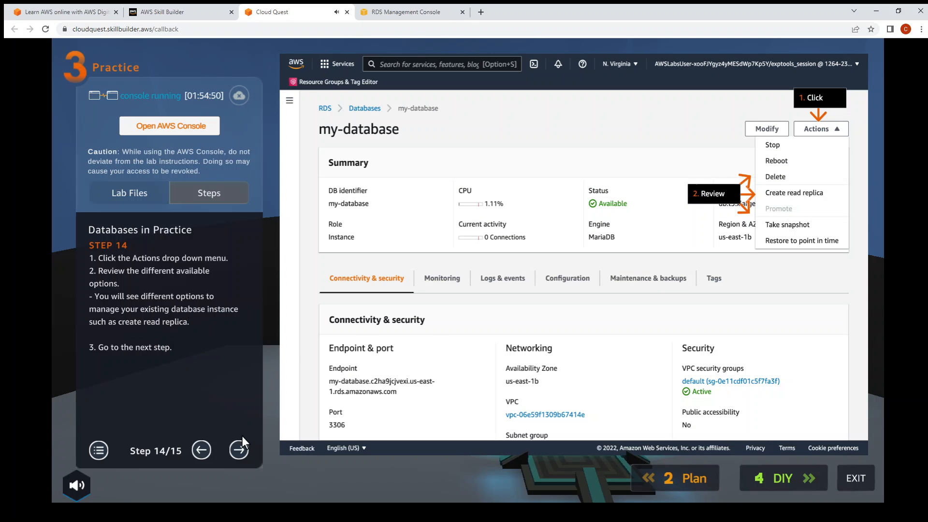
Step: Advance to practice step 15, then load the 4 DIY validation form
left_click(238, 450)
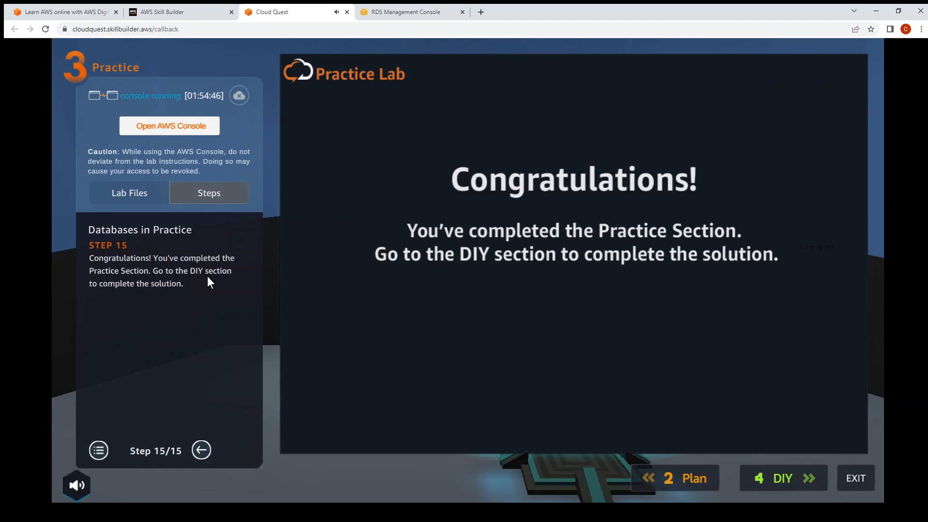
mouse_move(207, 275)
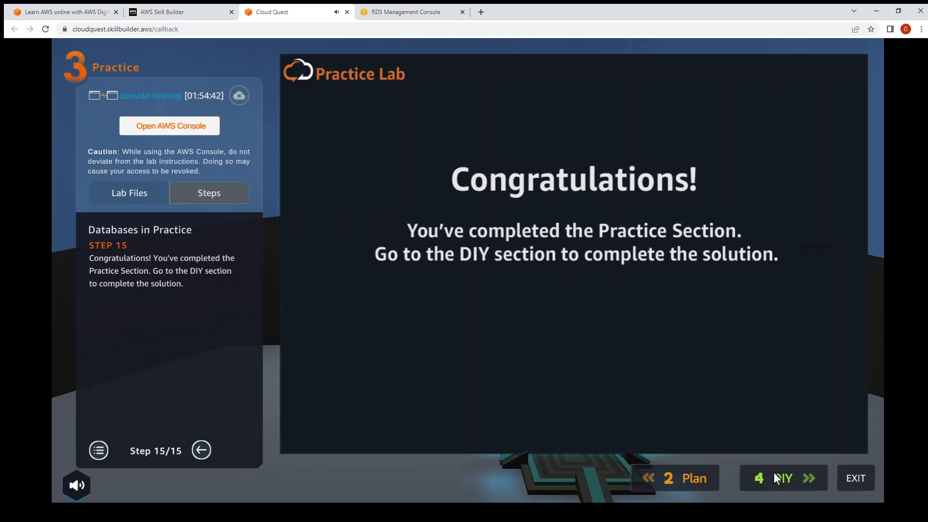
left_click(782, 477)
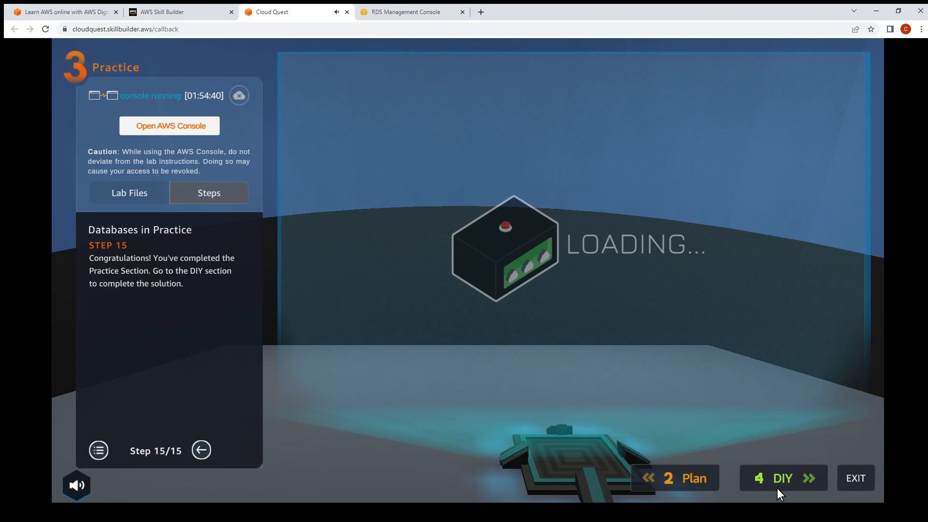
left_click(783, 477)
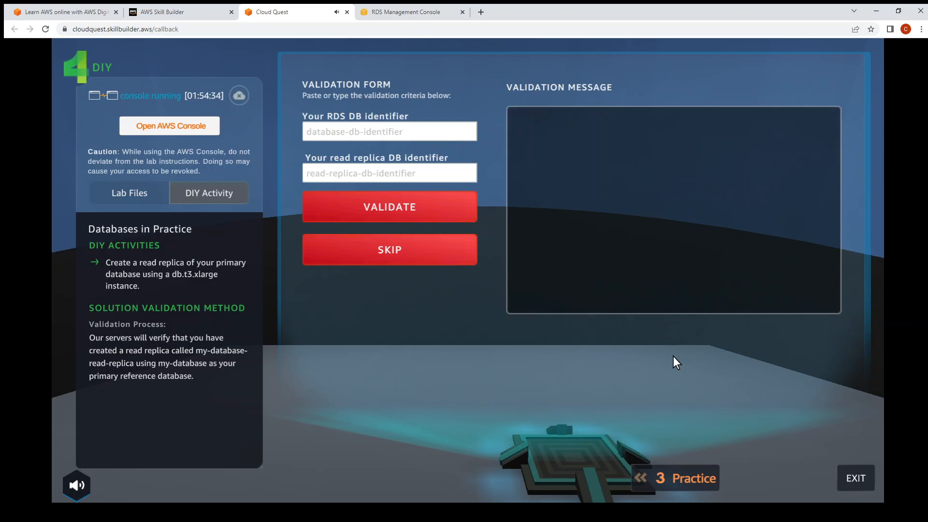
mouse_move(426, 346)
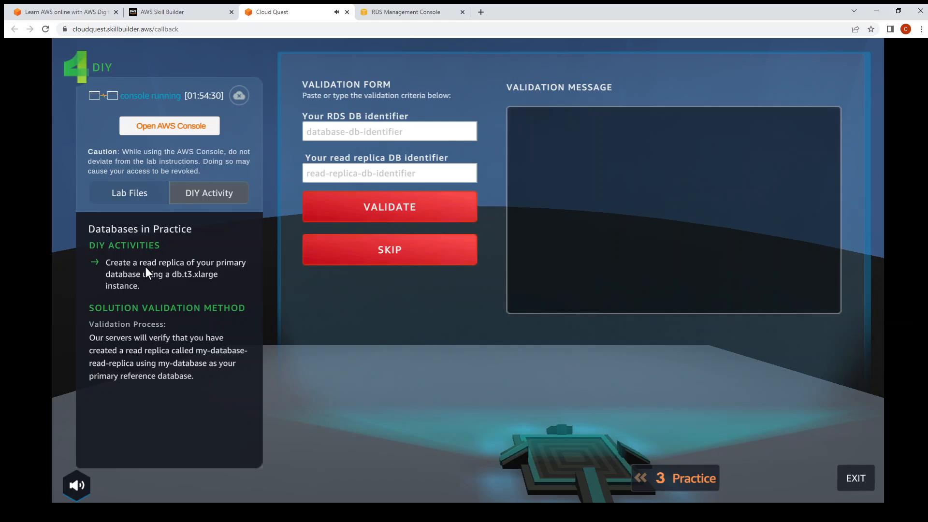
mouse_move(189, 304)
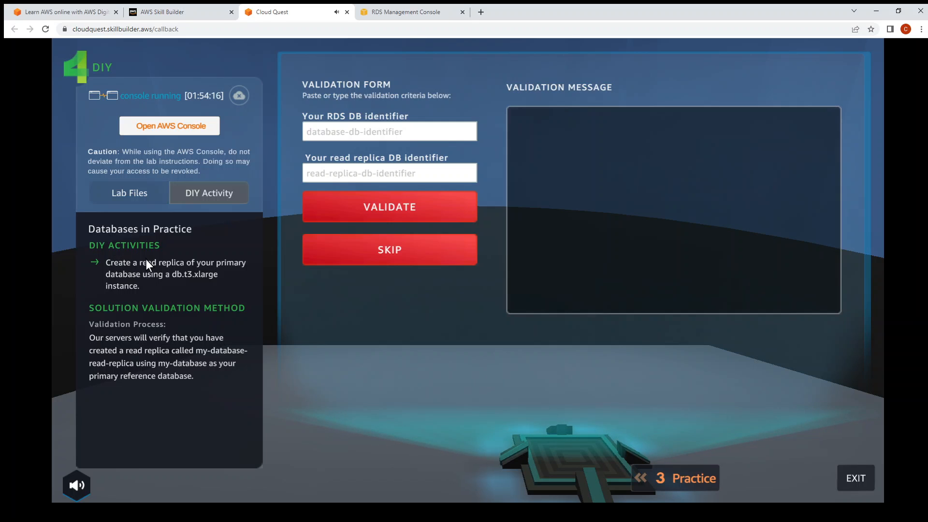
mouse_move(224, 268)
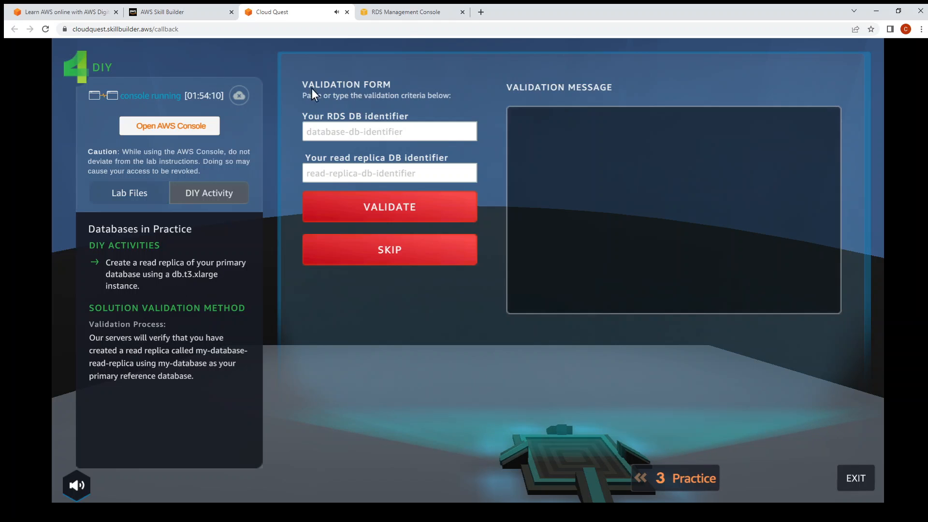
Step: Return to the RDS database list and start a read replica of my-database
left_click(408, 12)
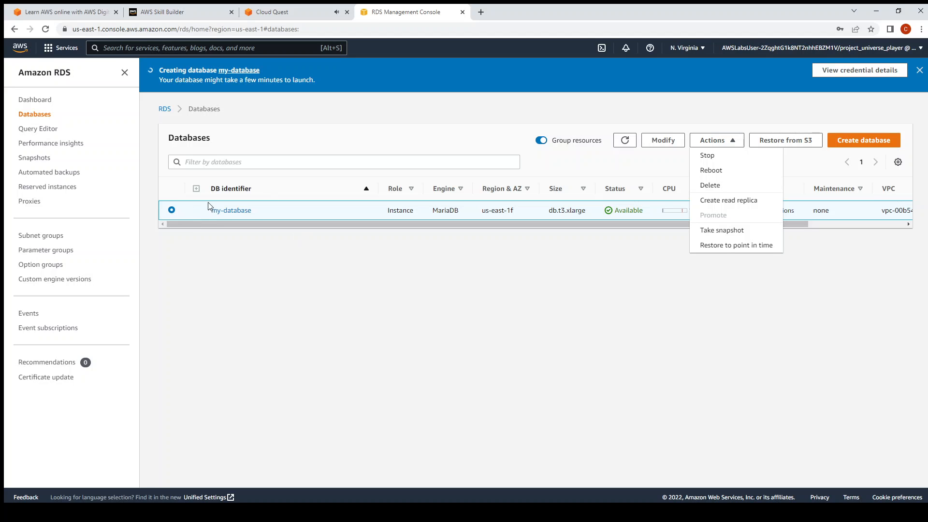
mouse_move(243, 213)
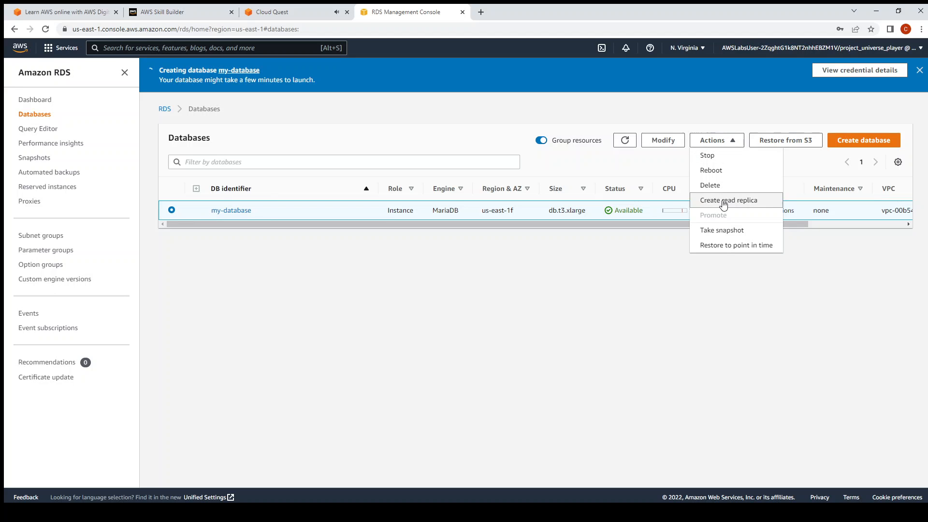
left_click(728, 200)
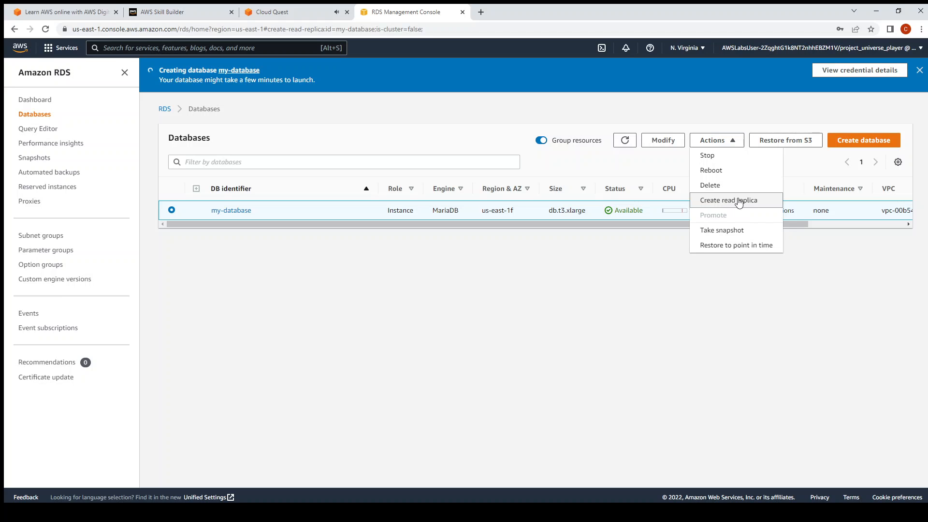
left_click(728, 200)
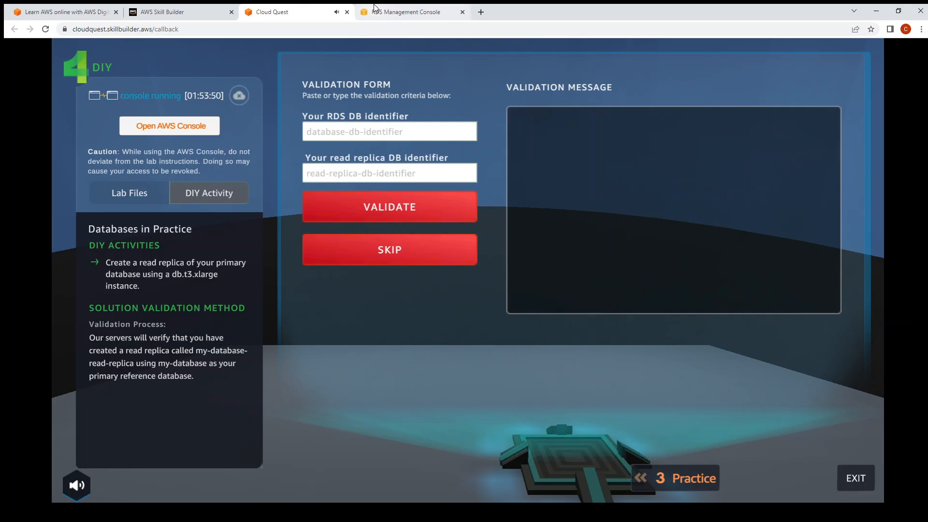
Step: Return to the Create read replica form and review its settings
left_click(409, 12)
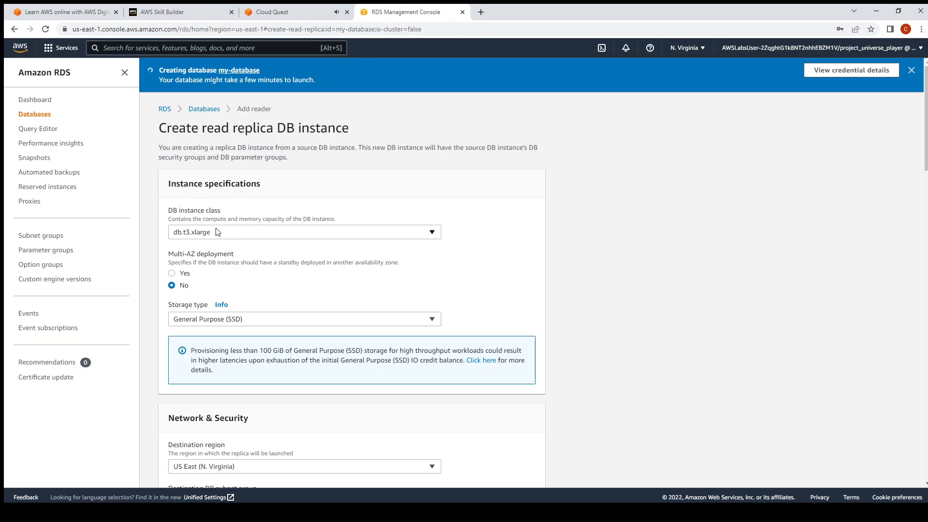
left_click(272, 11)
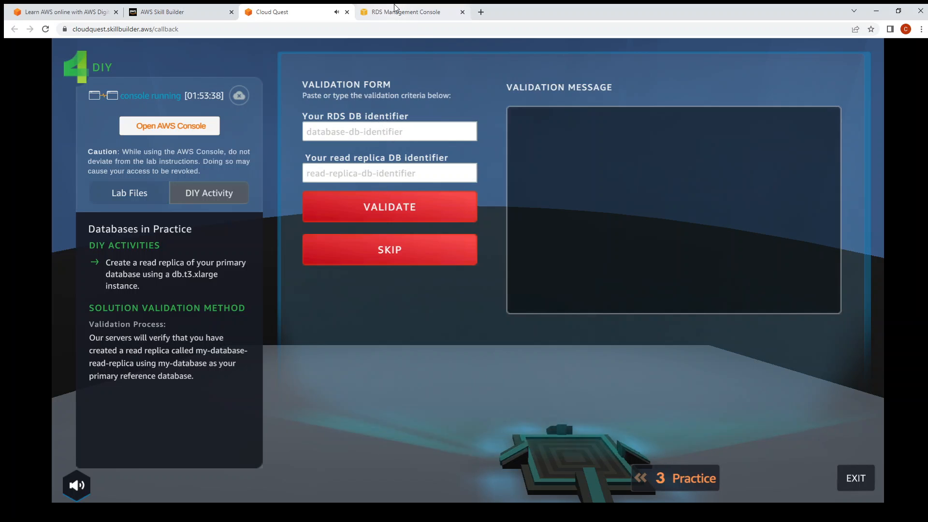
left_click(407, 12)
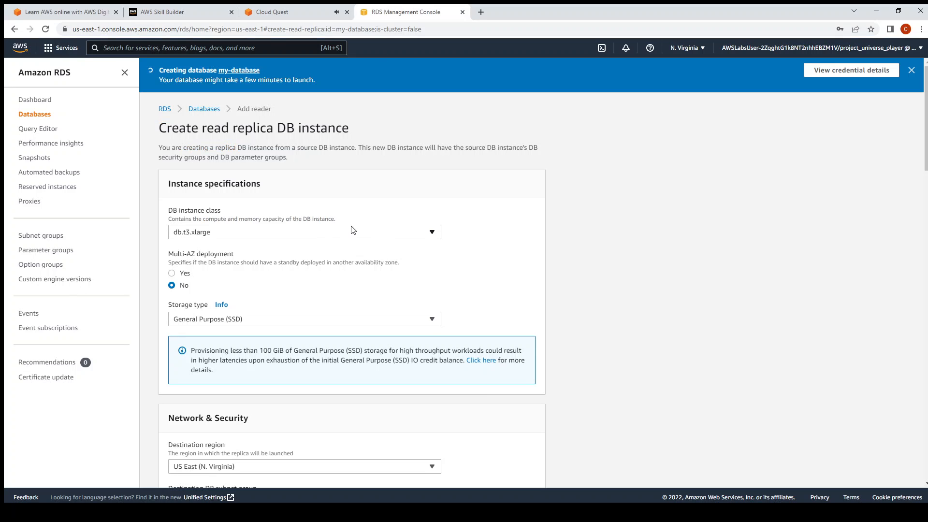
scroll("down", 3)
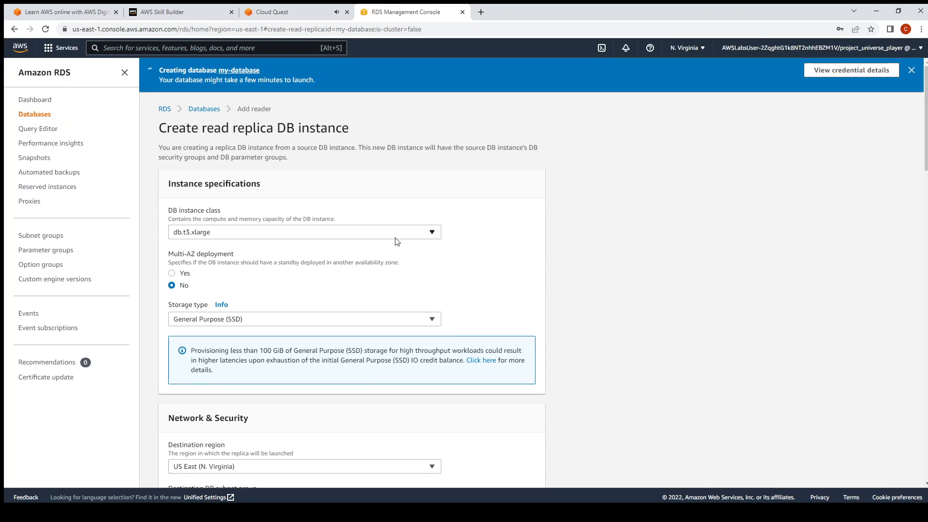
scroll("down", 3)
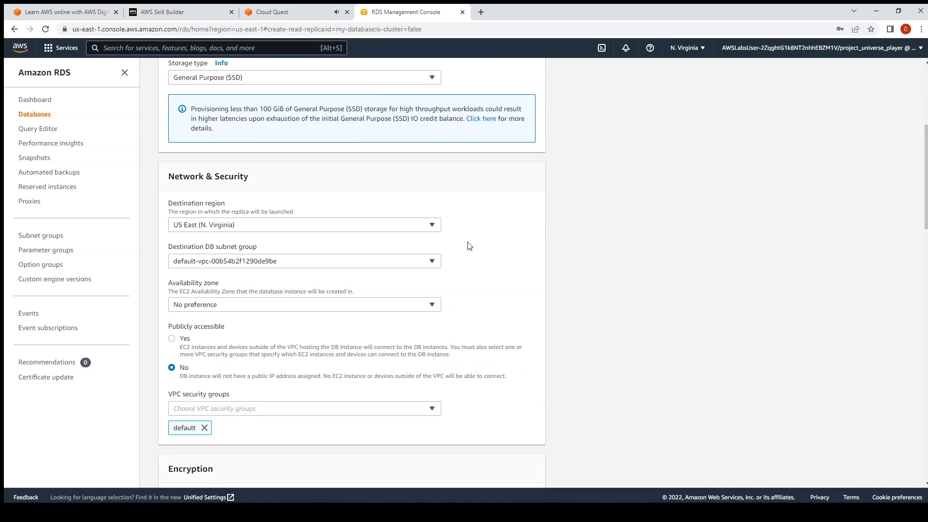
mouse_move(382, 243)
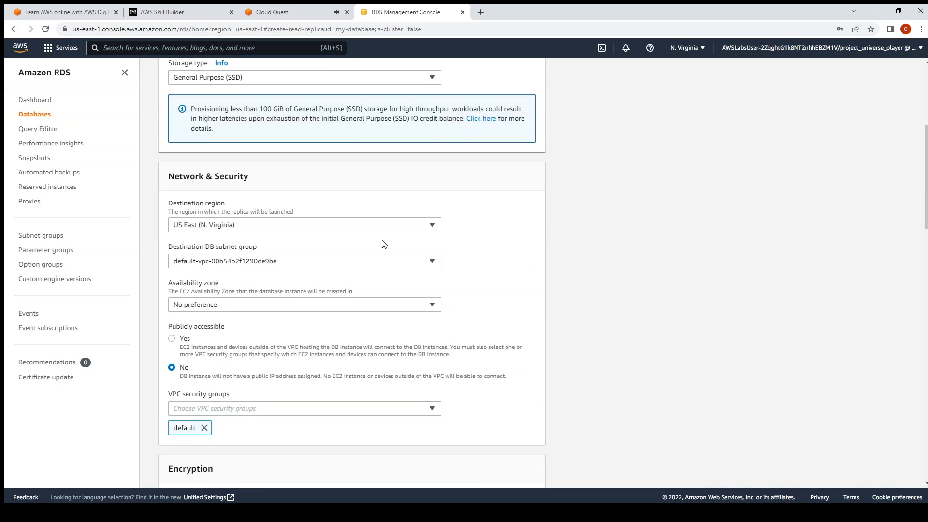
scroll("down", 3)
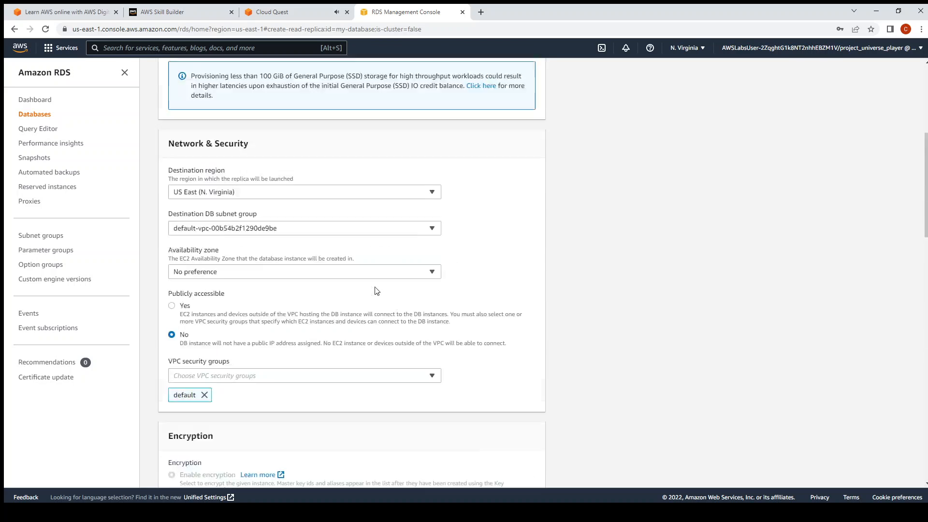
scroll("down", 3)
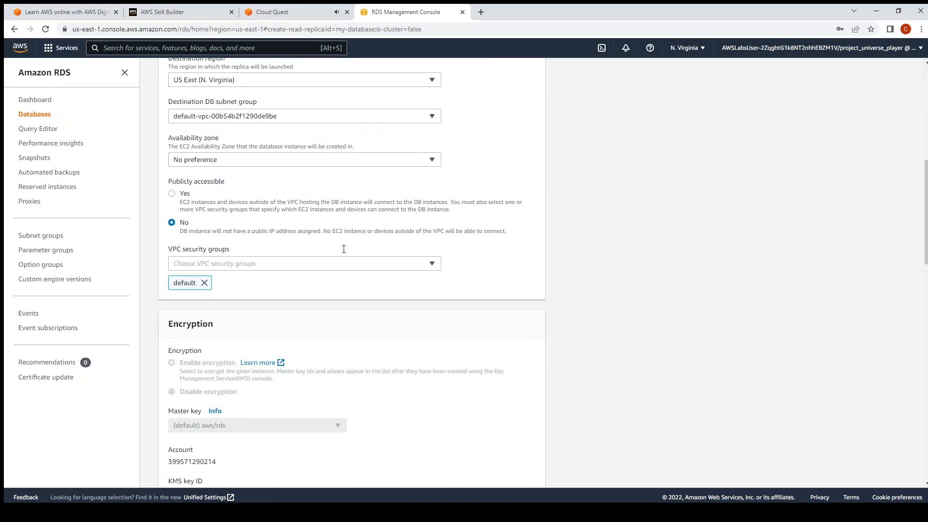
scroll("down", 3)
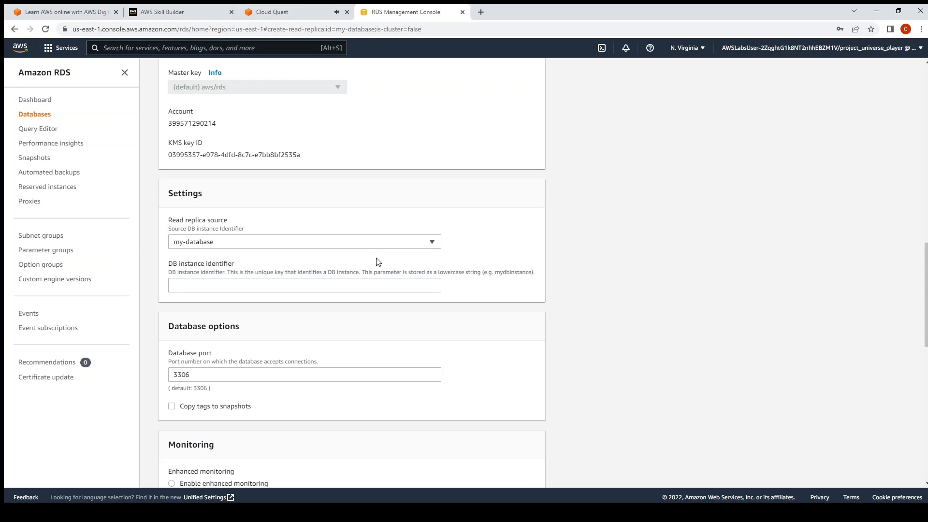
mouse_move(289, 265)
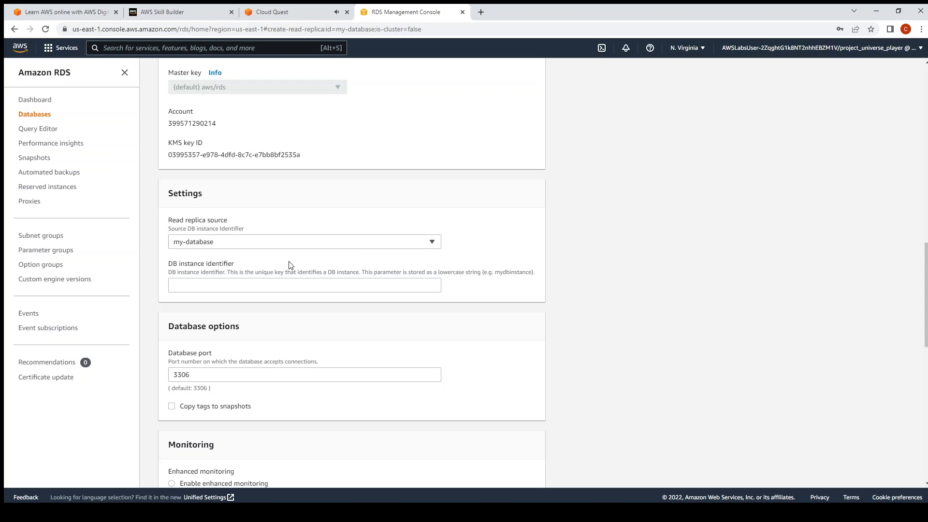
mouse_move(197, 266)
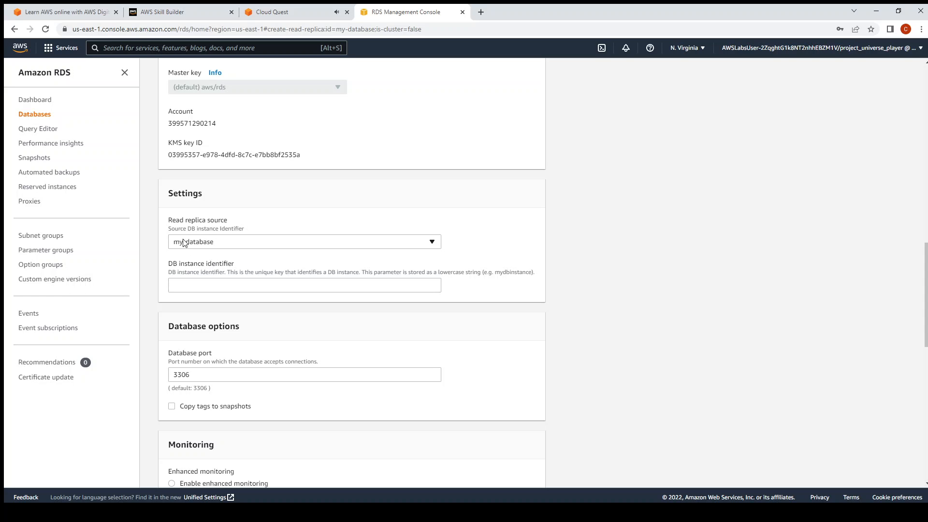
Step: Submit the db.t3.xlarge replica form, which fails on the blank instance identifier
scroll("down", 3)
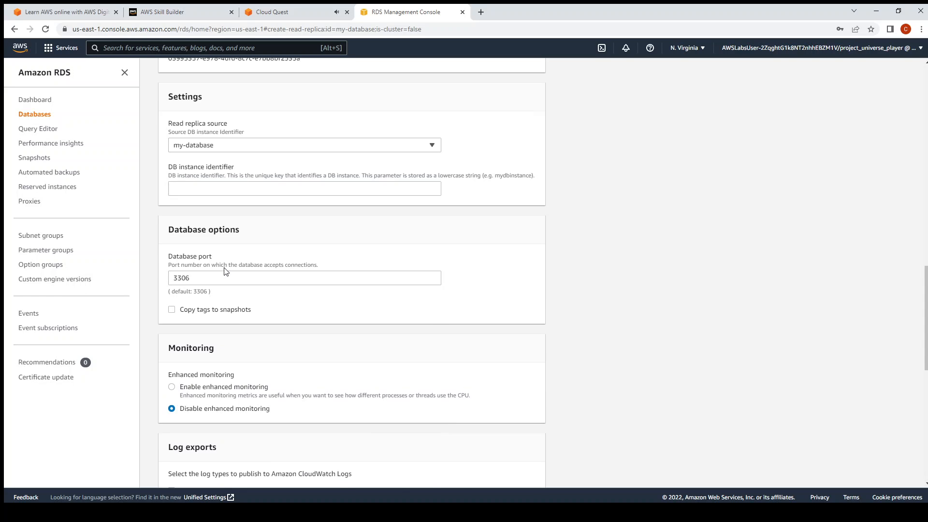
scroll("down", 3)
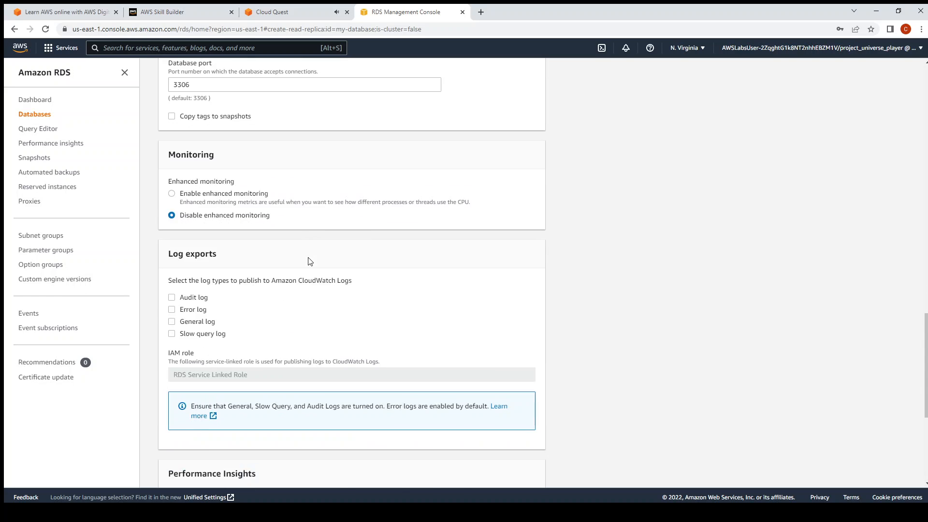
scroll("down", 3)
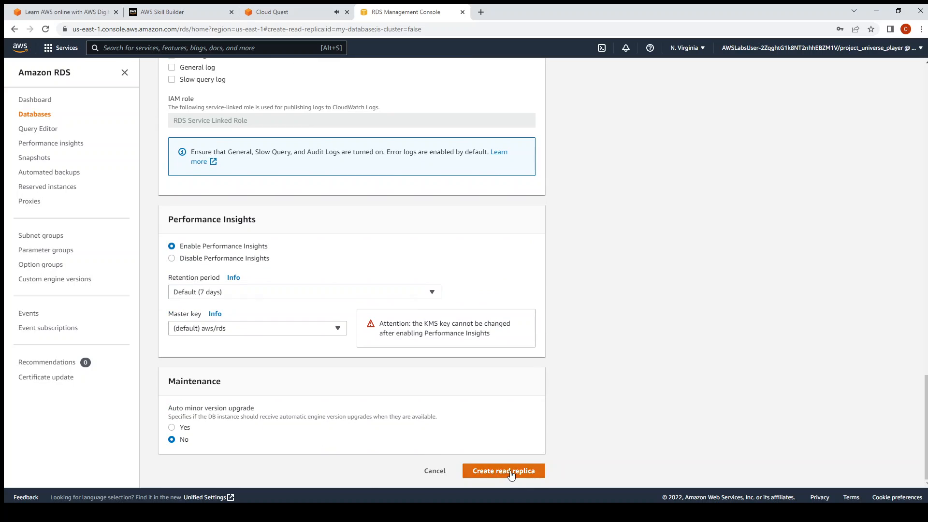
left_click(503, 470)
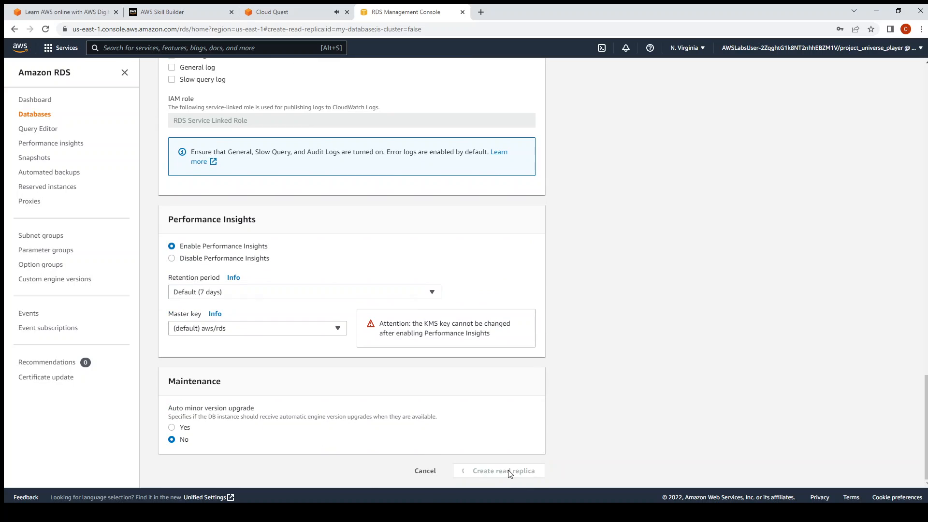
left_click(503, 470)
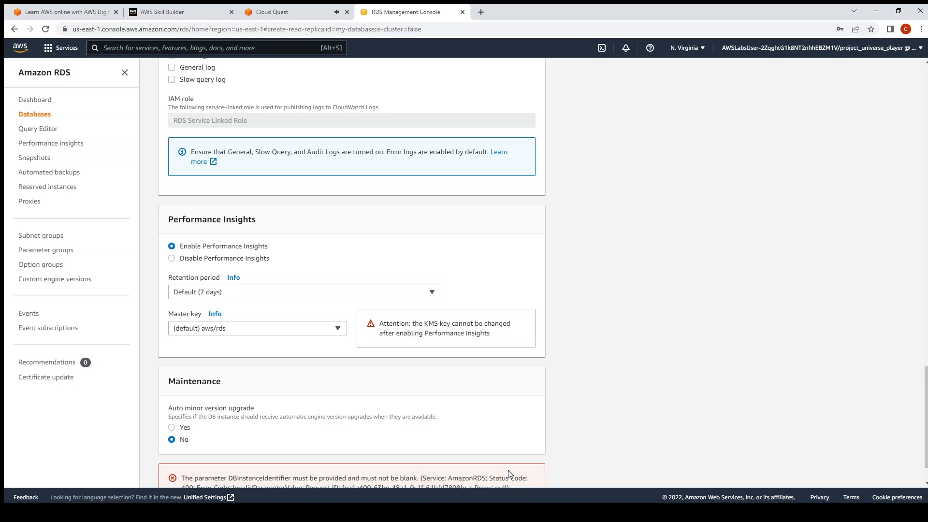
scroll("down", 3)
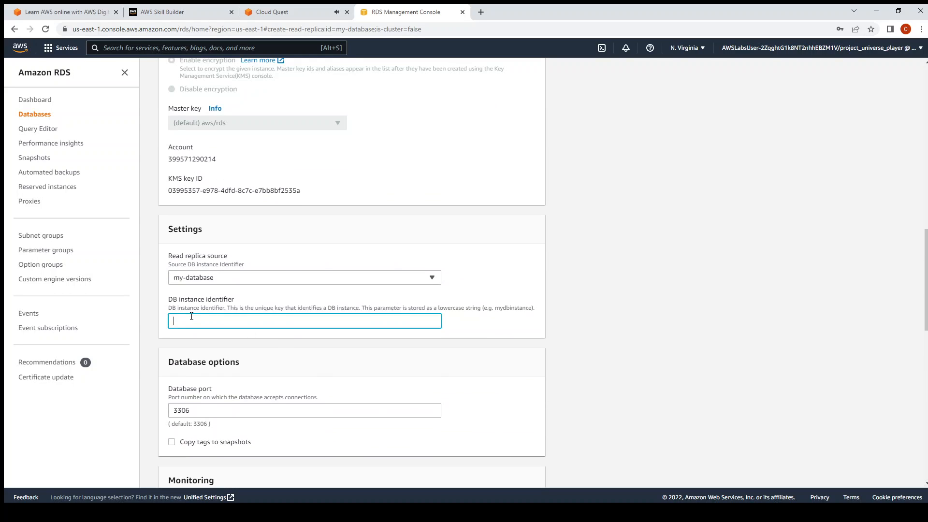
Step: Enter my-database-read-replica-1 as DB instance identifier and resubmit the replica
type("my-database-")
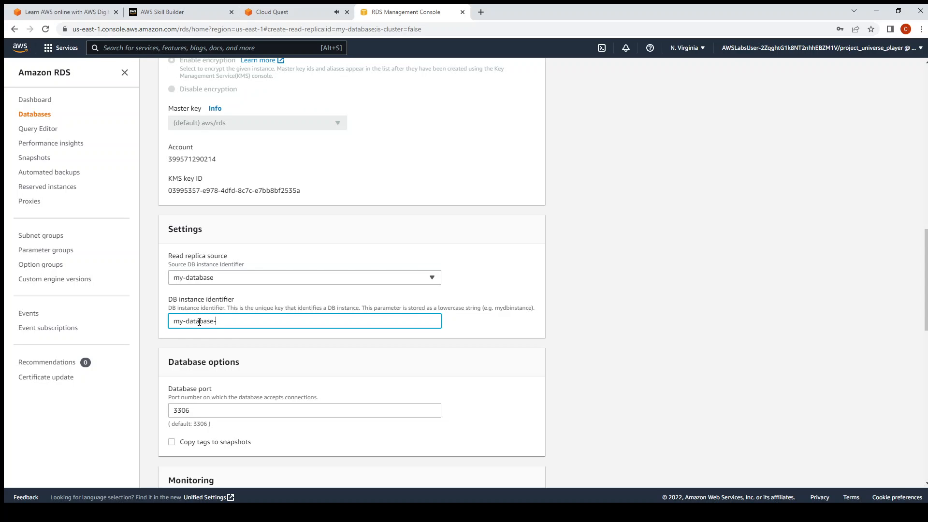
type("read-replica")
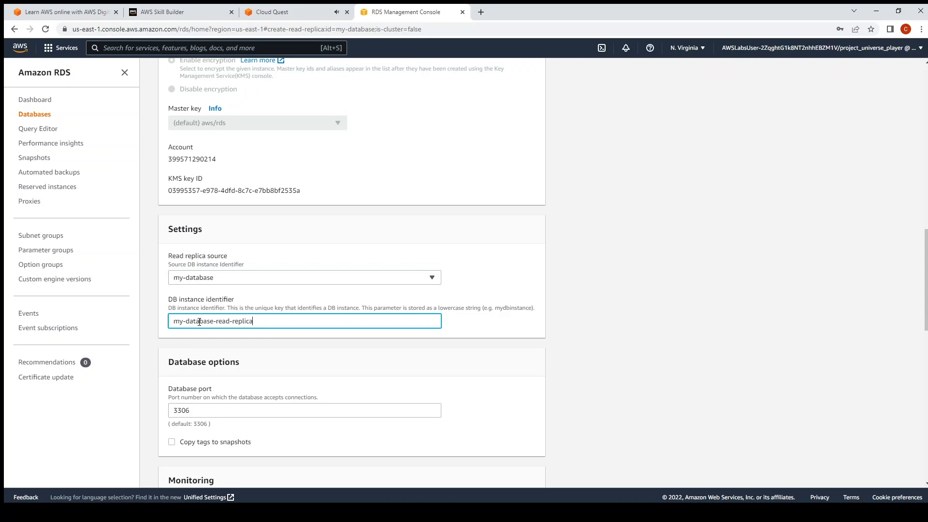
type("-1")
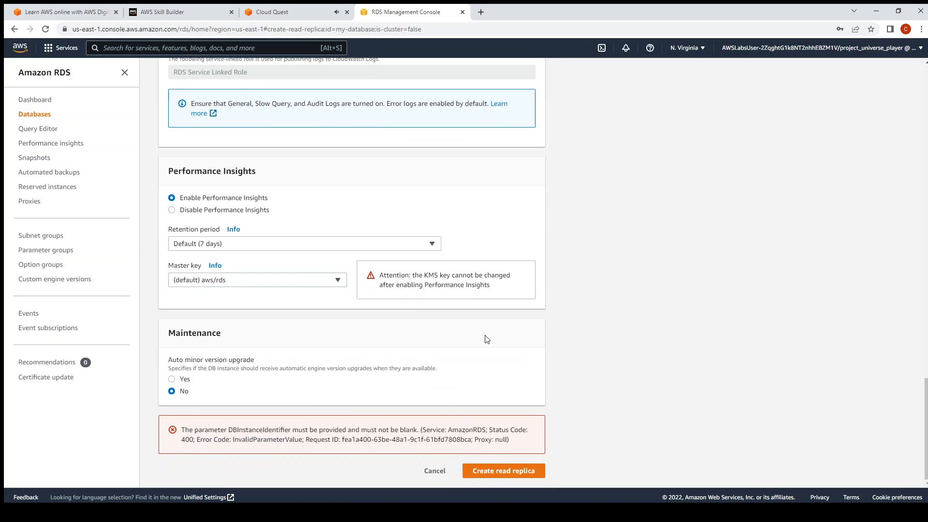
left_click(502, 470)
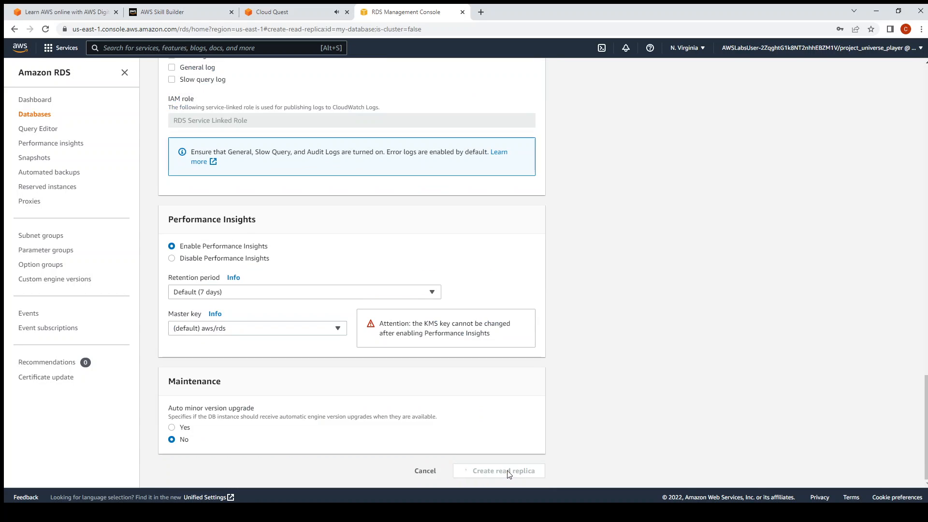
left_click(498, 470)
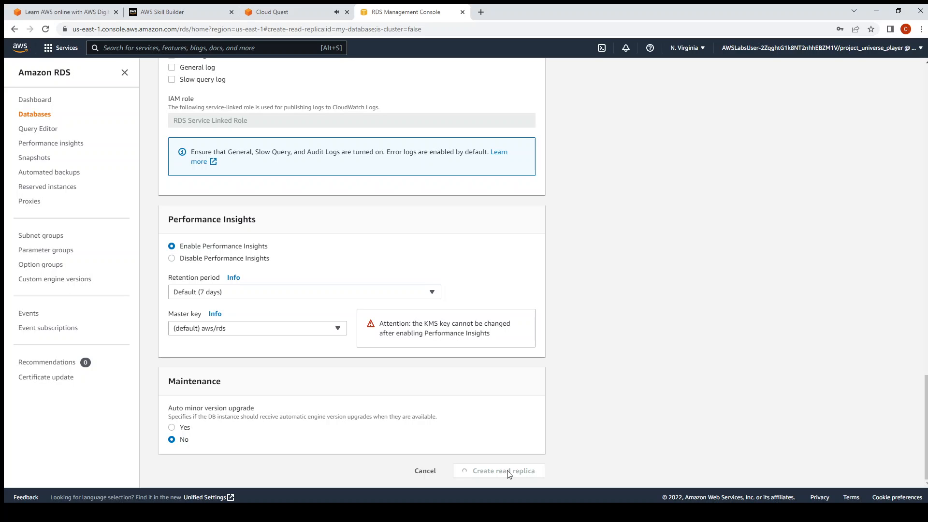
left_click(498, 470)
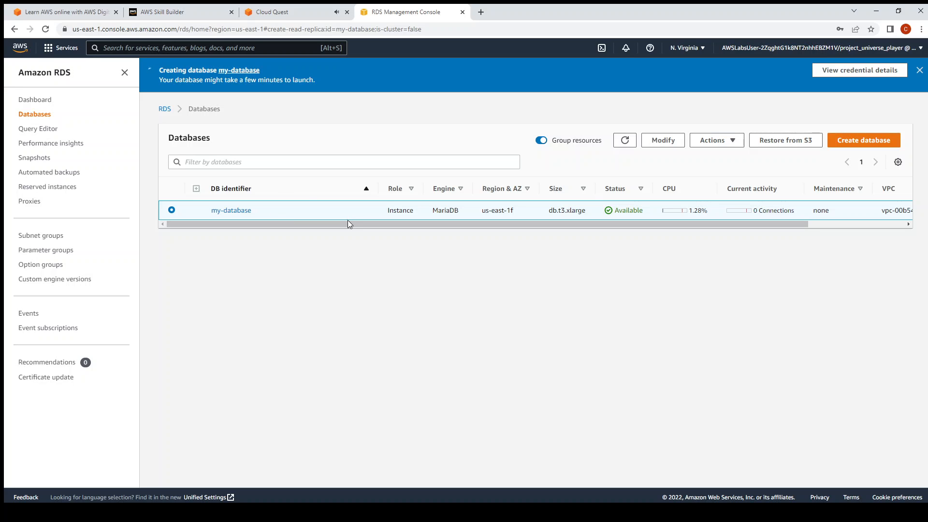
Step: Refresh the RDS database list repeatedly until my-database-read-replica-1 shows Available
scroll("right", 3)
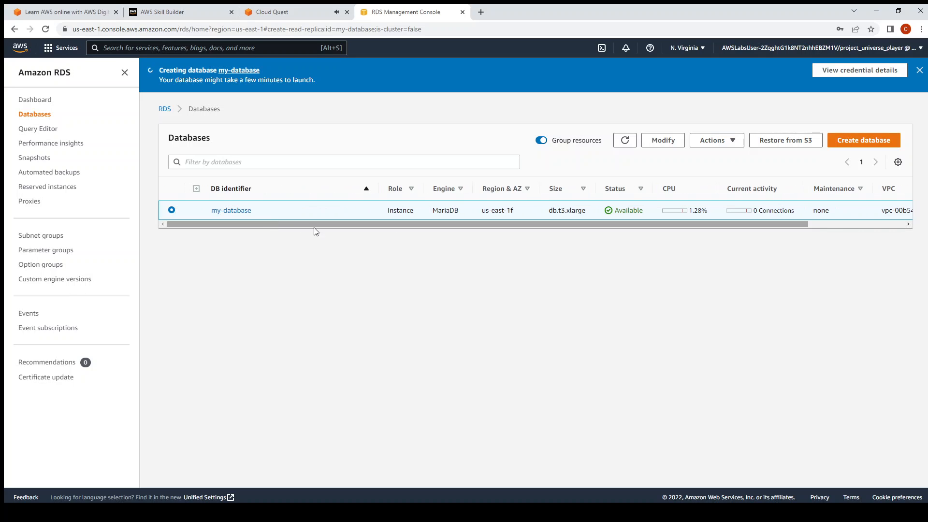
mouse_move(333, 239)
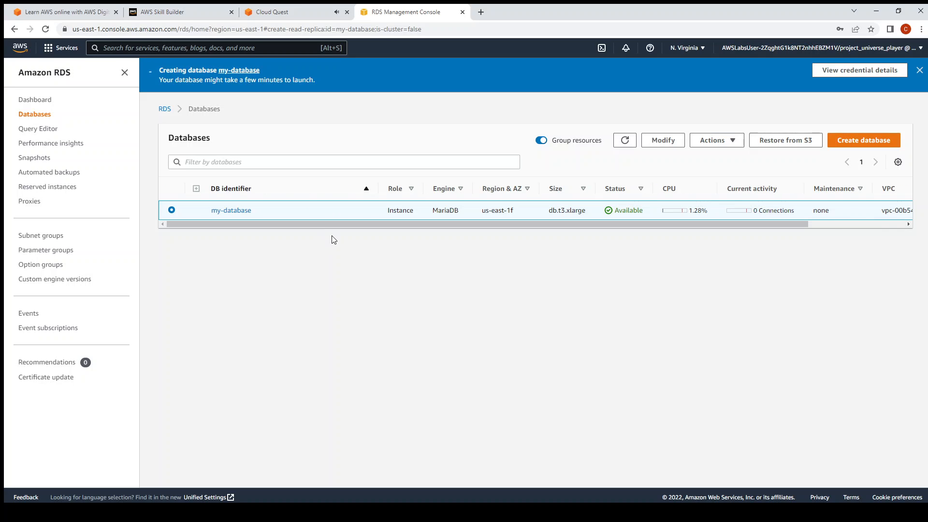
mouse_move(342, 193)
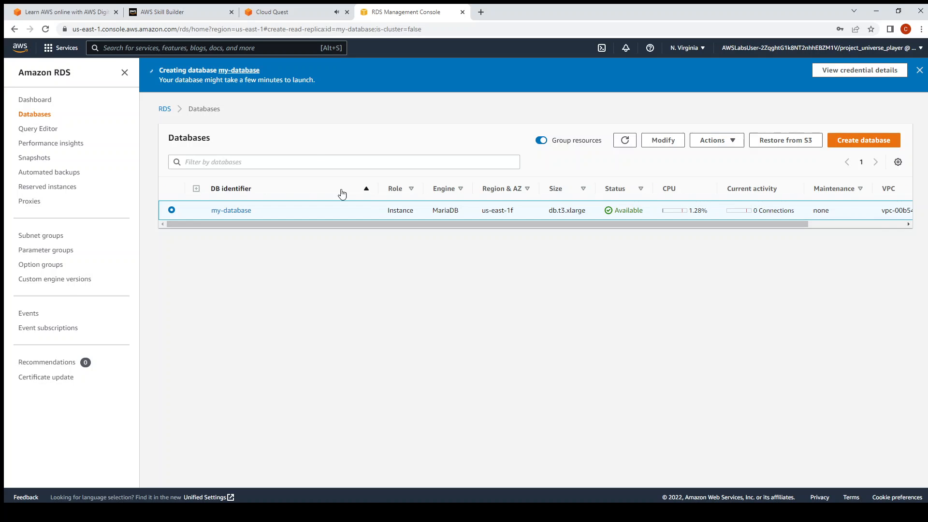
left_click(624, 141)
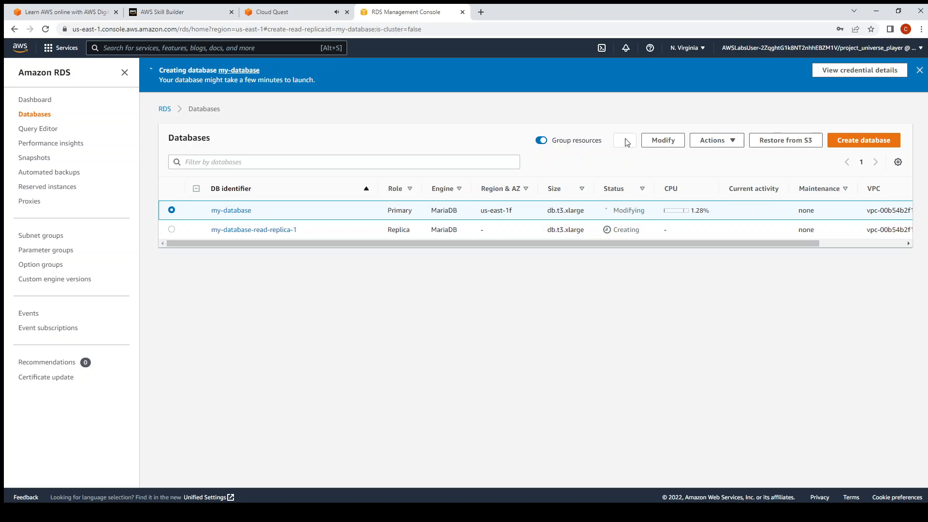
left_click(624, 140)
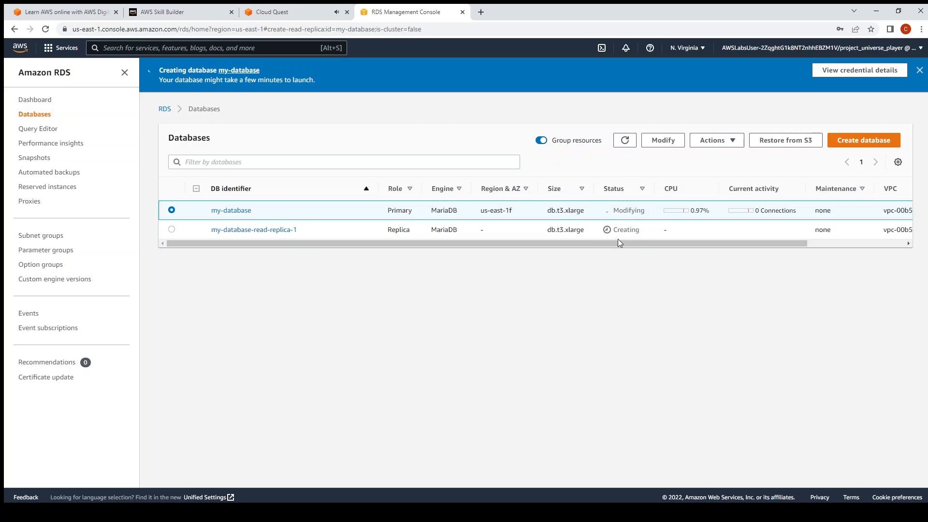
mouse_move(625, 242)
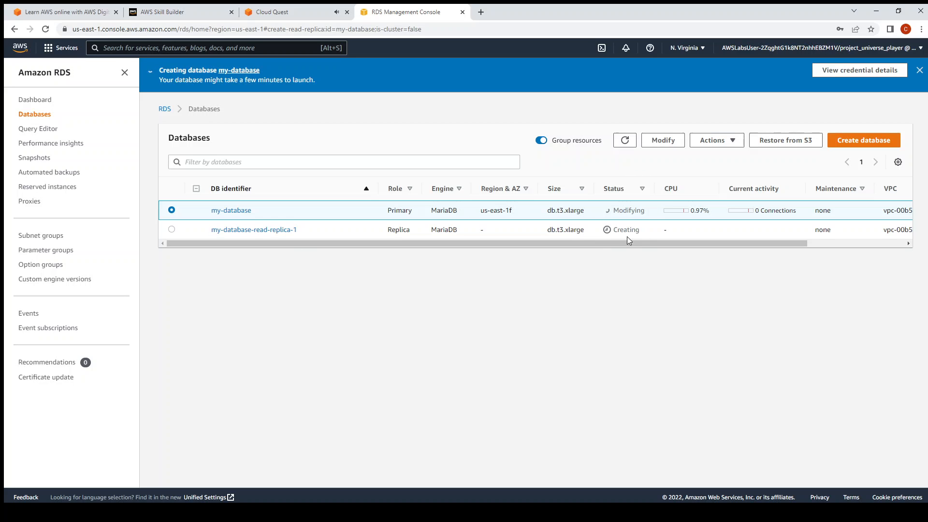
mouse_move(626, 239)
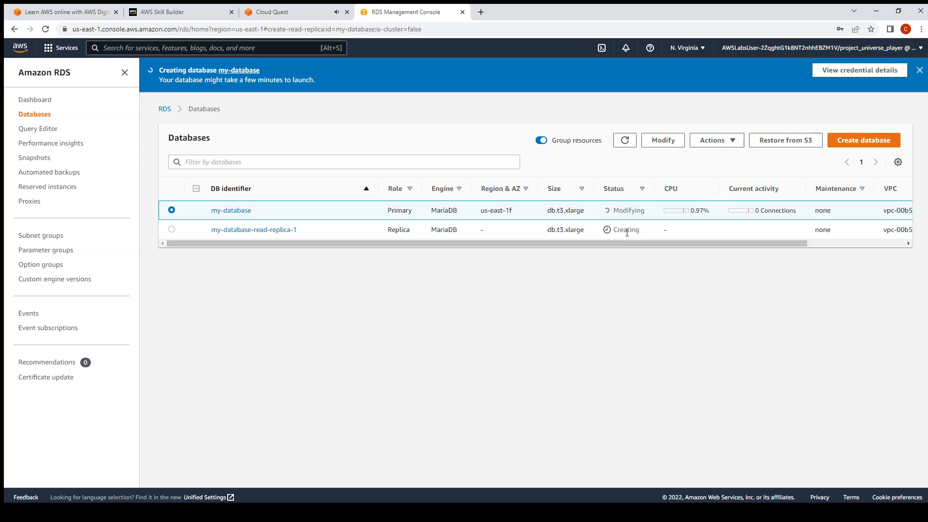
mouse_move(609, 454)
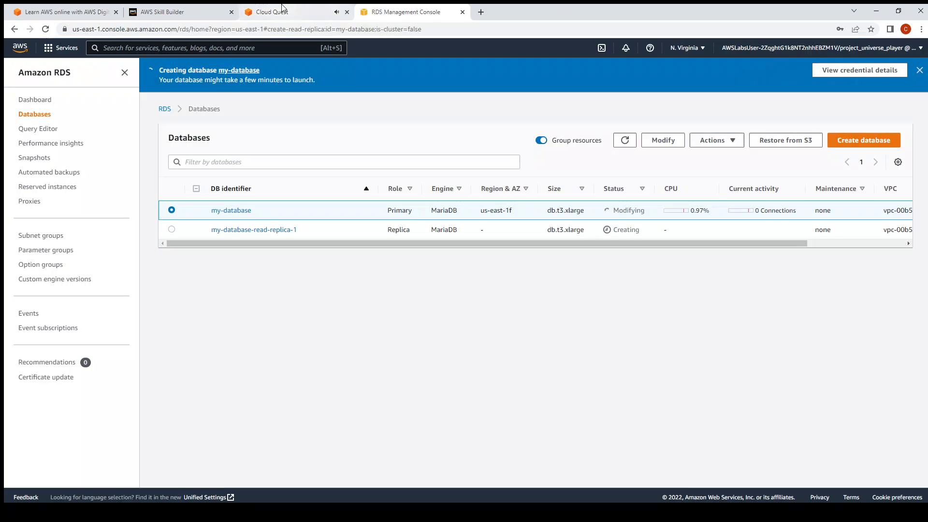
left_click(267, 12)
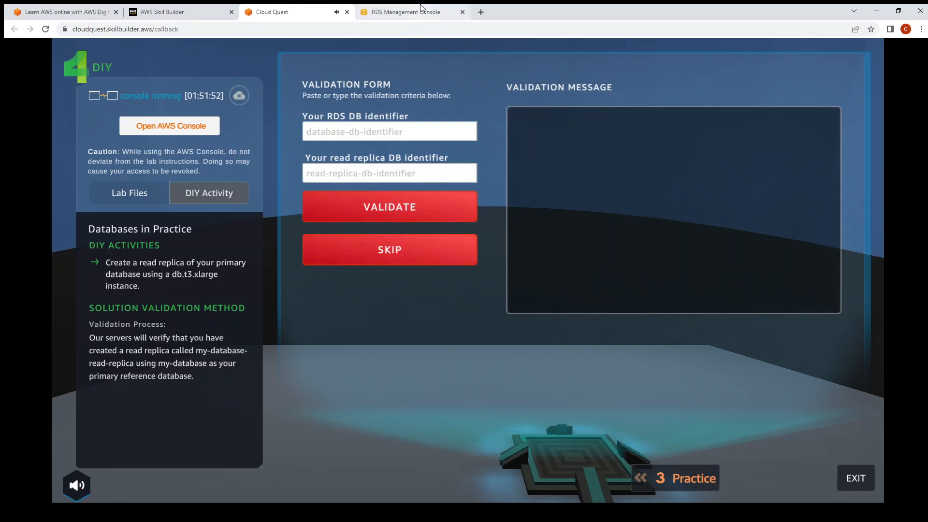
left_click(405, 11)
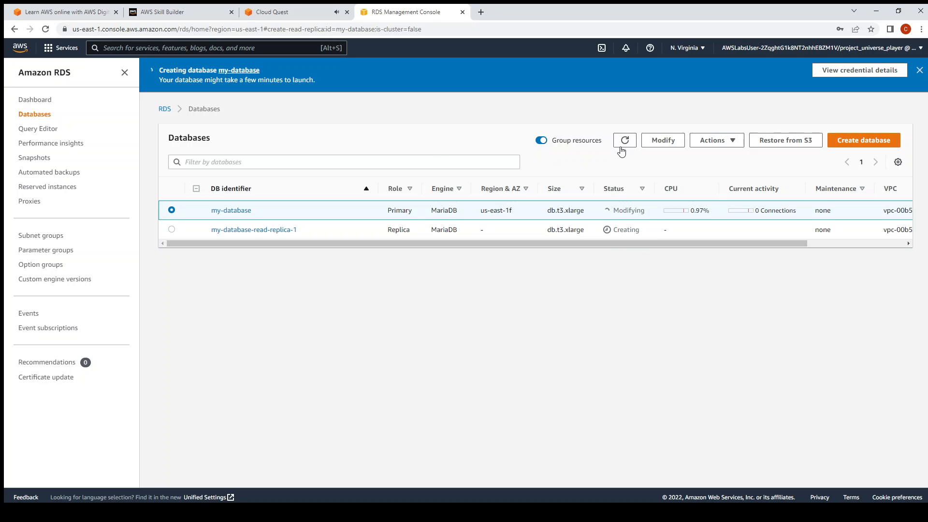
left_click(624, 140)
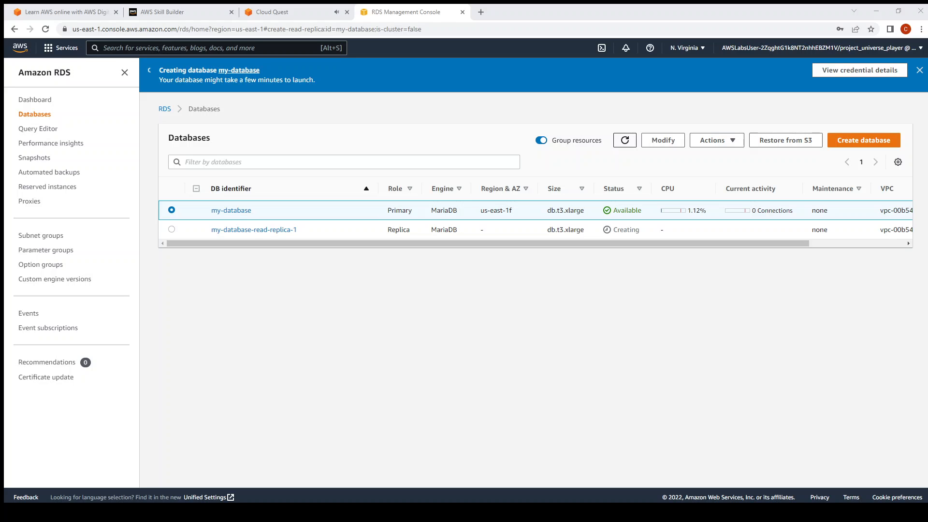
left_click(623, 140)
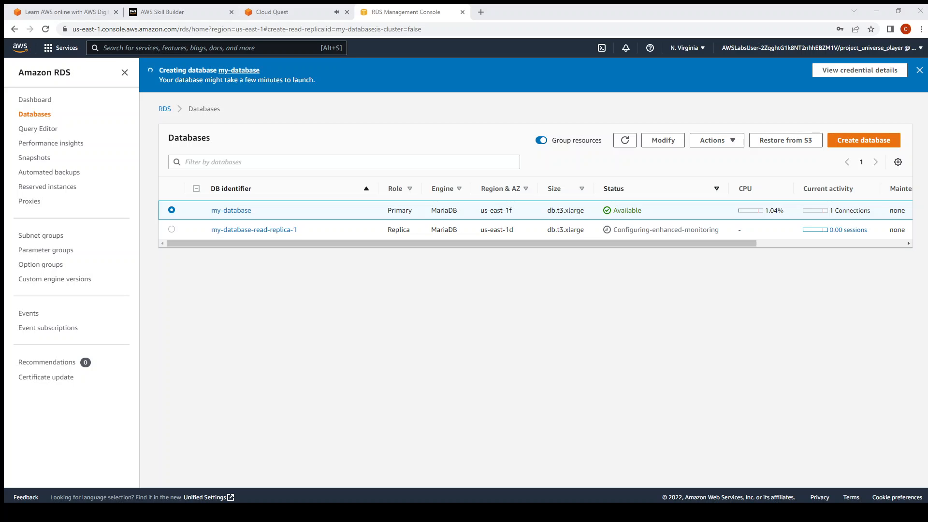
left_click(624, 141)
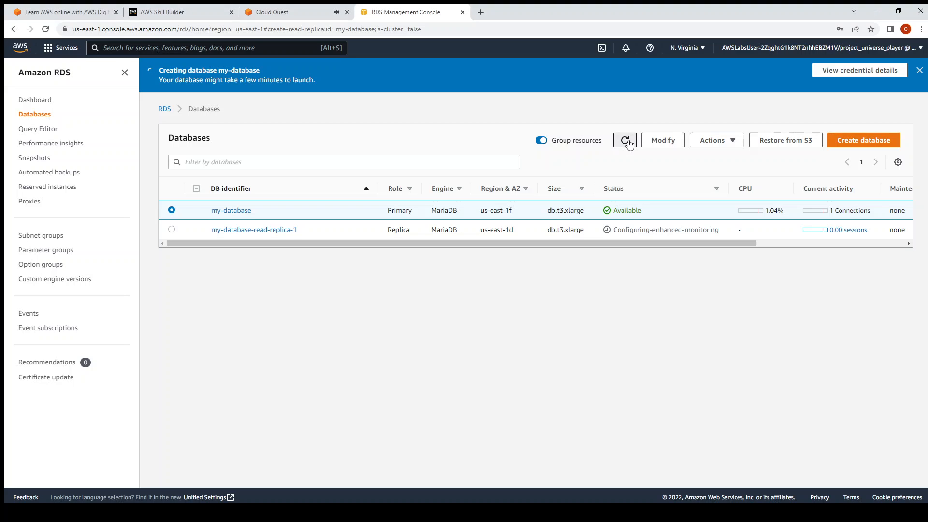
left_click(624, 140)
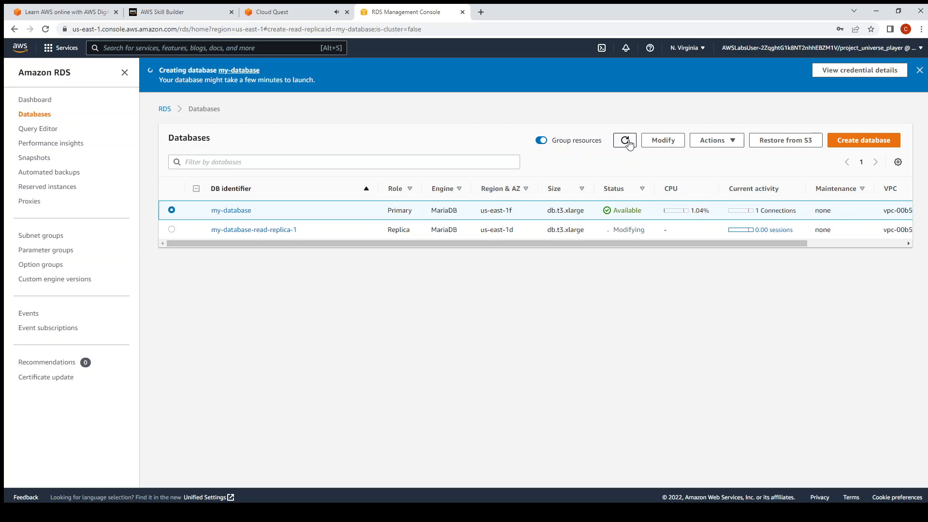
left_click(624, 140)
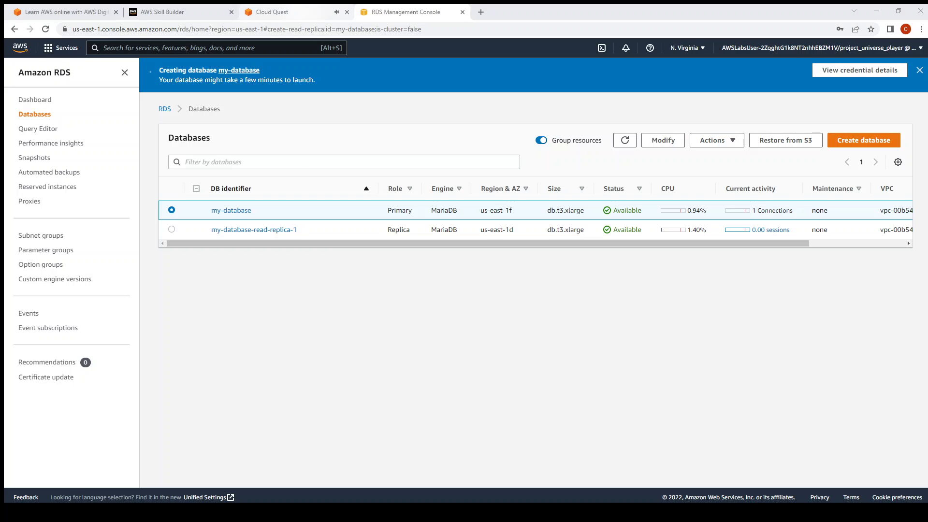
Step: Validate my-database and my-database-read-replica-1 in the Cloud Quest DIY form
left_click(269, 12)
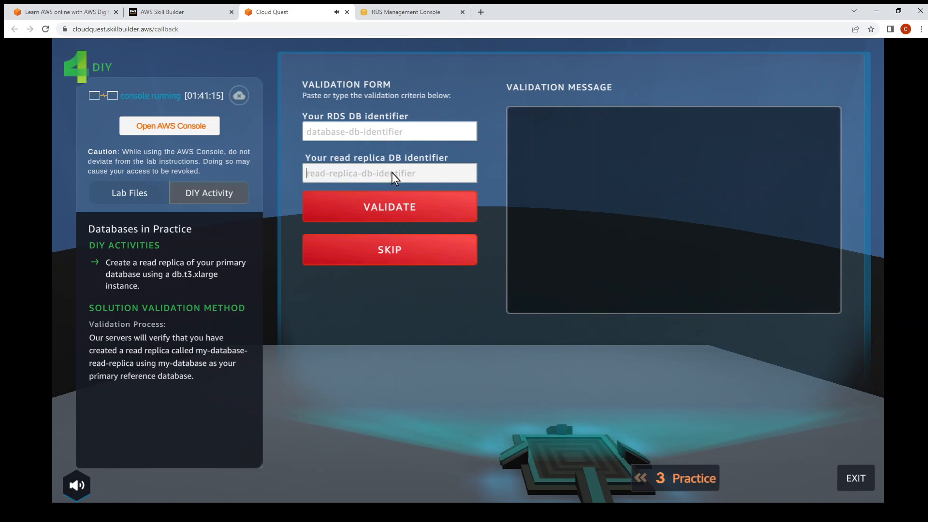
type("my-database-read-replica-1")
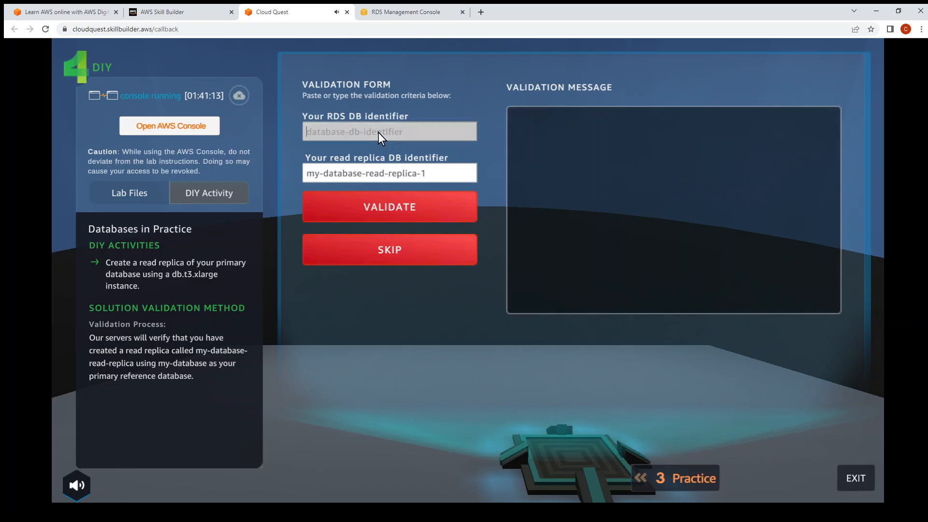
type("my-database")
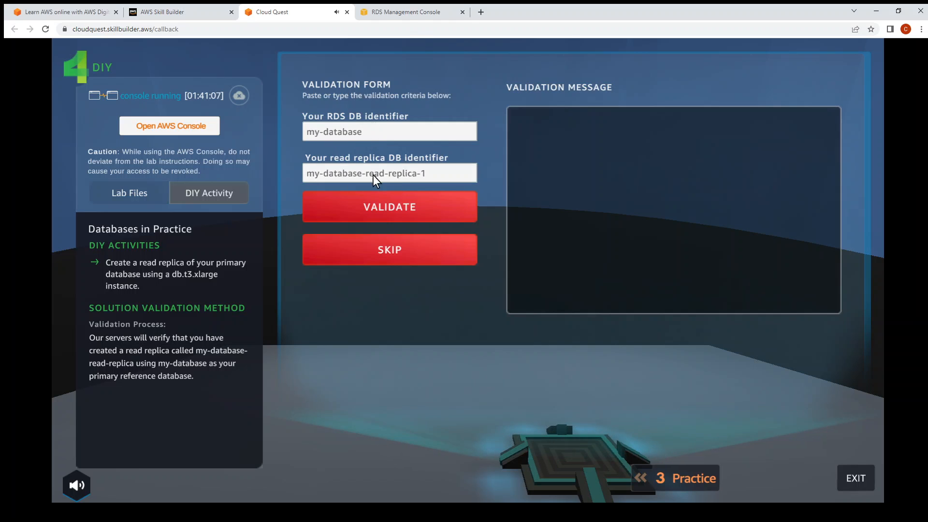
left_click(390, 206)
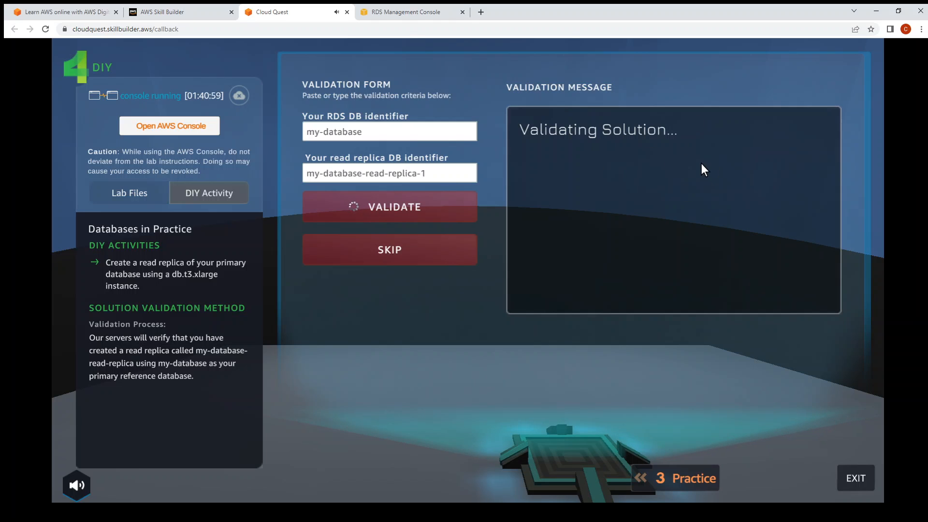
left_click(388, 207)
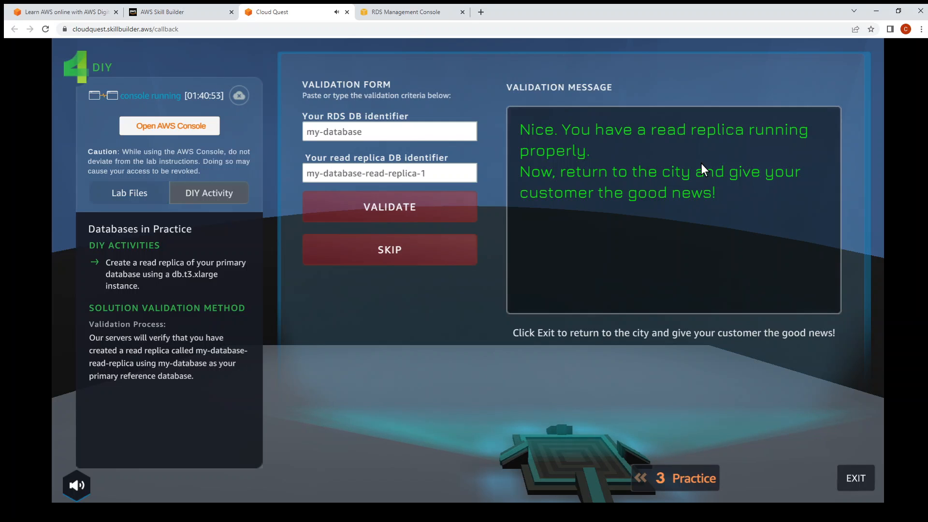
mouse_move(290, 228)
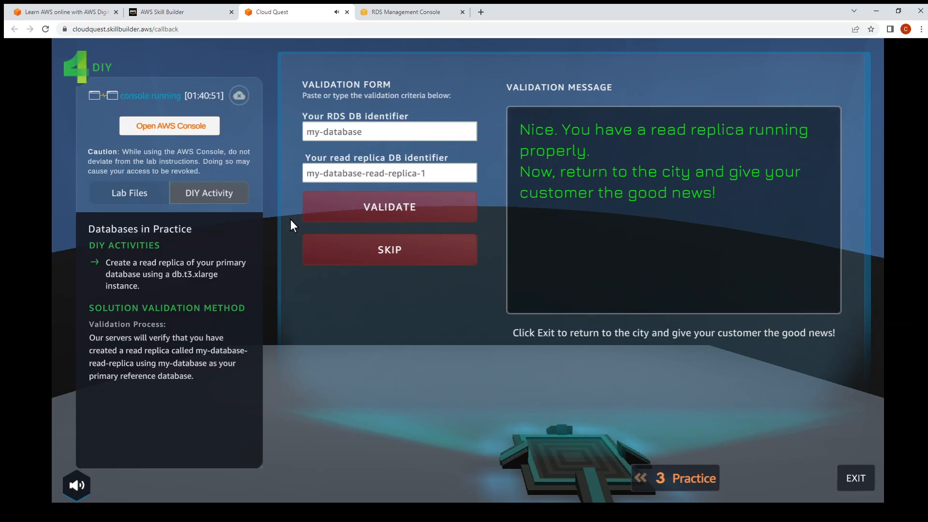
mouse_move(567, 198)
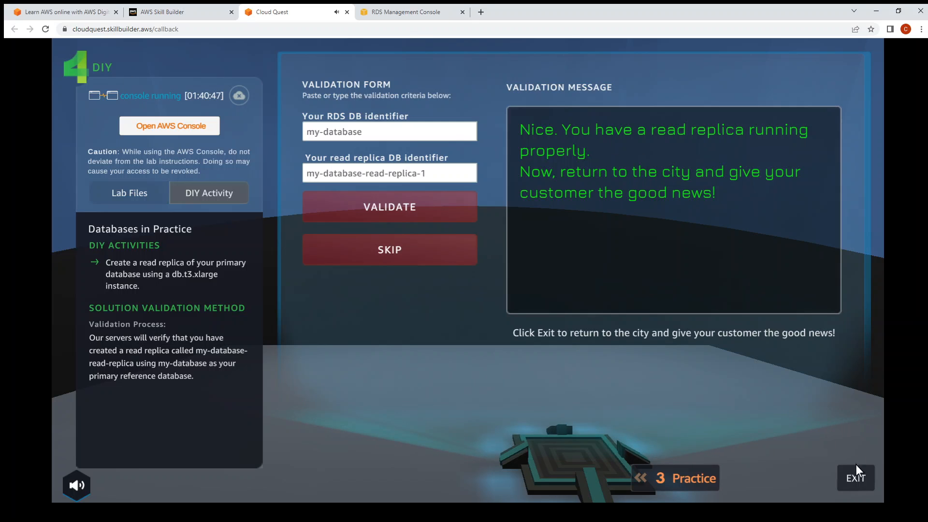
Step: Exit the lab, talk to the customer, and collect the modern tower style
left_click(854, 477)
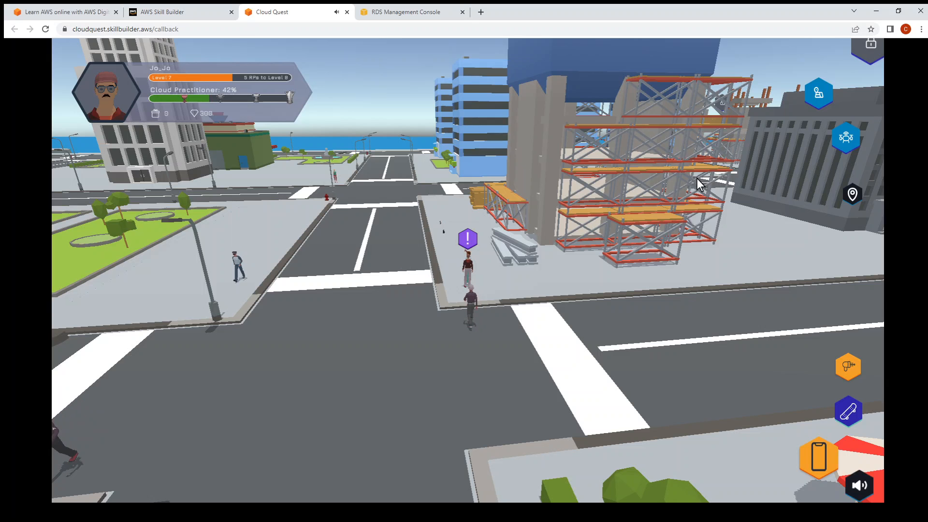
mouse_move(659, 210)
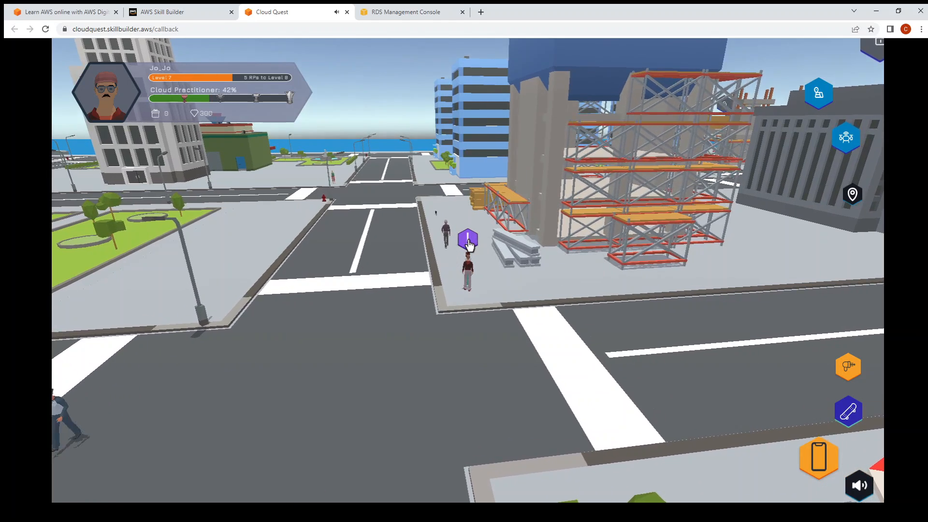
left_click(468, 240)
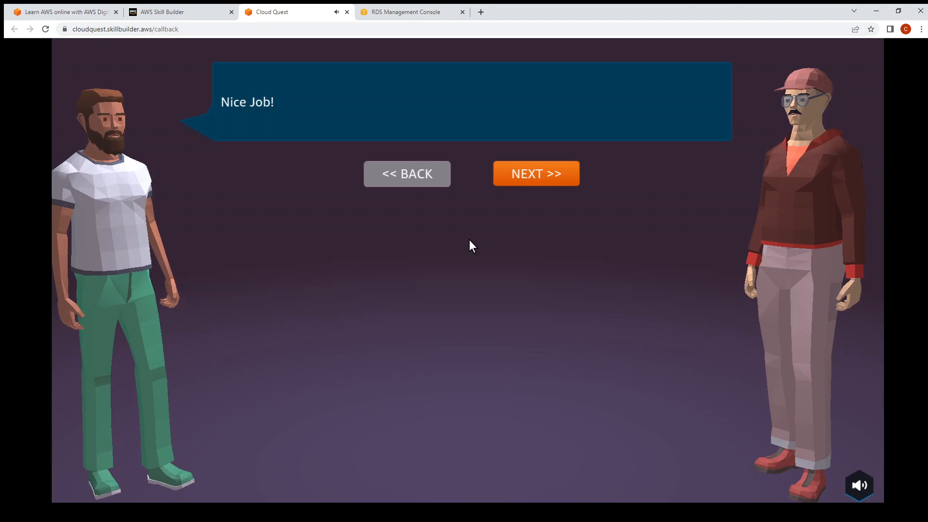
mouse_move(535, 180)
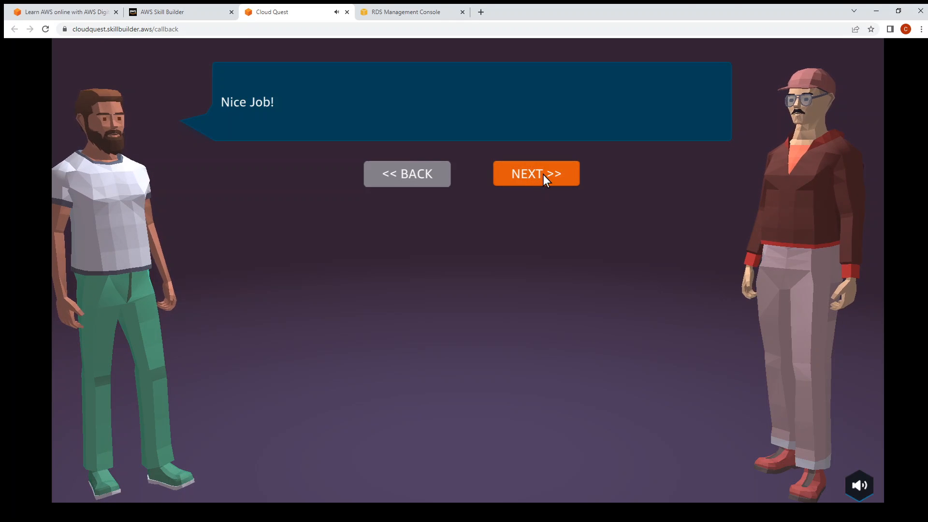
left_click(534, 173)
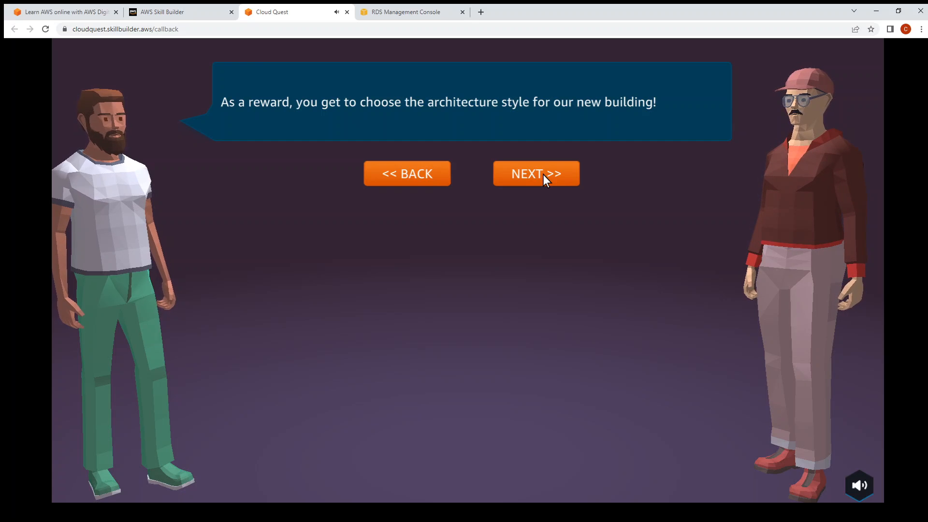
left_click(534, 173)
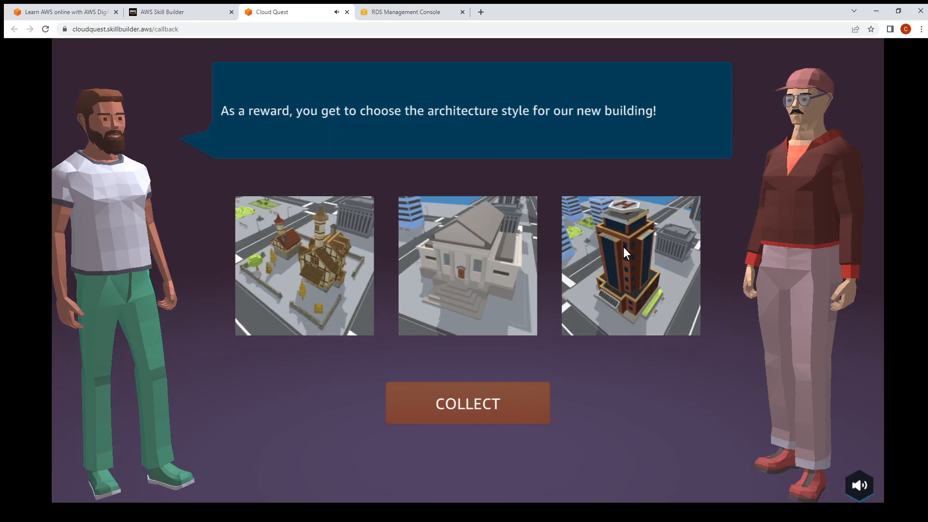
left_click(630, 265)
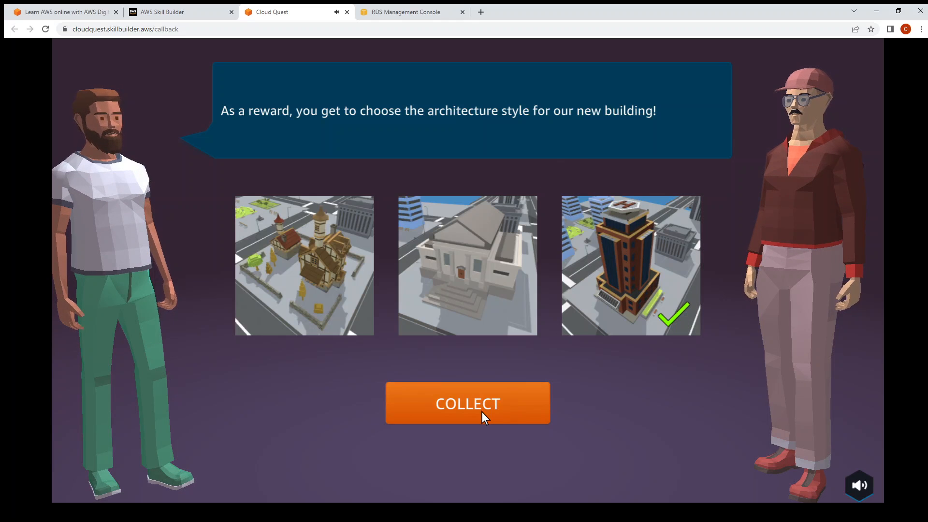
left_click(466, 403)
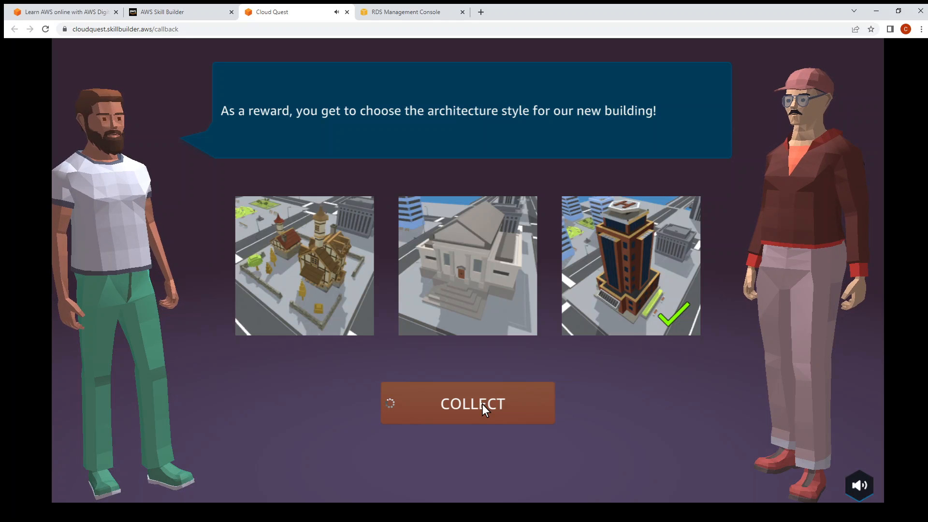
left_click(467, 403)
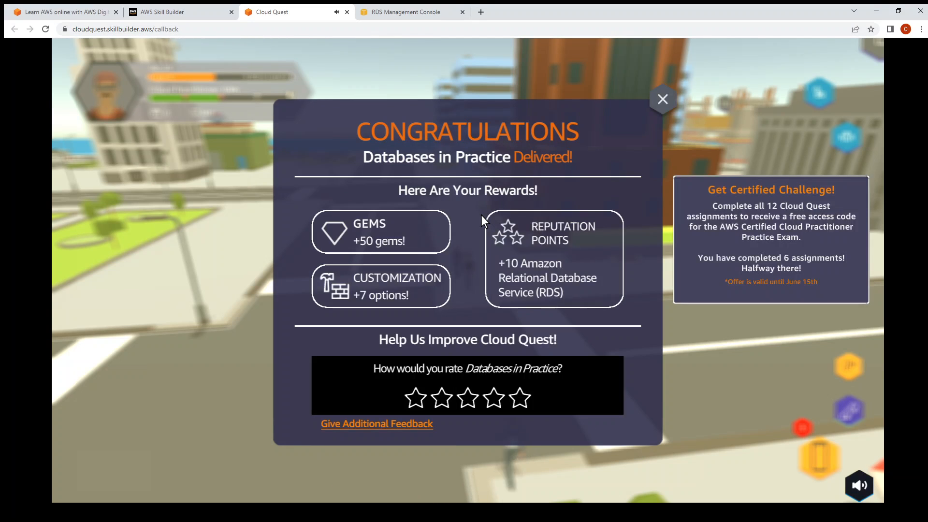
mouse_move(462, 153)
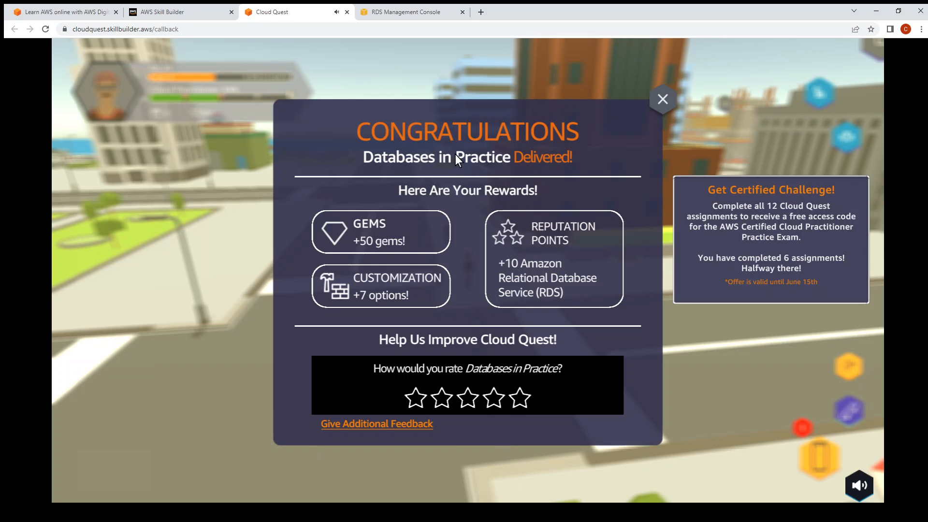
mouse_move(553, 160)
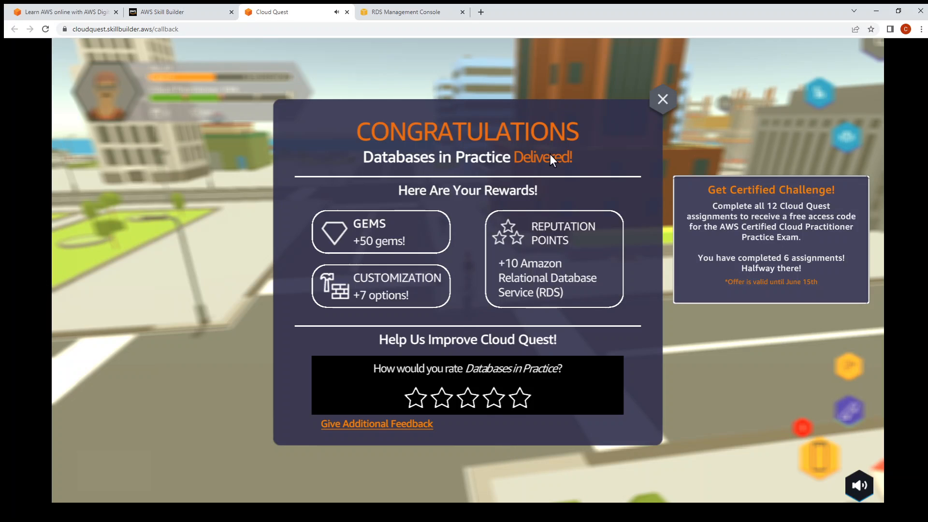
Step: Rate Databases in Practice five stars and close the Congratulations summary
left_click(519, 397)
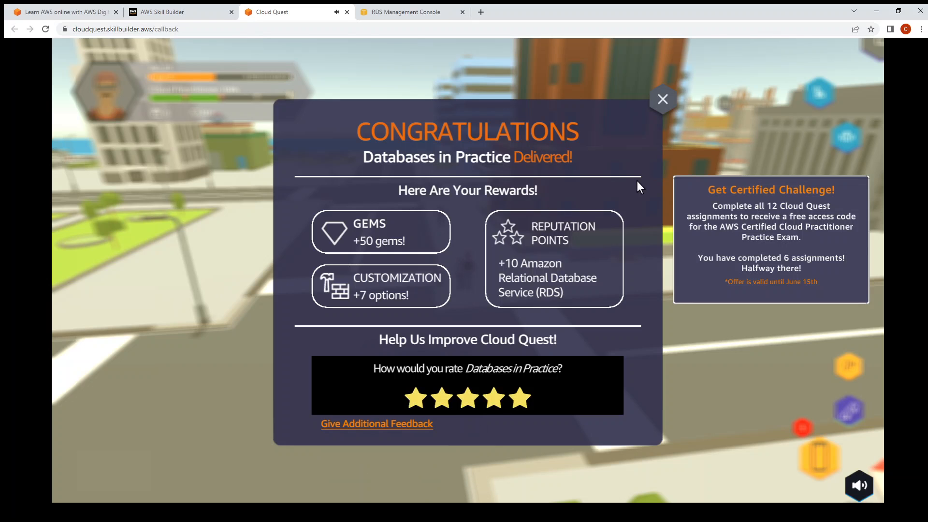
left_click(661, 98)
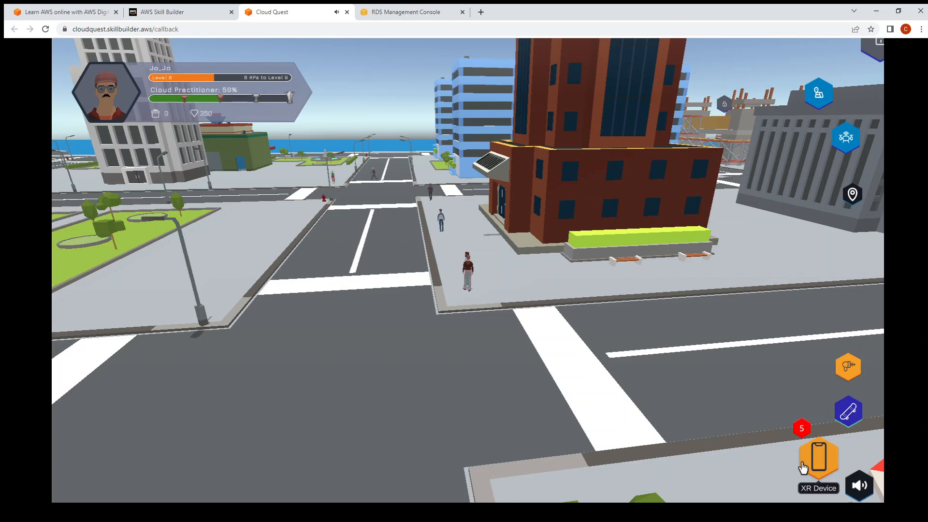
mouse_move(653, 430)
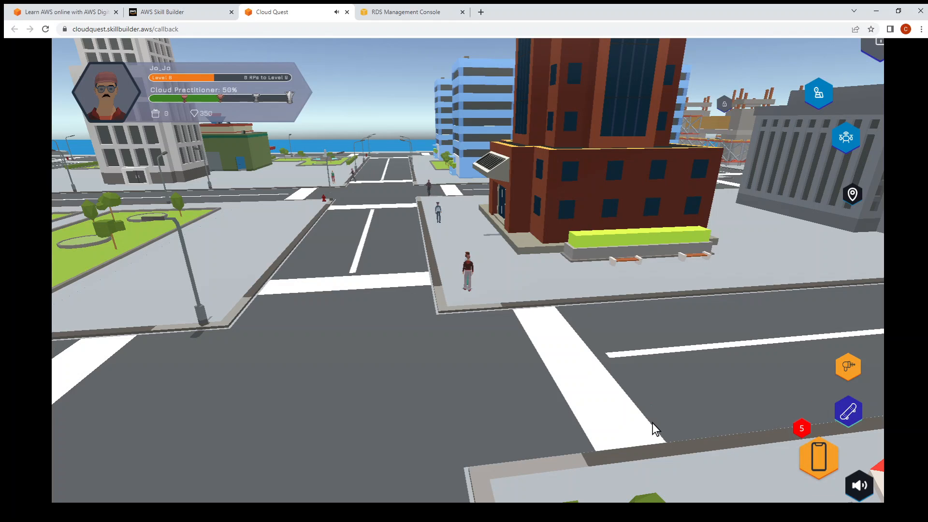